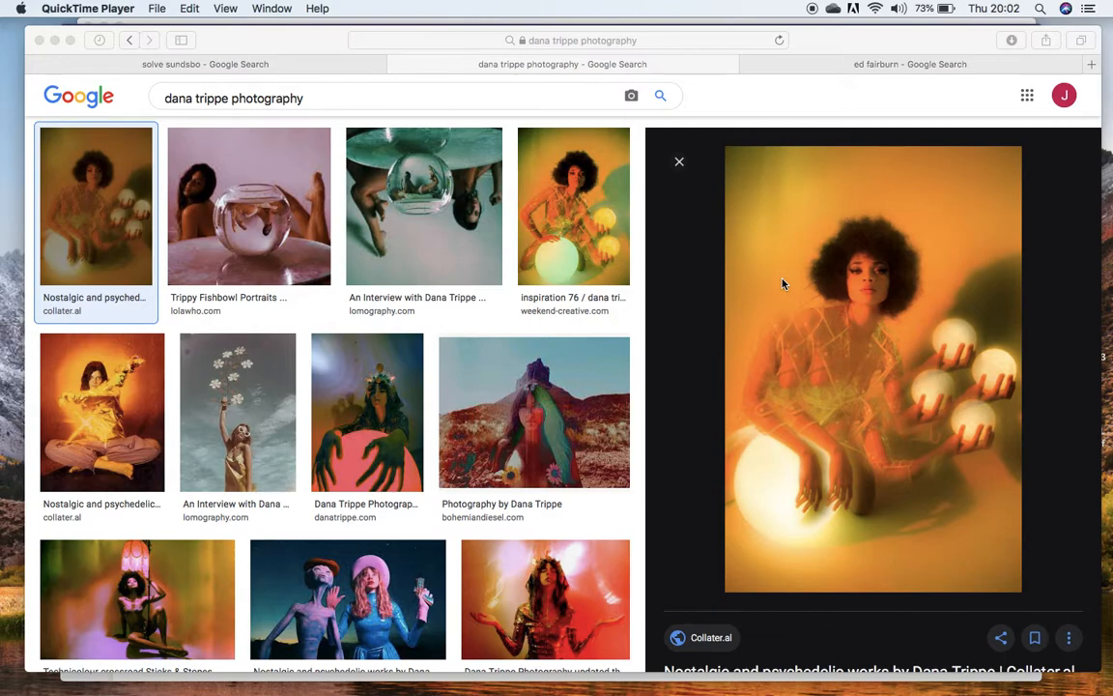
mouse_move(869, 357)
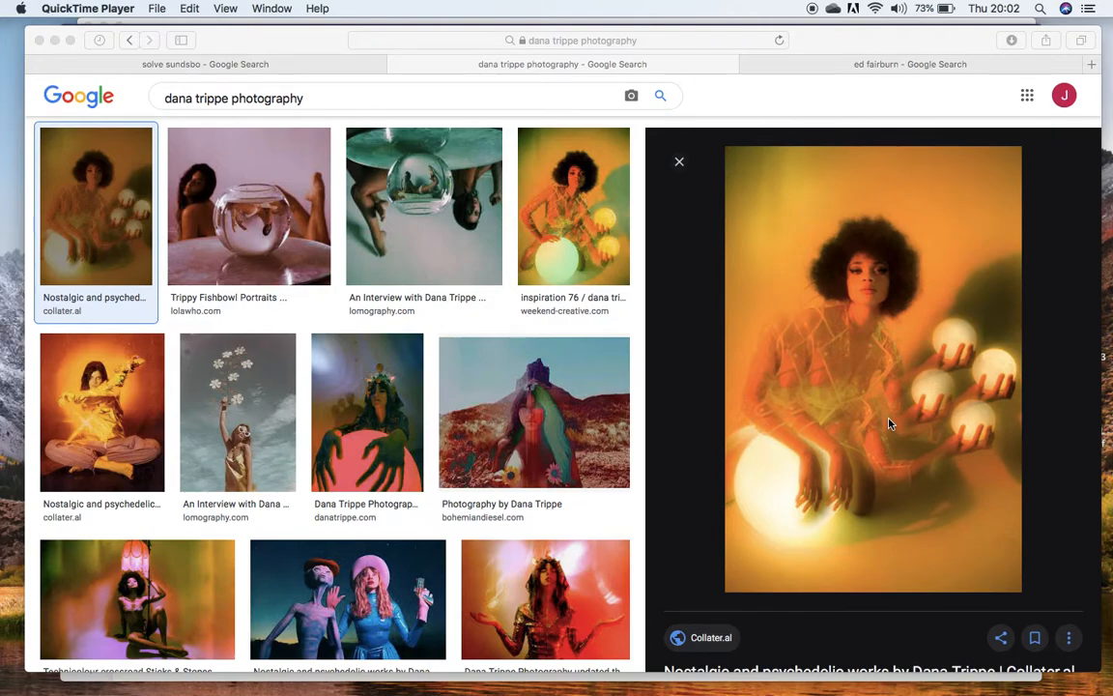
mouse_move(557, 164)
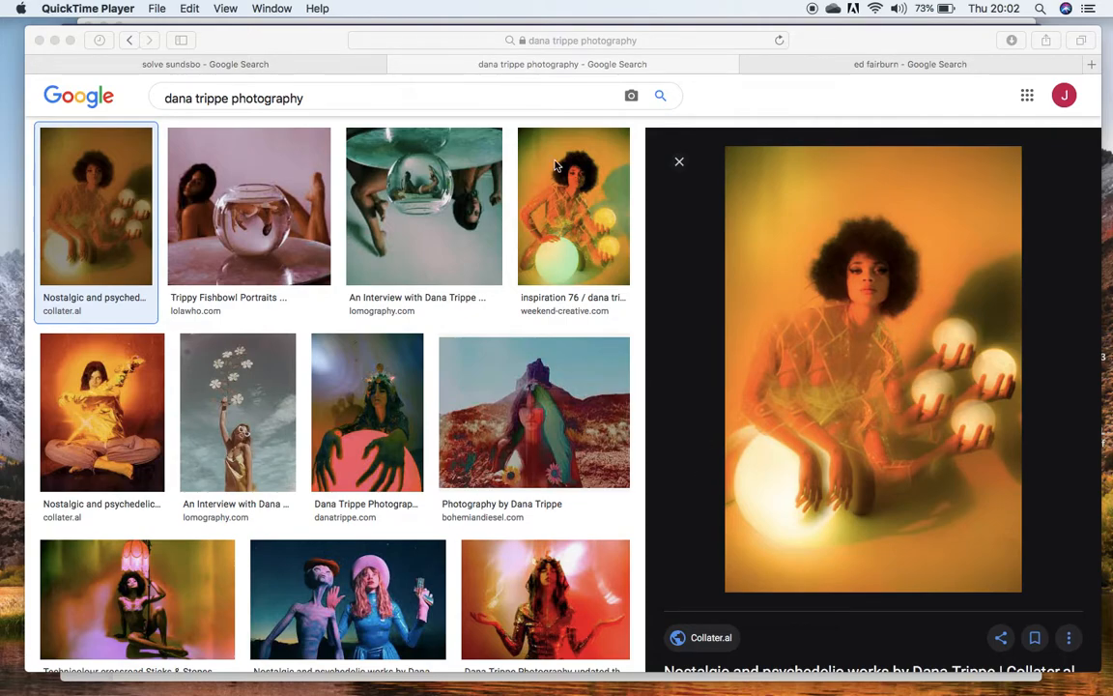
mouse_move(537, 251)
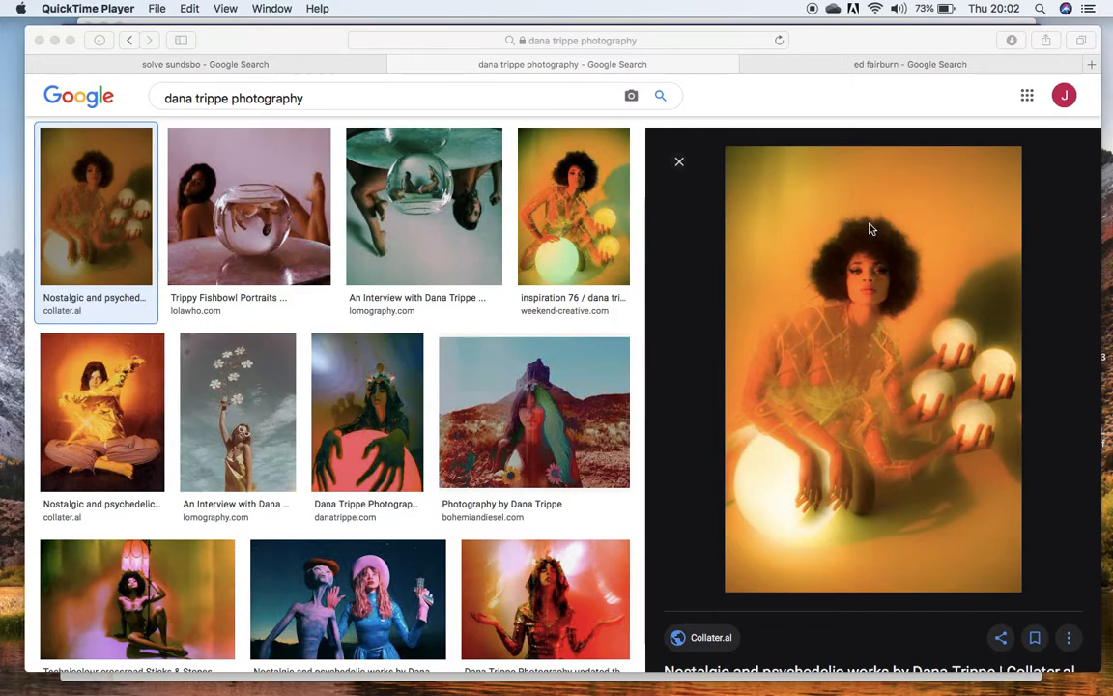
mouse_move(796, 588)
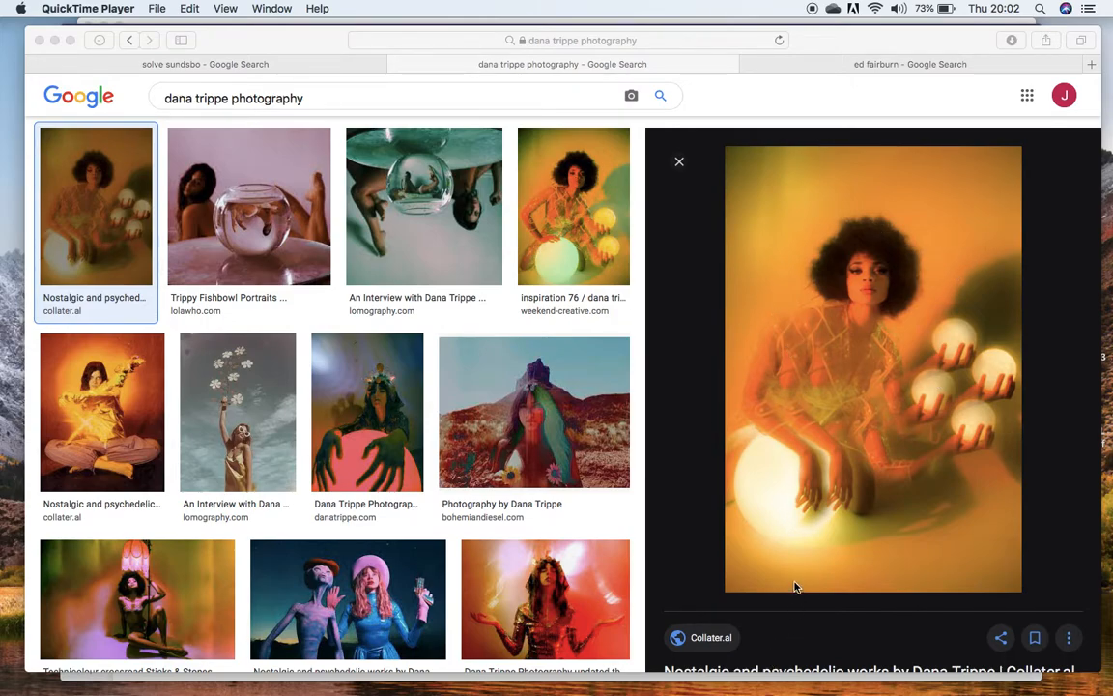
mouse_move(790, 404)
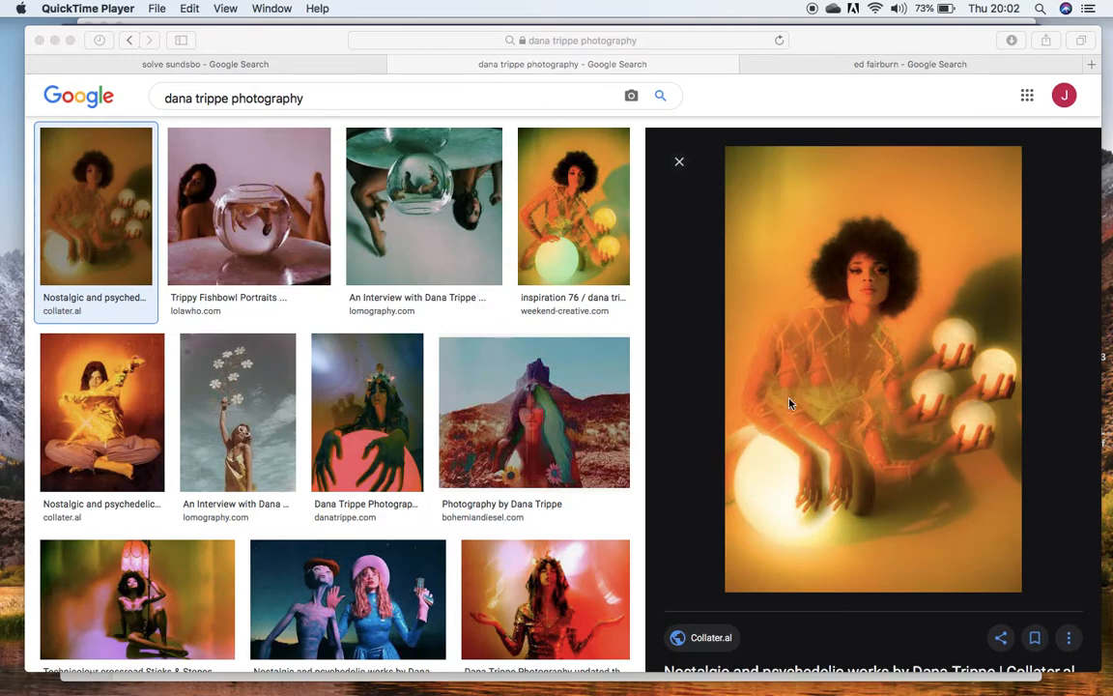
mouse_move(970, 383)
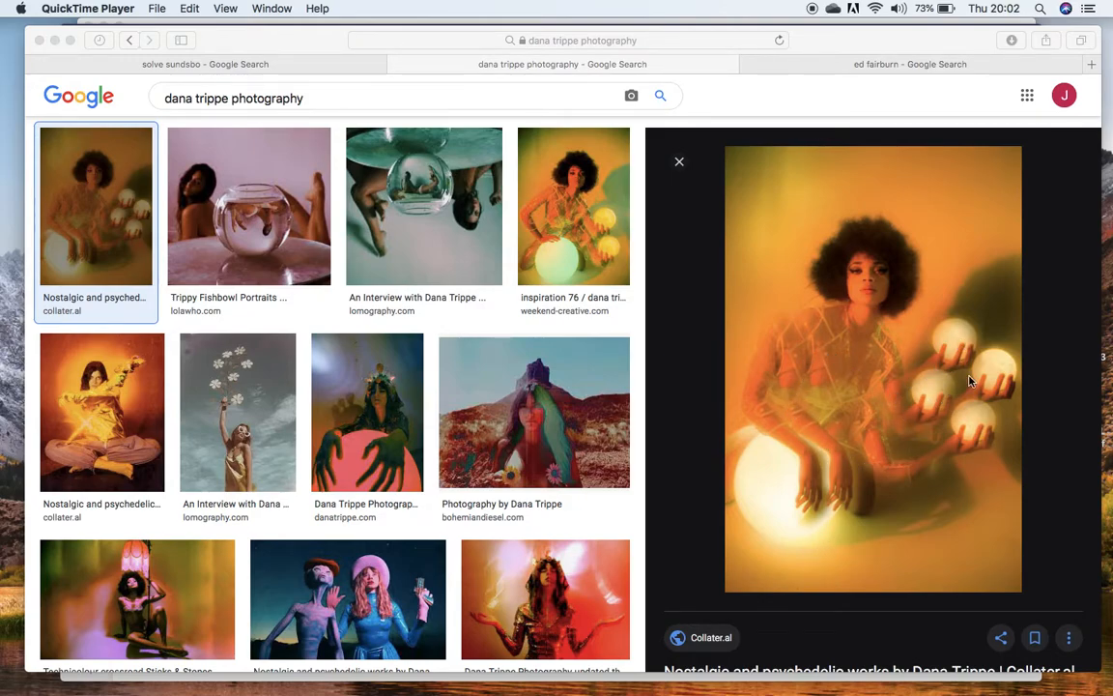
mouse_move(790, 441)
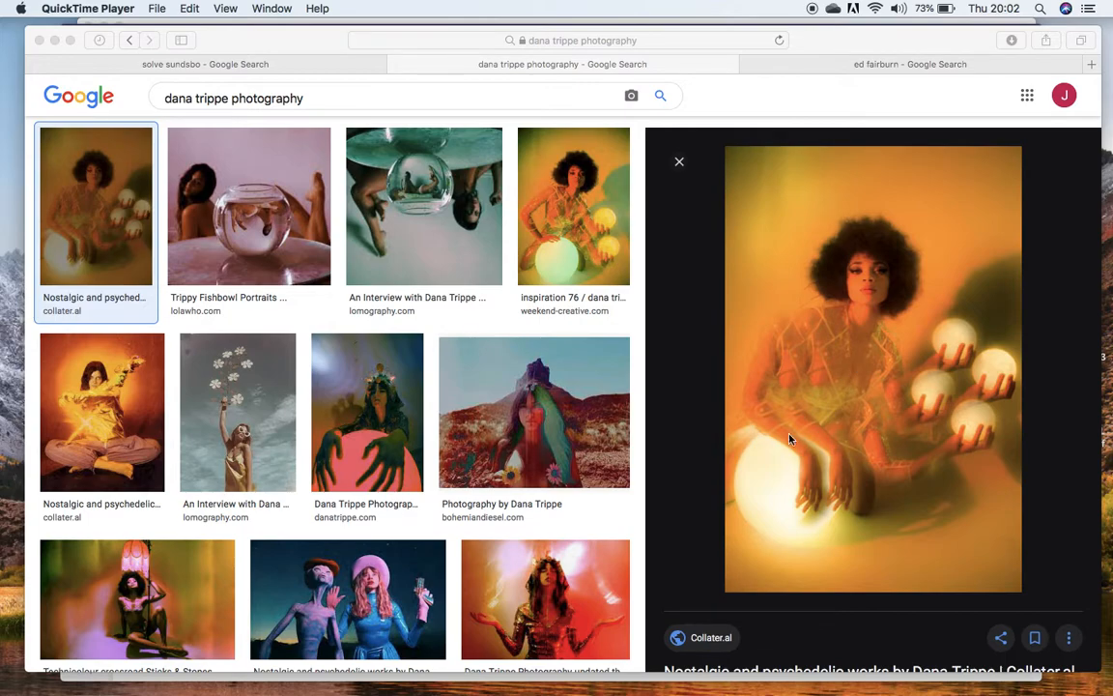
mouse_move(499, 686)
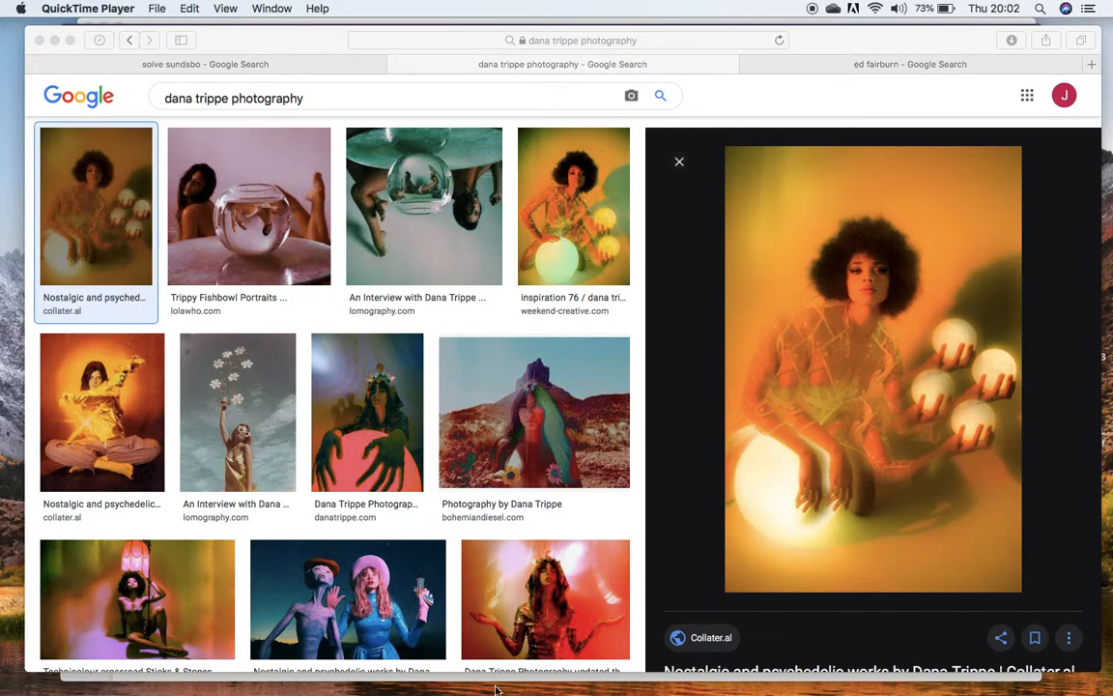
Step: Switch to the portrait file and duplicate its Background into Layer 1
left_click(688, 667)
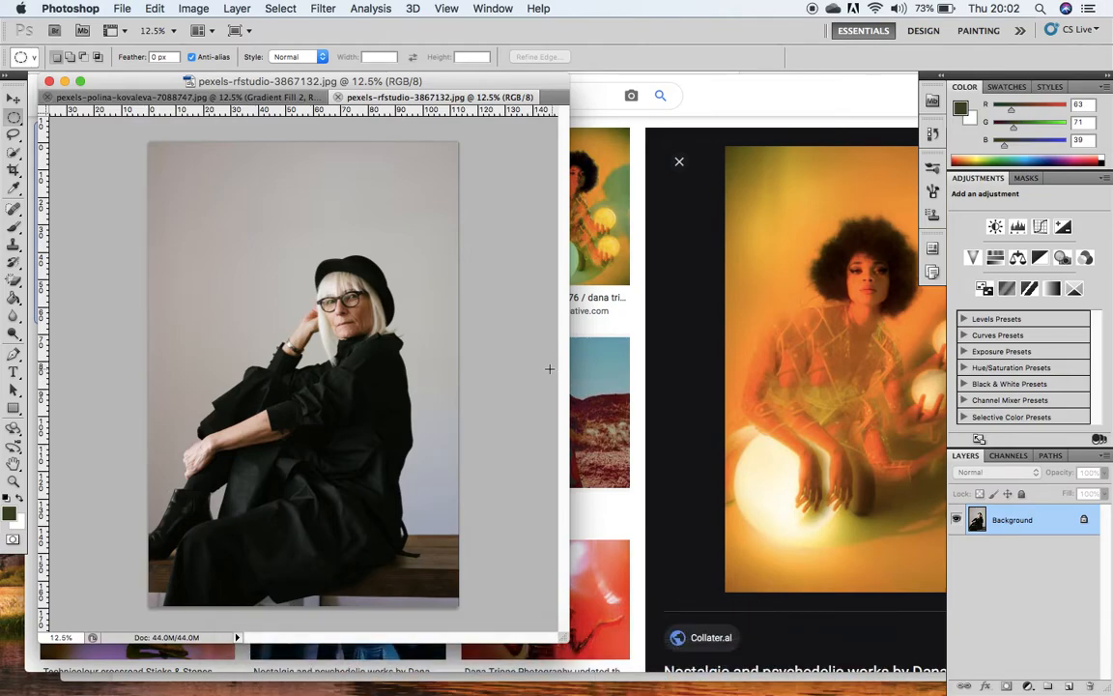
mouse_move(512, 411)
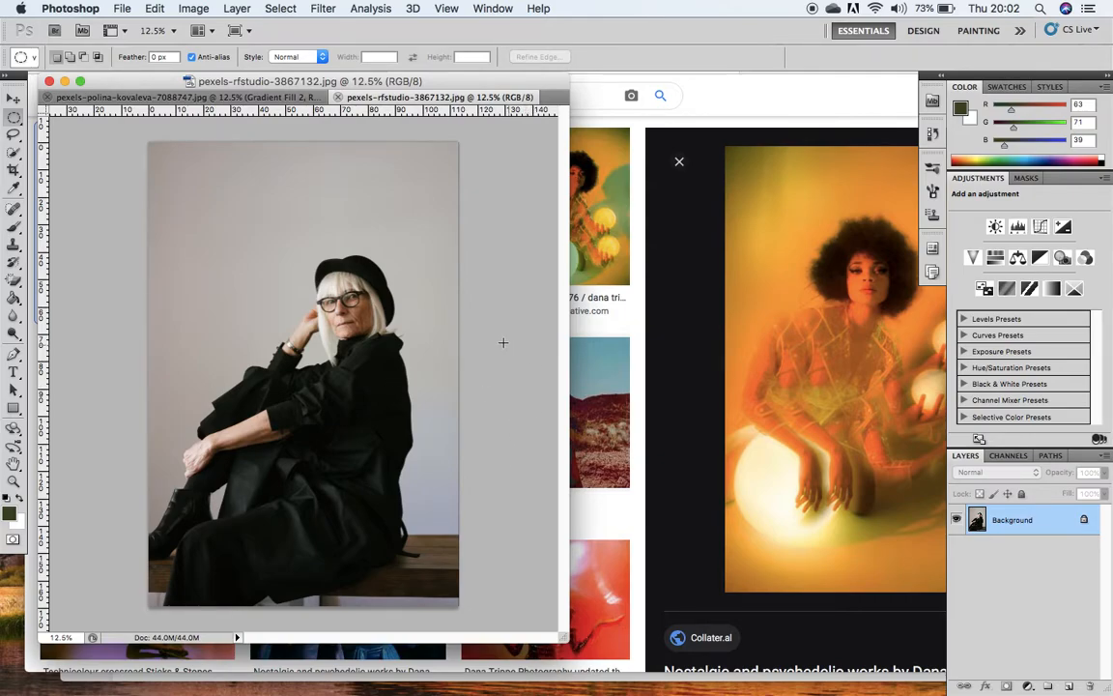
mouse_move(483, 408)
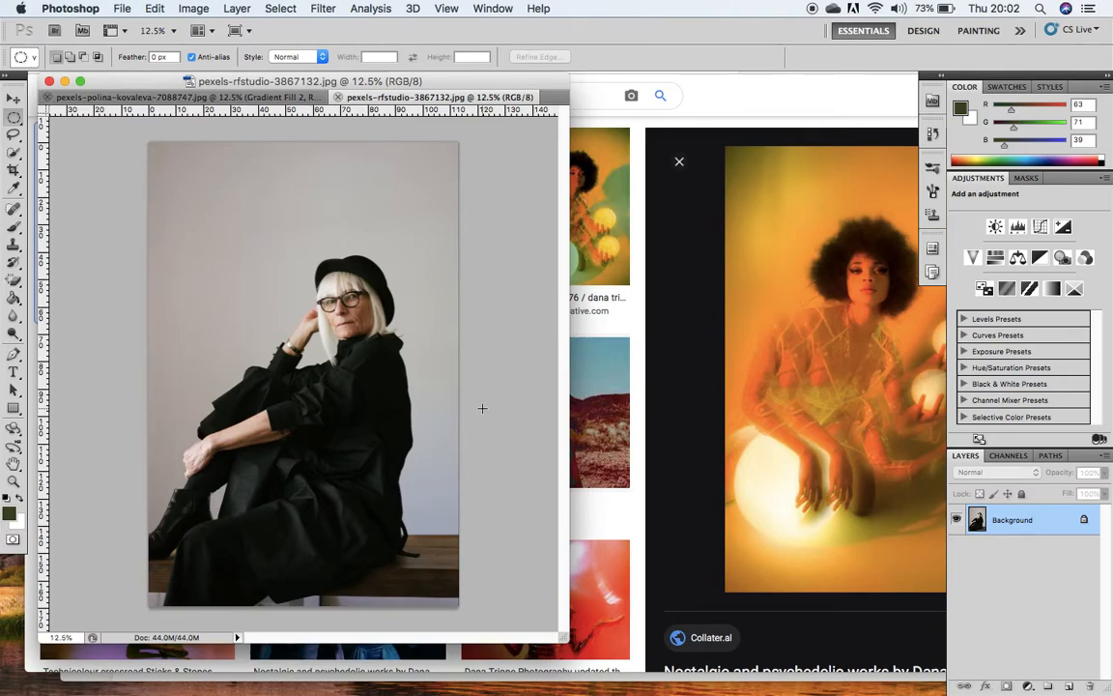
mouse_move(756, 294)
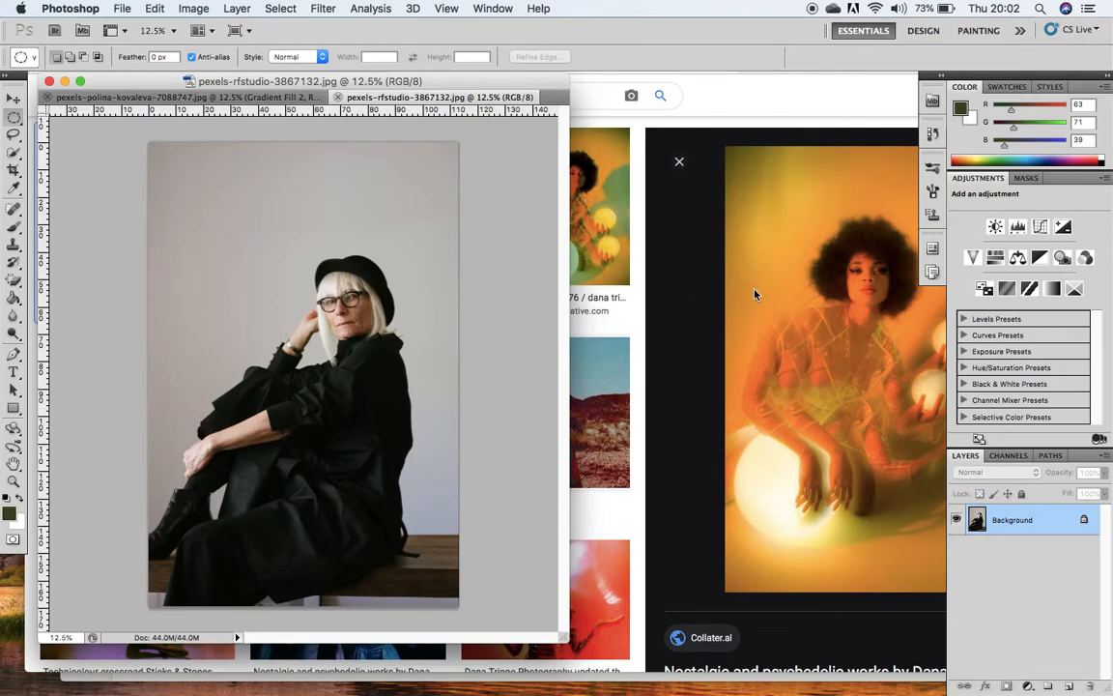
mouse_move(394, 242)
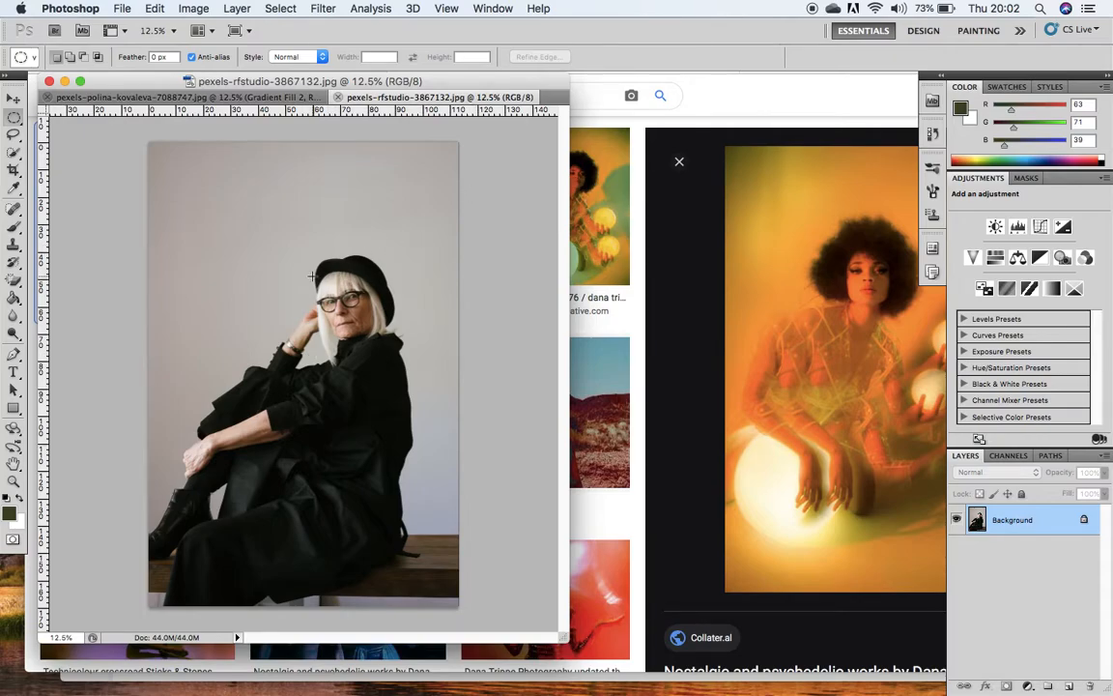
mouse_move(285, 524)
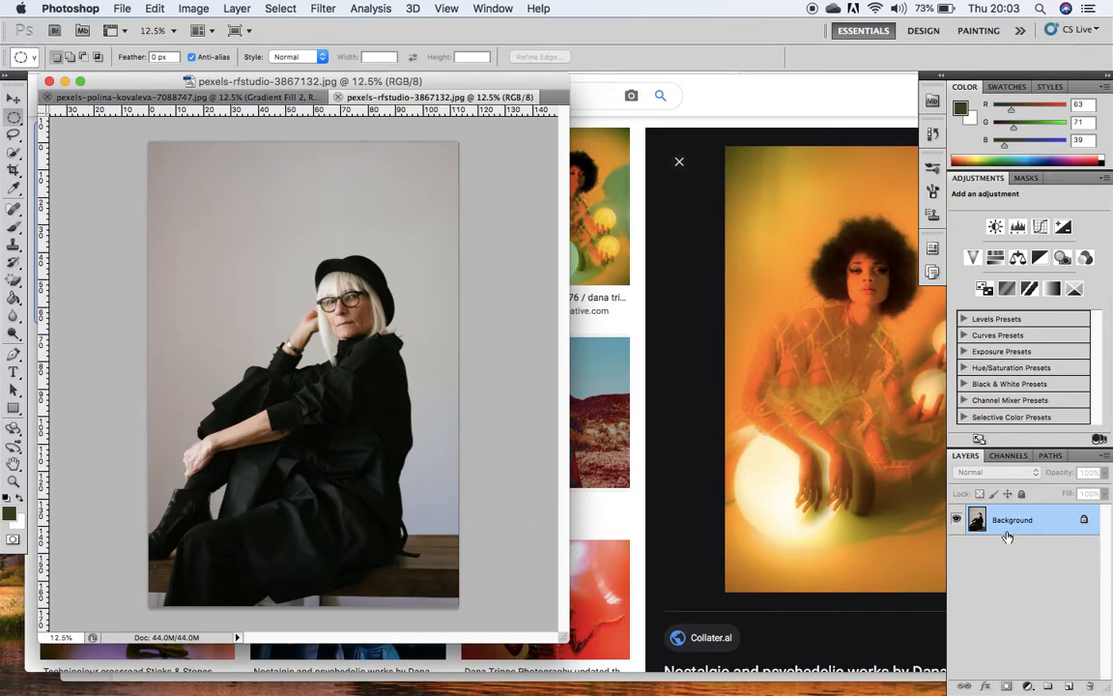
mouse_move(1014, 533)
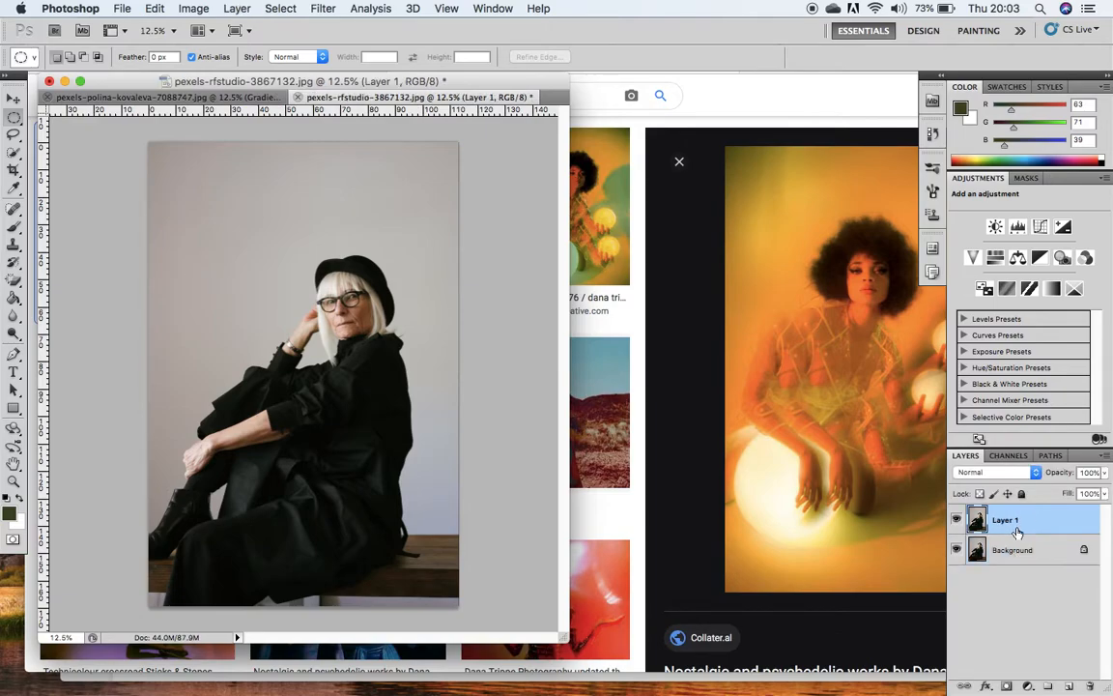
Step: Duplicate Layer 1 again via the layer's context menu, creating Layer 1 copy on top
key("cmd+j")
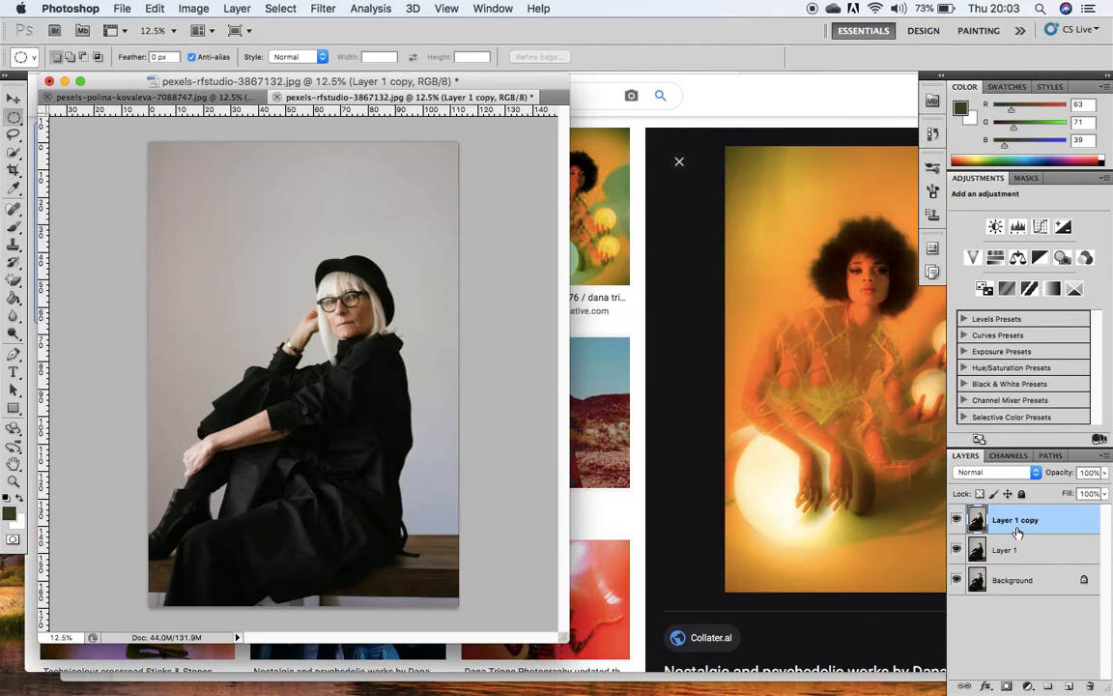
right_click(1014, 520)
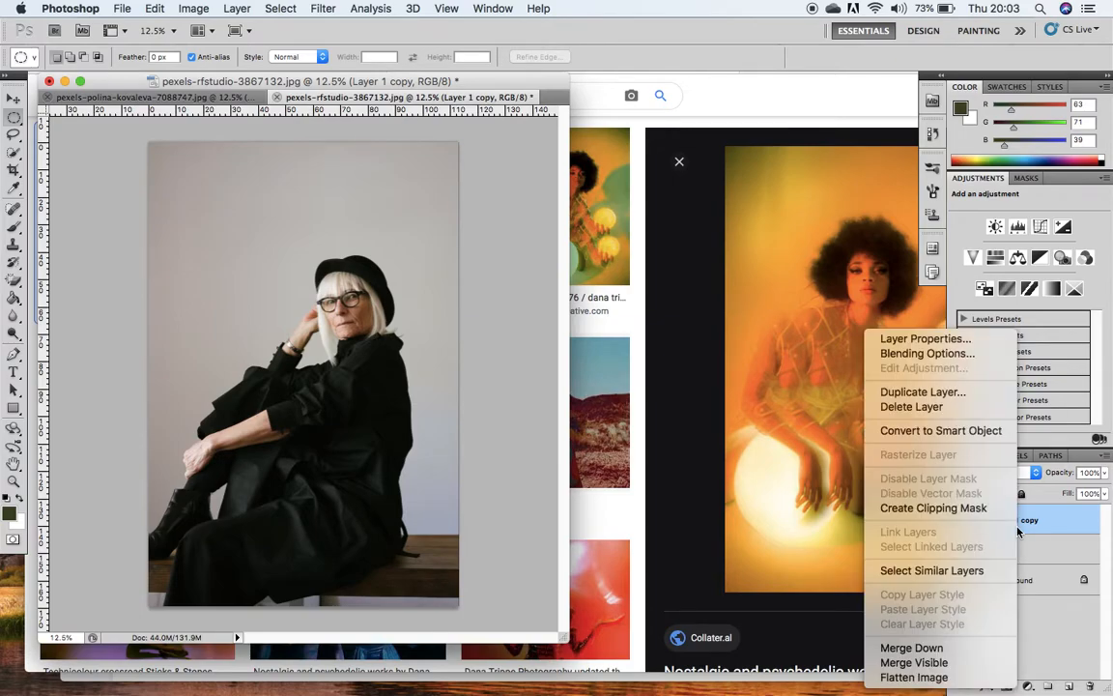
mouse_move(924, 390)
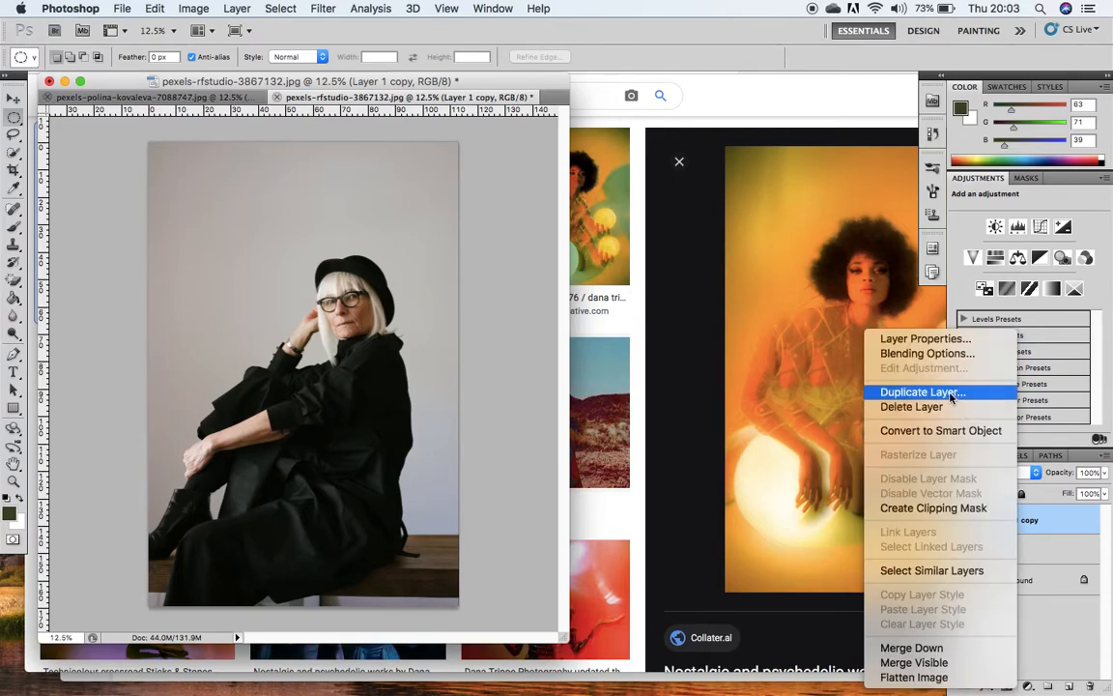
left_click(920, 390)
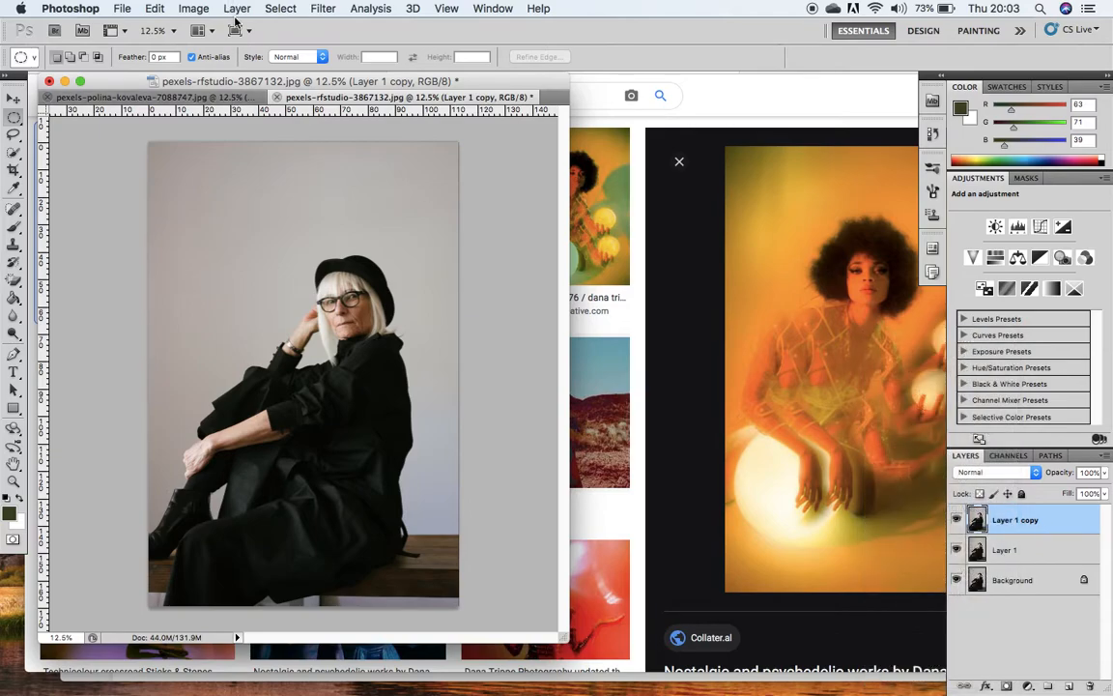
left_click(236, 7)
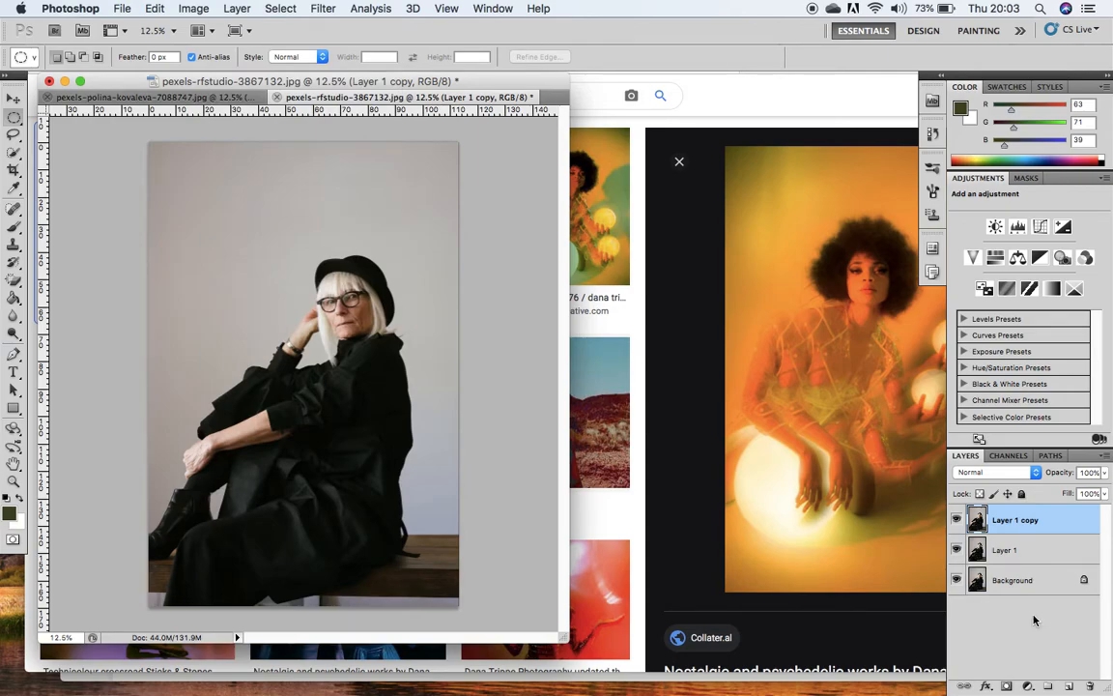
Step: Hide Layer 1 copy and select Layer 1 to lower its opacity to 61%
left_click(954, 520)
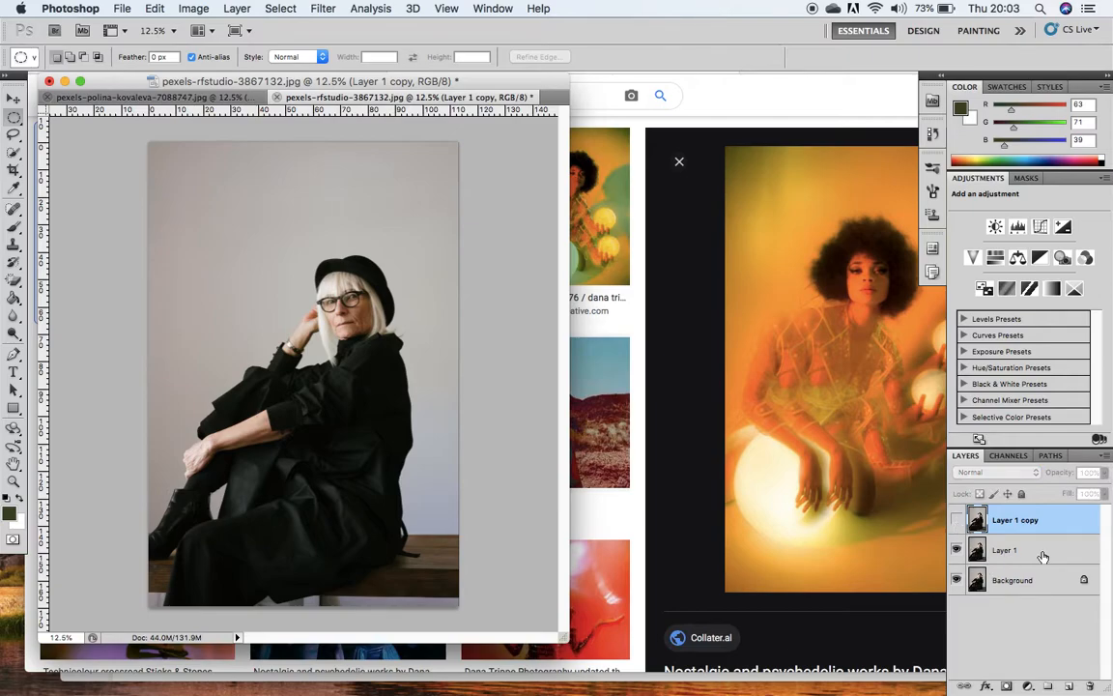
left_click(1004, 549)
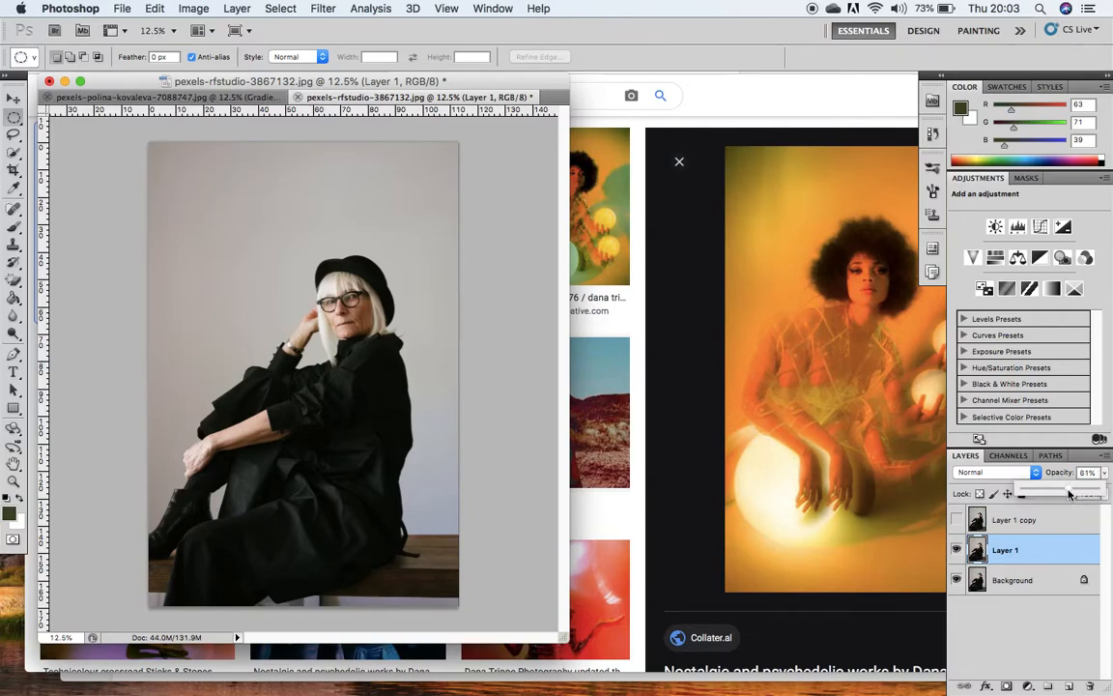
mouse_move(792, 460)
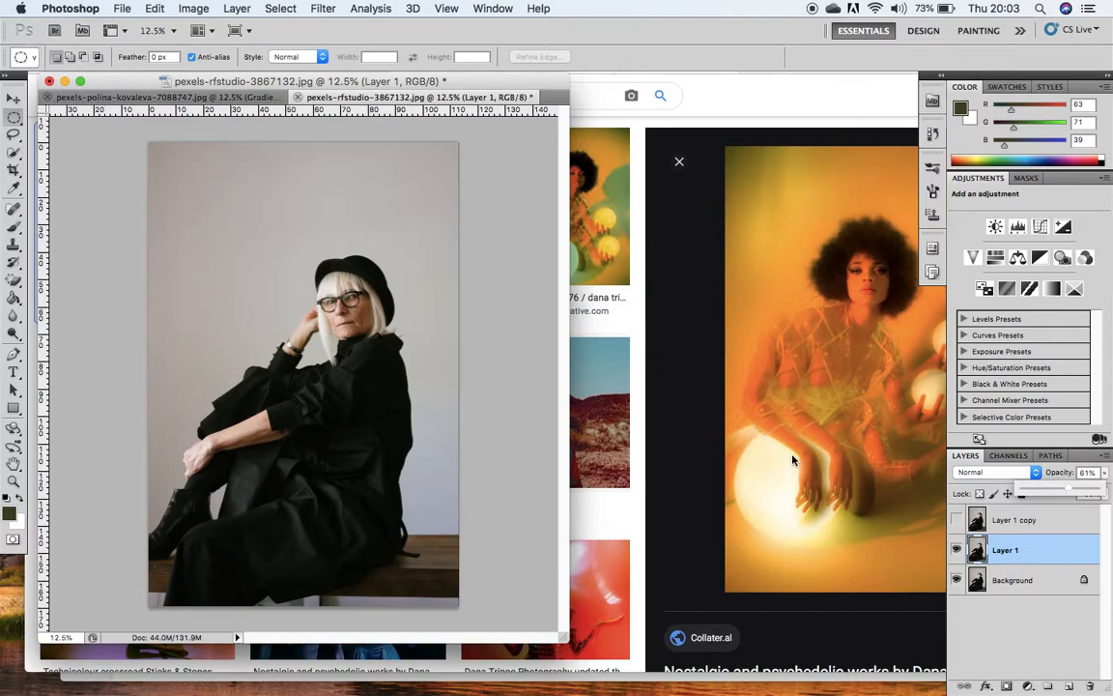
mouse_move(898, 576)
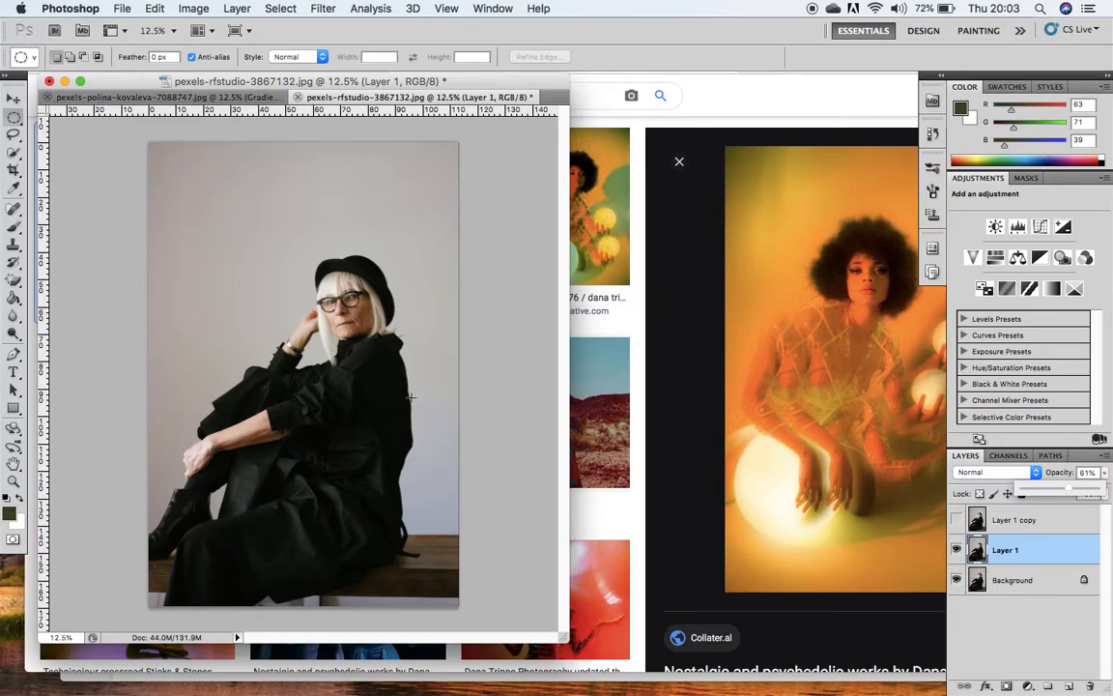
mouse_move(481, 407)
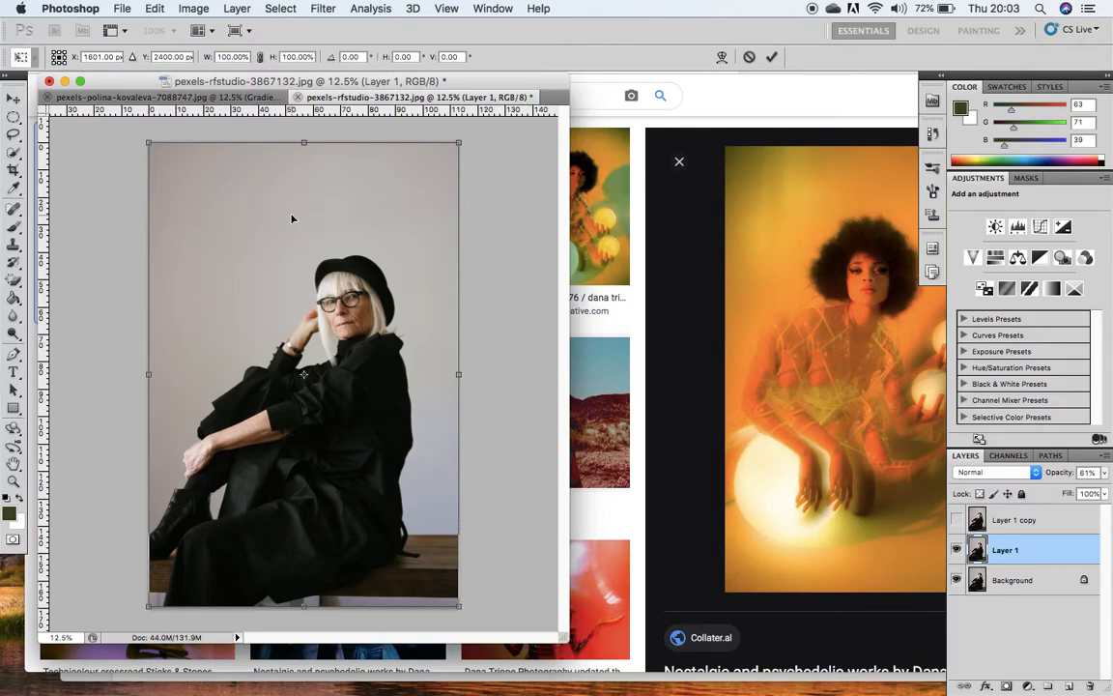
Step: Rotate Layer 1 slightly counter-clockwise under Free Transform
left_click(155, 7)
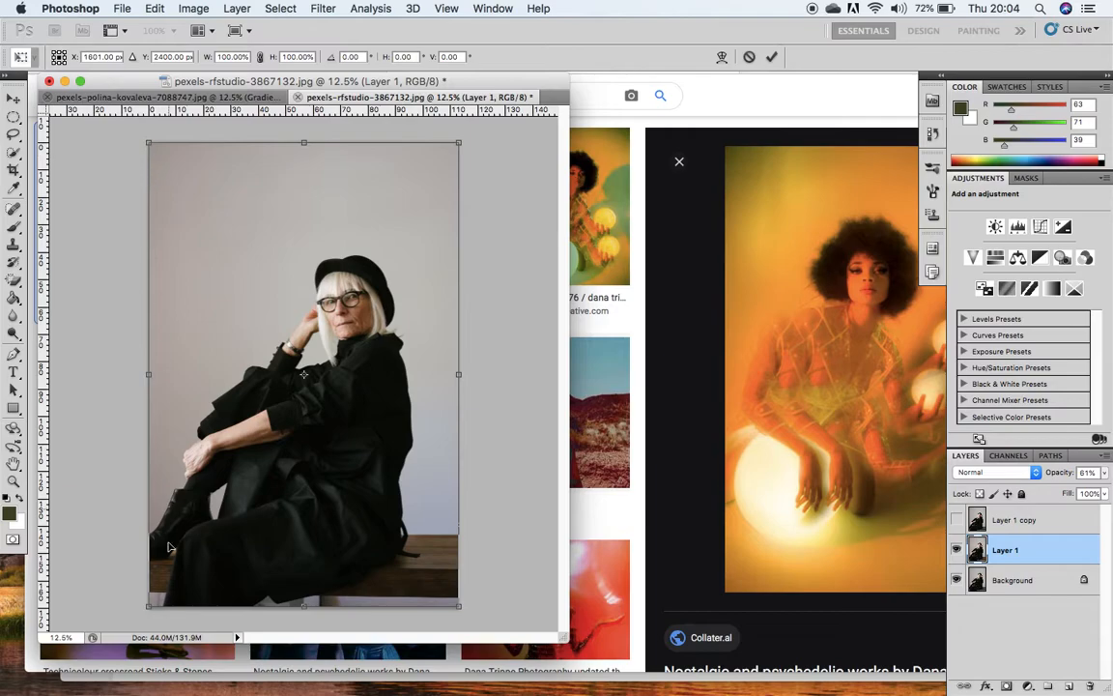
mouse_move(479, 282)
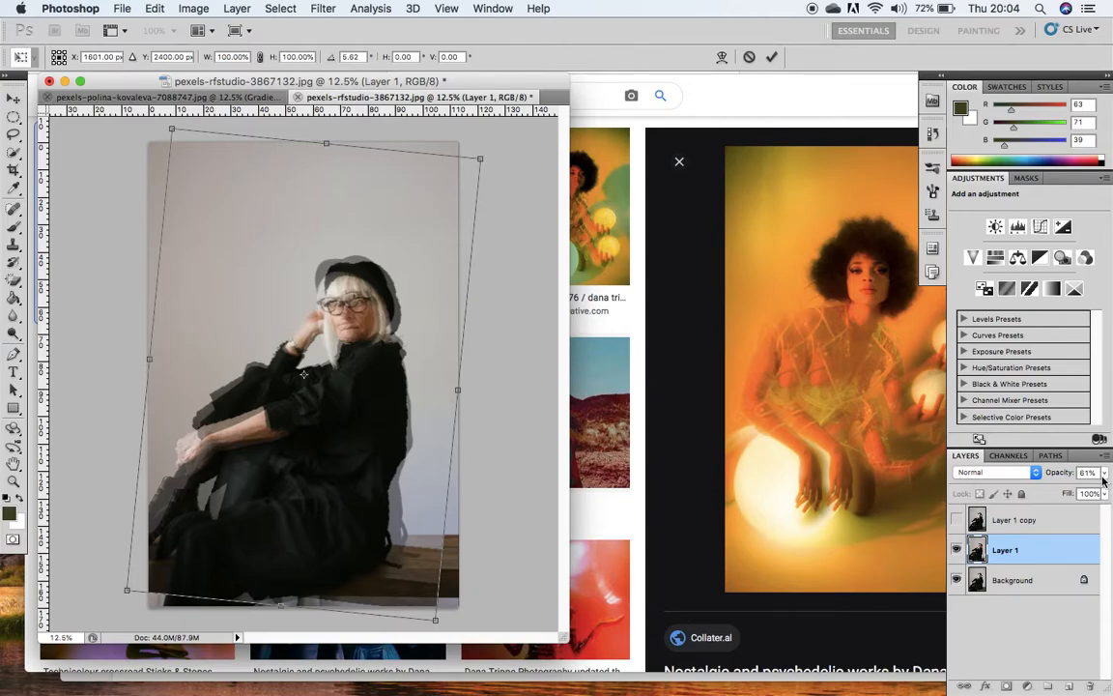
mouse_move(506, 487)
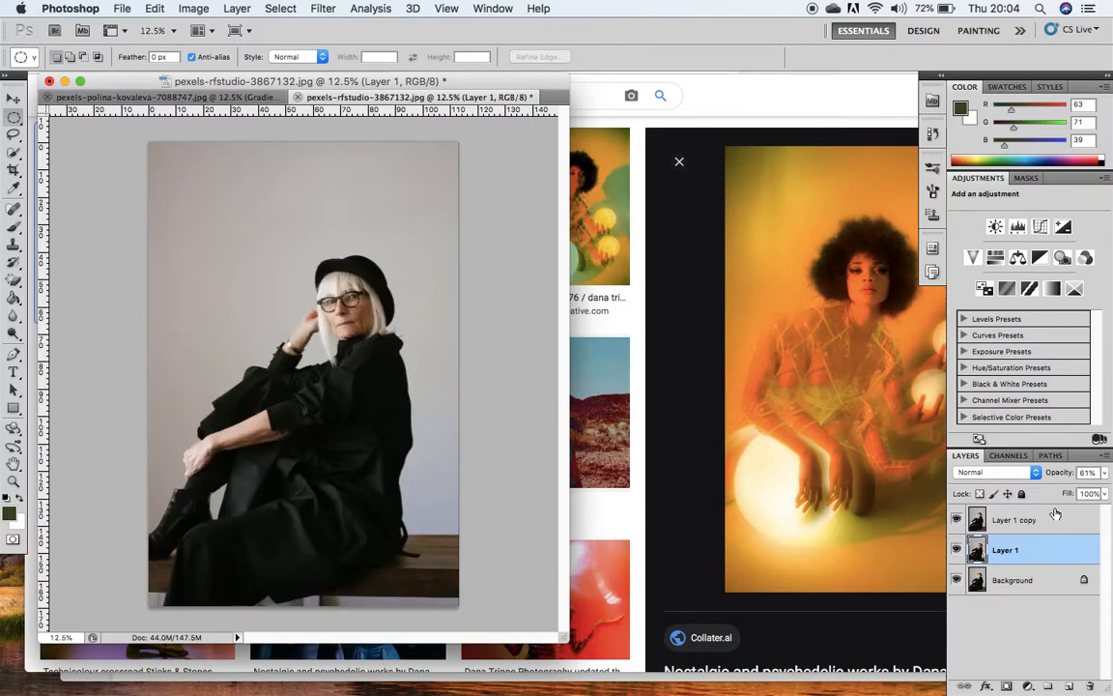
Step: Select Layer 1 copy, rotate it at an angle and enlarge it for the ghosted look
left_click(1014, 518)
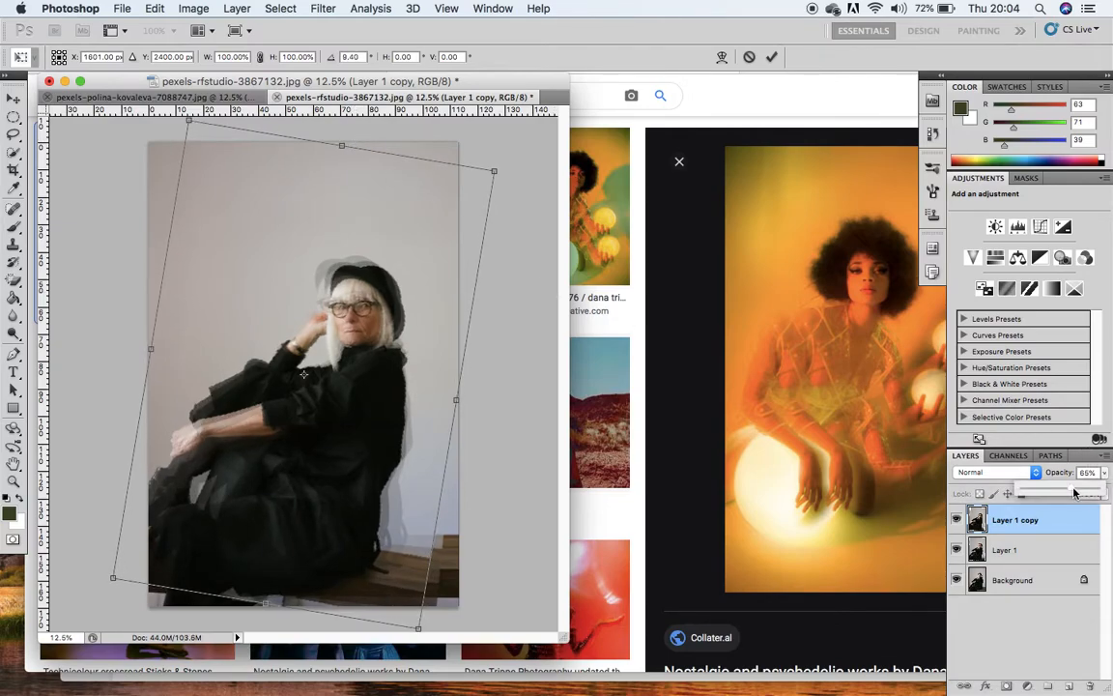
left_click_drag(1074, 495, 1059, 494)
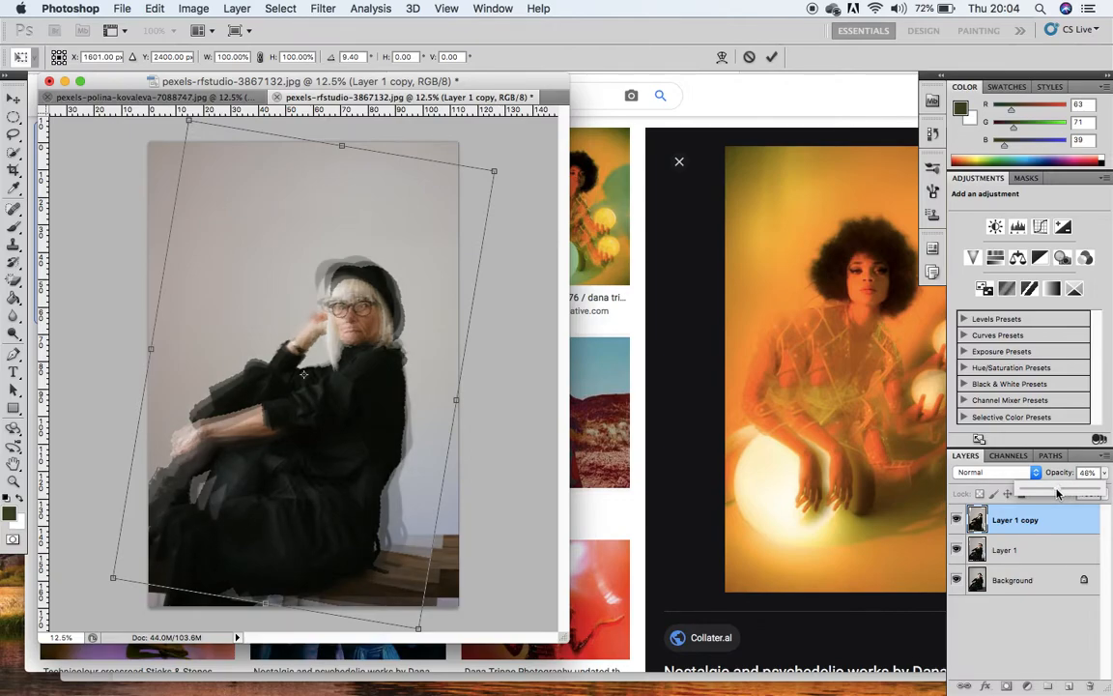
left_click_drag(1058, 493, 1047, 492)
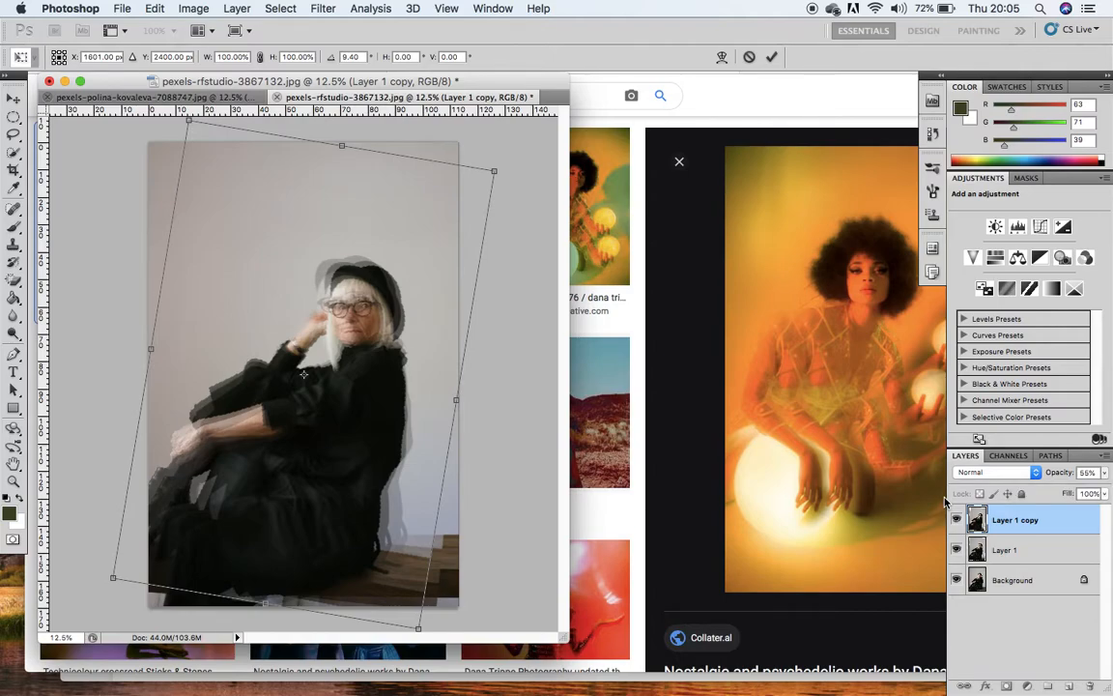
mouse_move(429, 368)
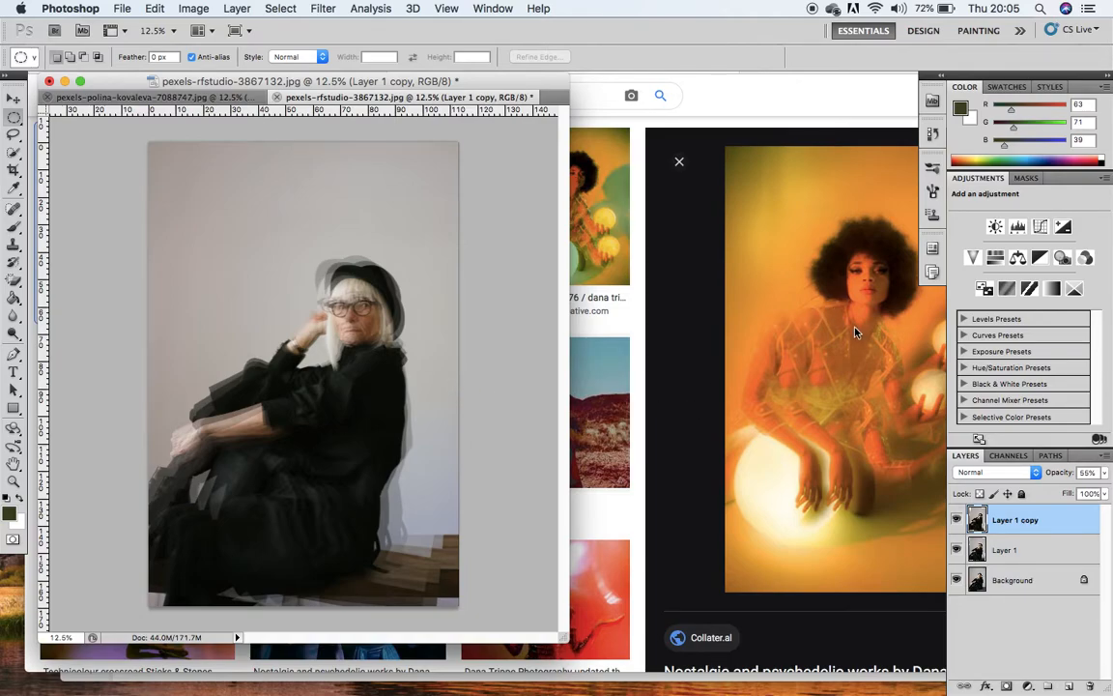
mouse_move(842, 313)
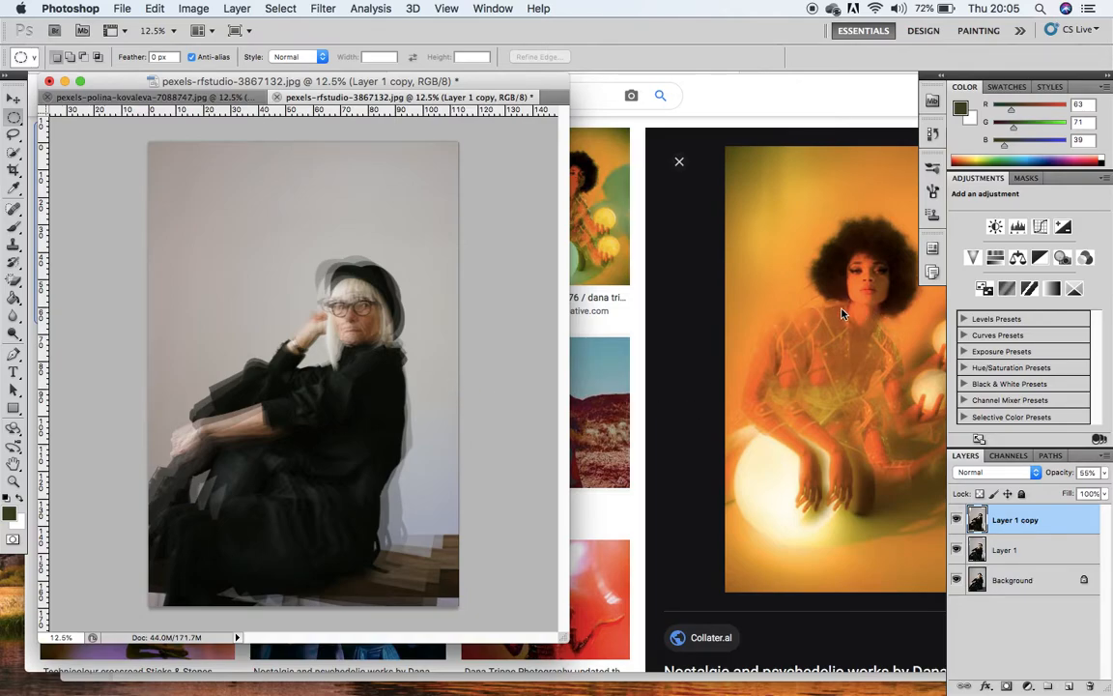
mouse_move(889, 298)
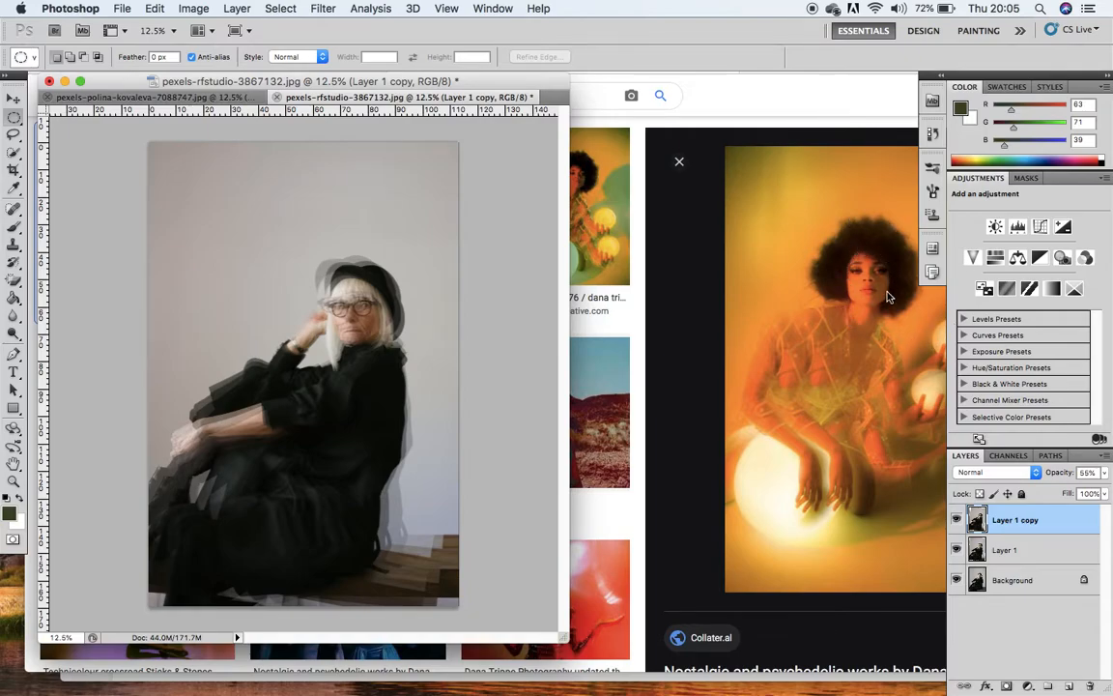
mouse_move(852, 345)
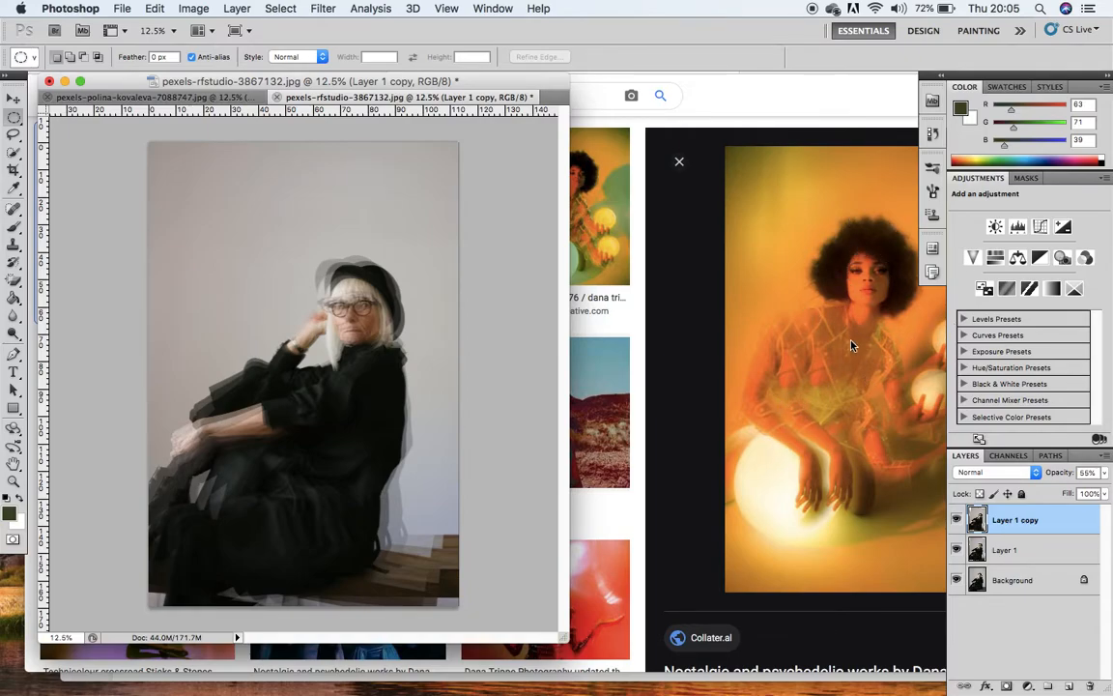
mouse_move(836, 463)
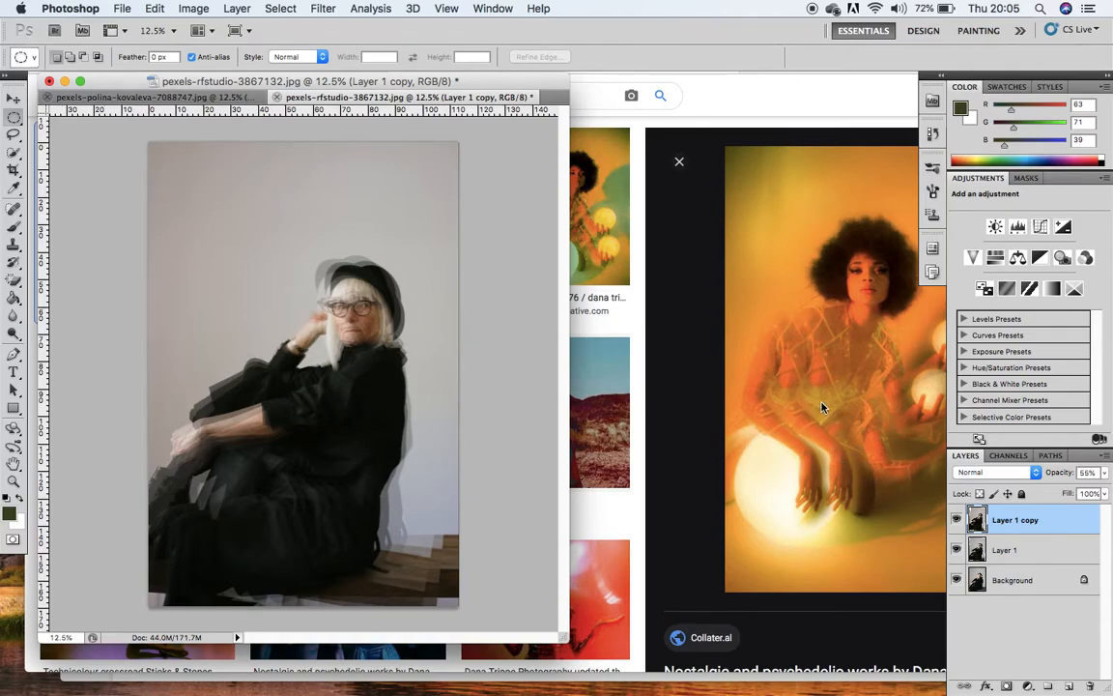
mouse_move(846, 471)
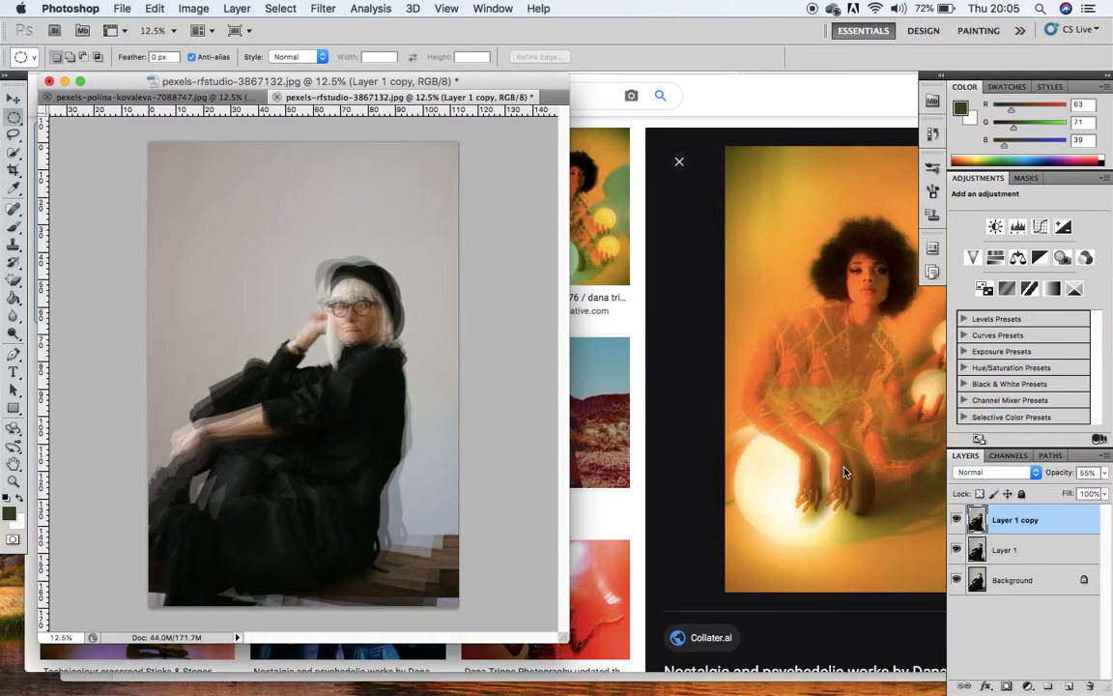
mouse_move(816, 340)
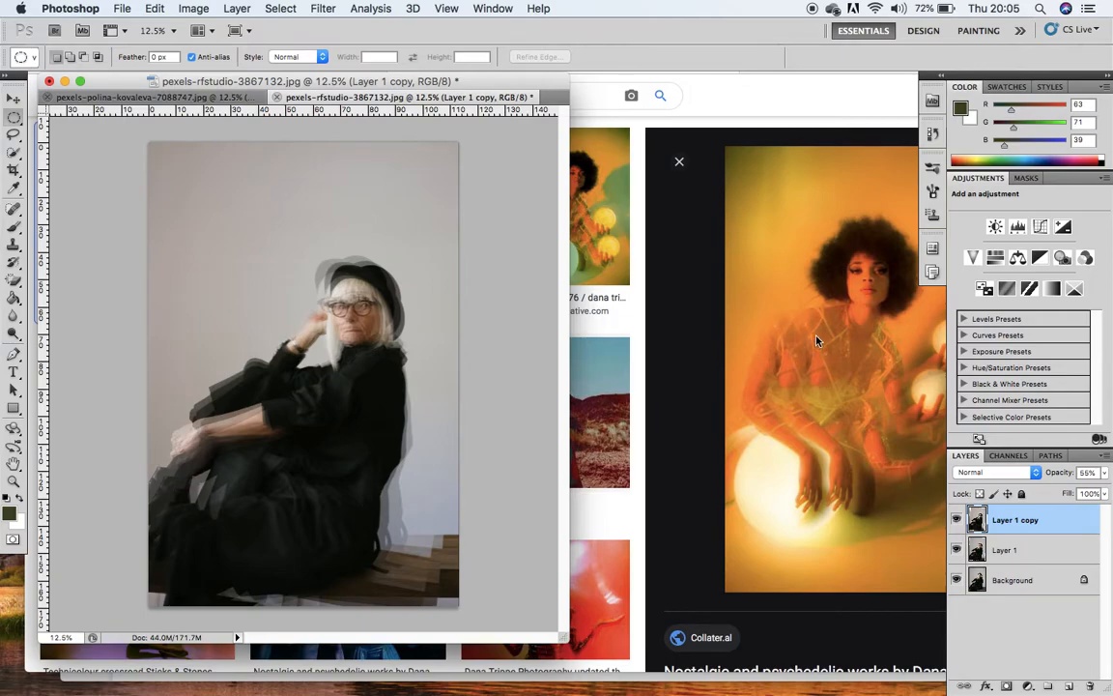
mouse_move(475, 330)
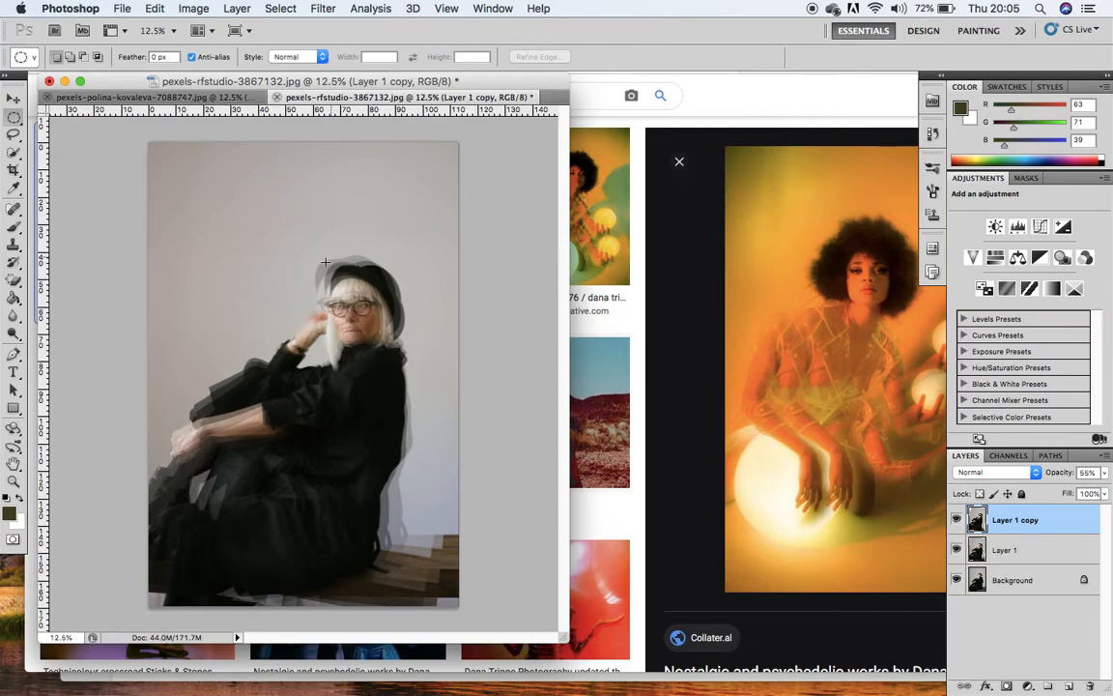
mouse_move(282, 336)
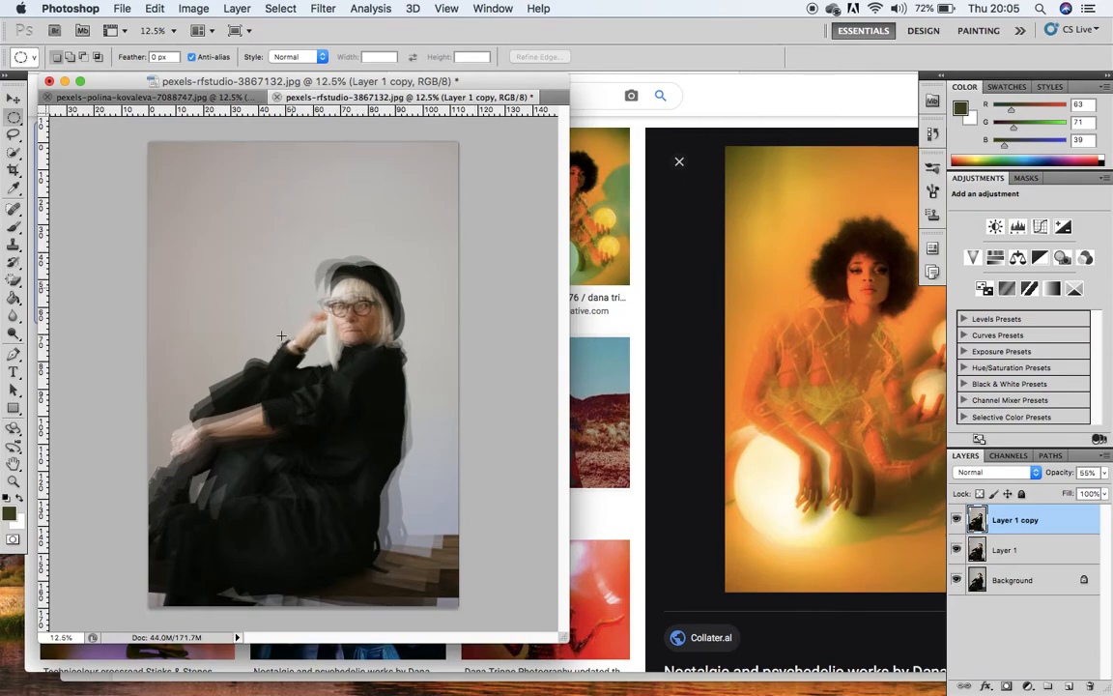
mouse_move(359, 261)
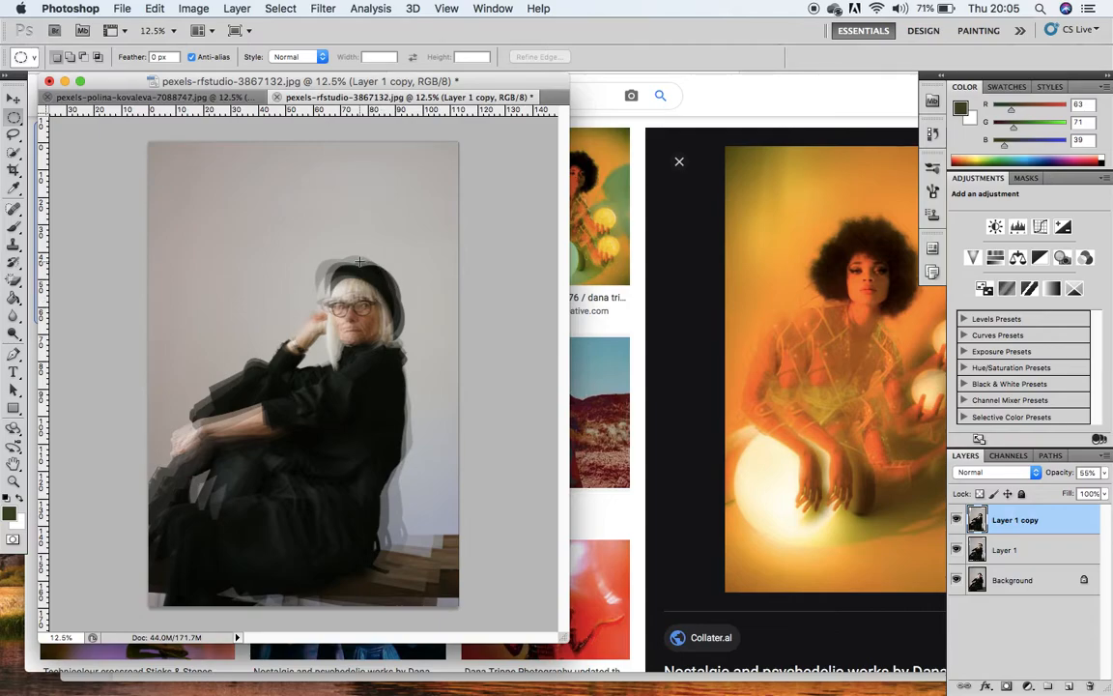
mouse_move(197, 375)
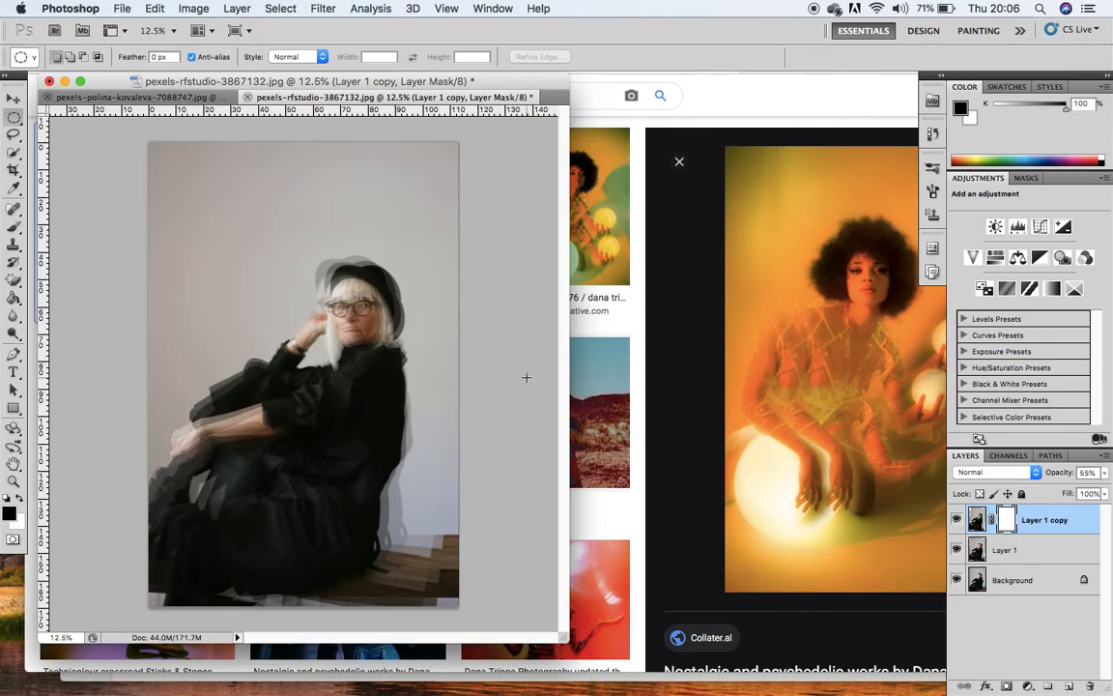
mouse_move(413, 327)
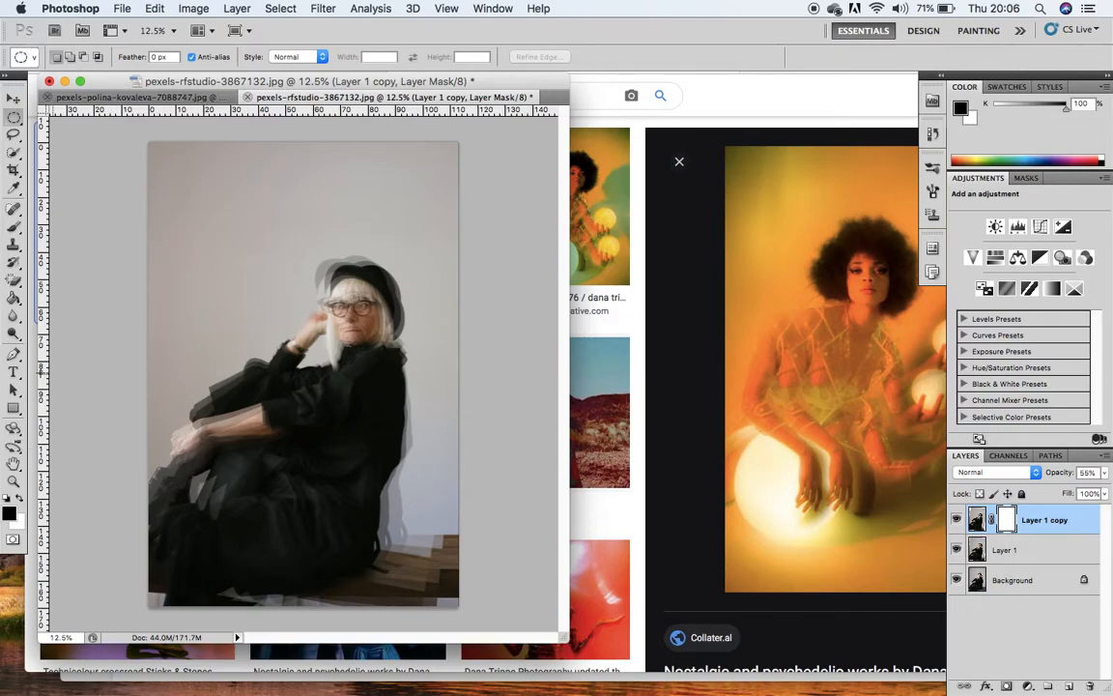
Step: Choose the Brush tool and set a soft brush, entering size 158 then adjusting the diameter
left_click(13, 228)
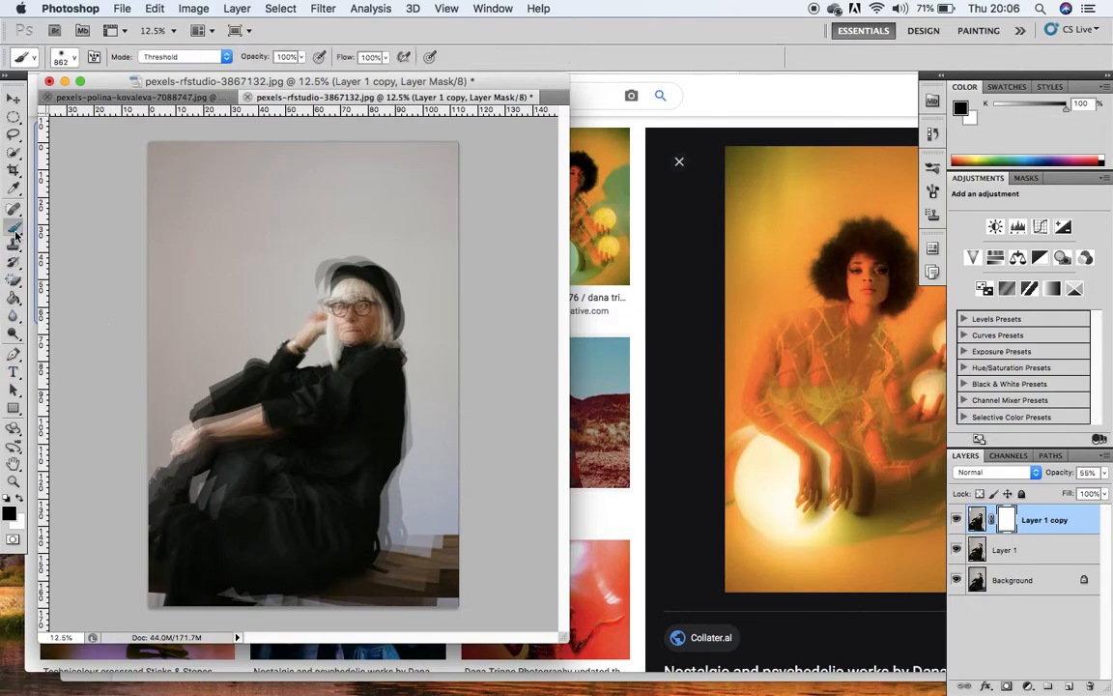
left_click(73, 56)
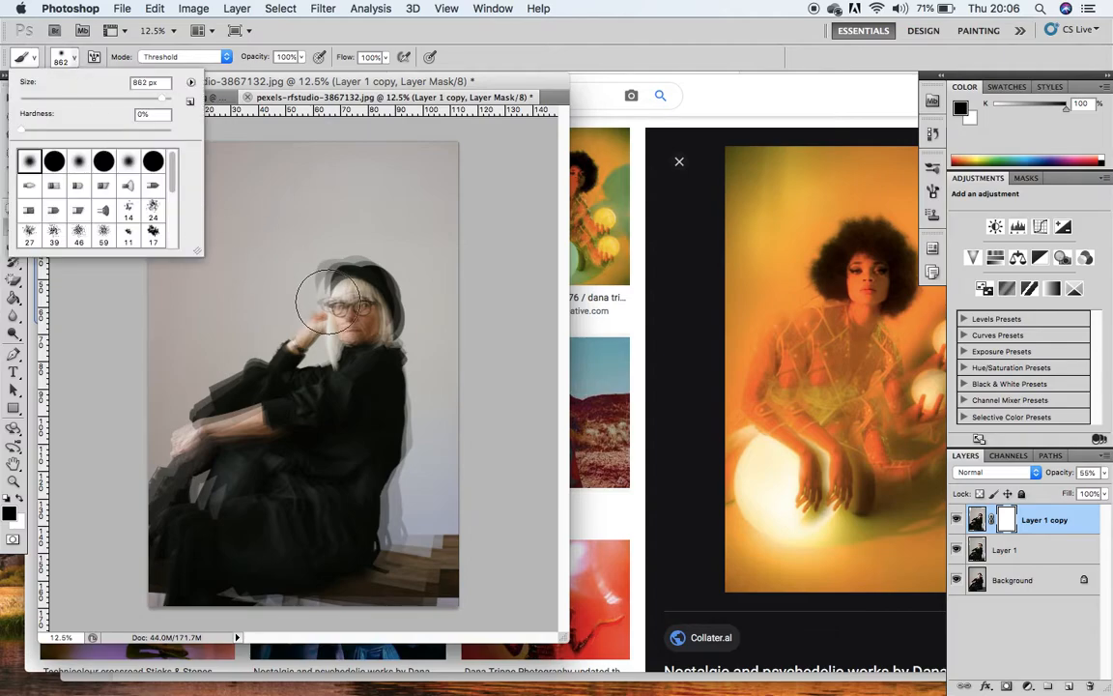
type("158")
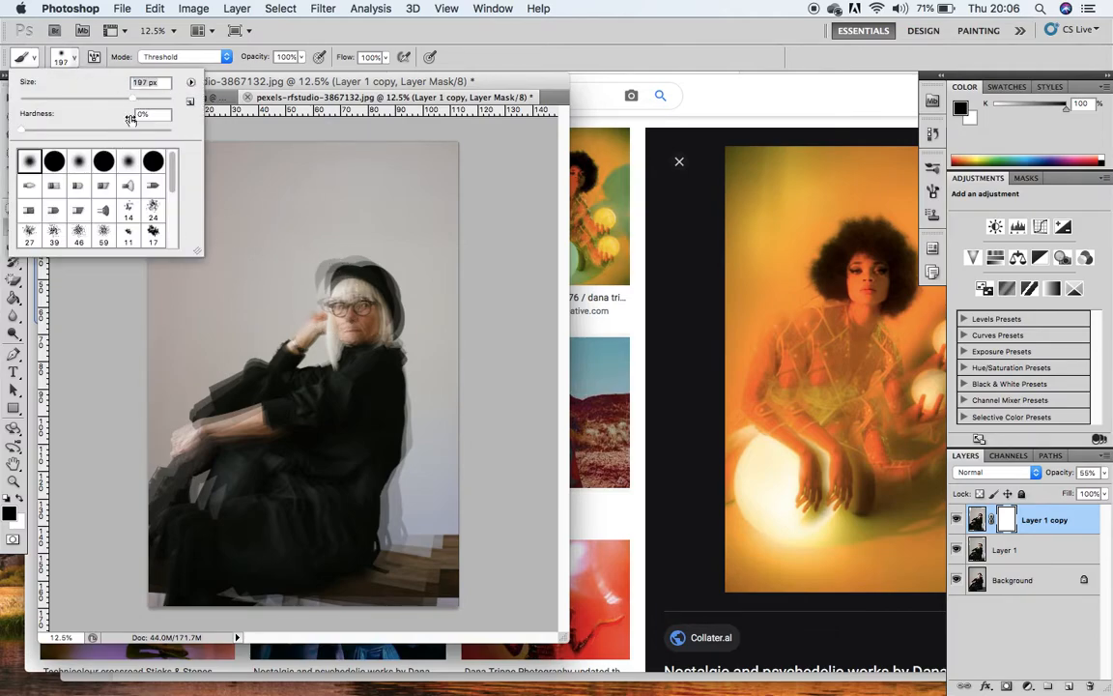
left_click_drag(131, 100, 153, 100)
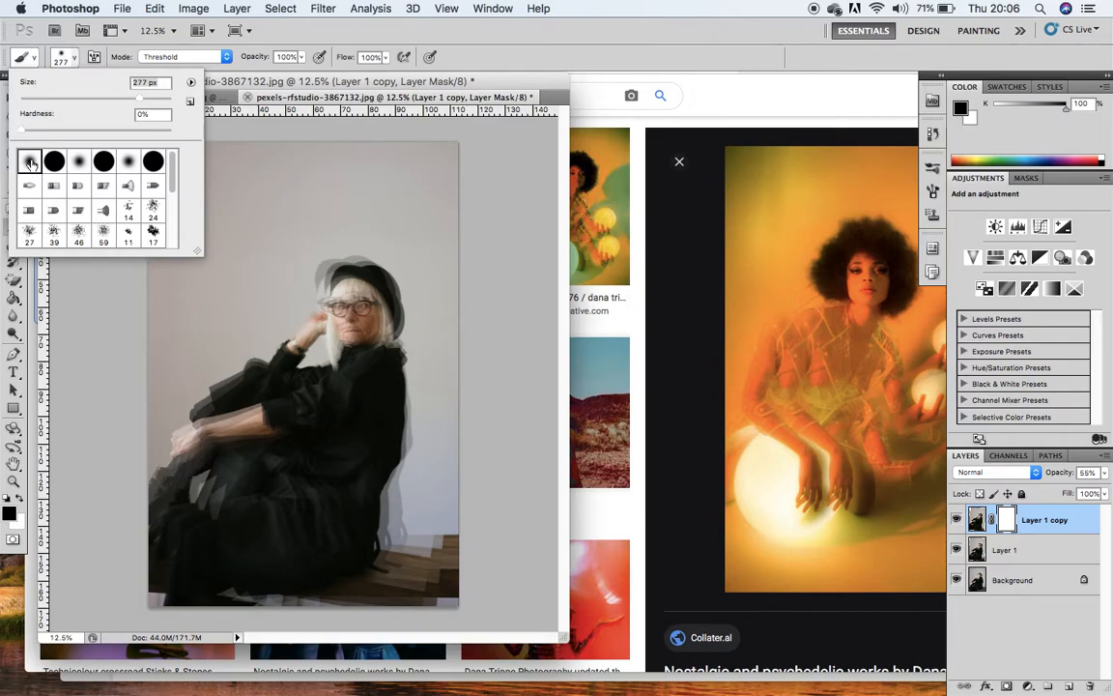
mouse_move(29, 162)
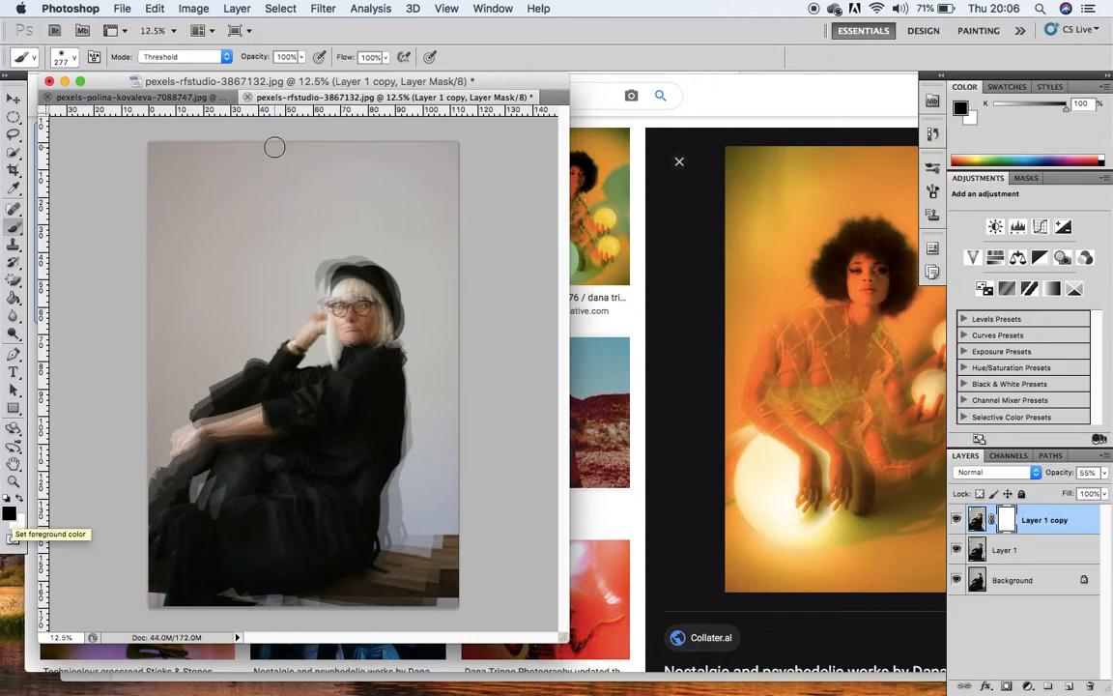
Step: Check the brush blending mode list before painting black over the face and hat on the mask
left_click(184, 56)
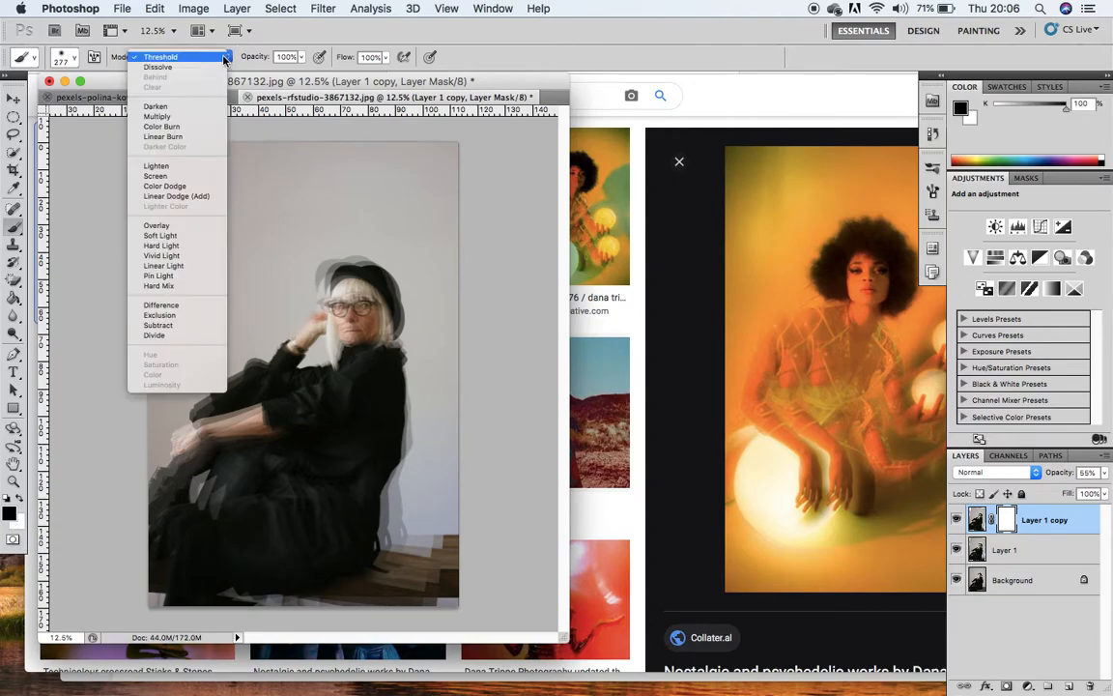
mouse_move(217, 60)
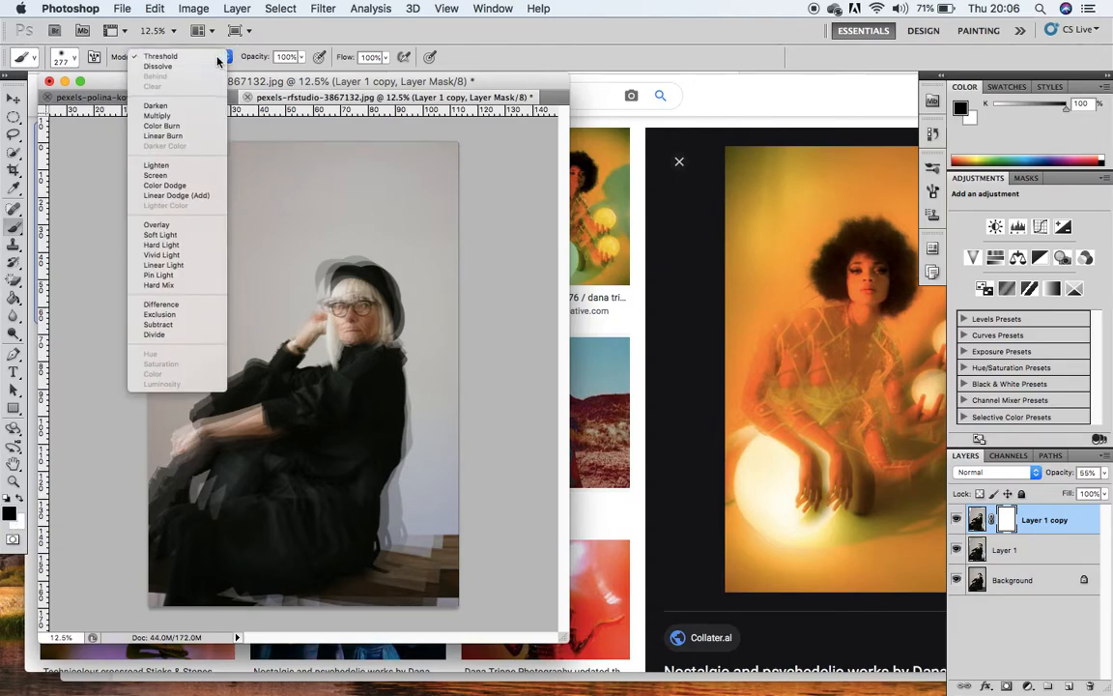
left_click(161, 56)
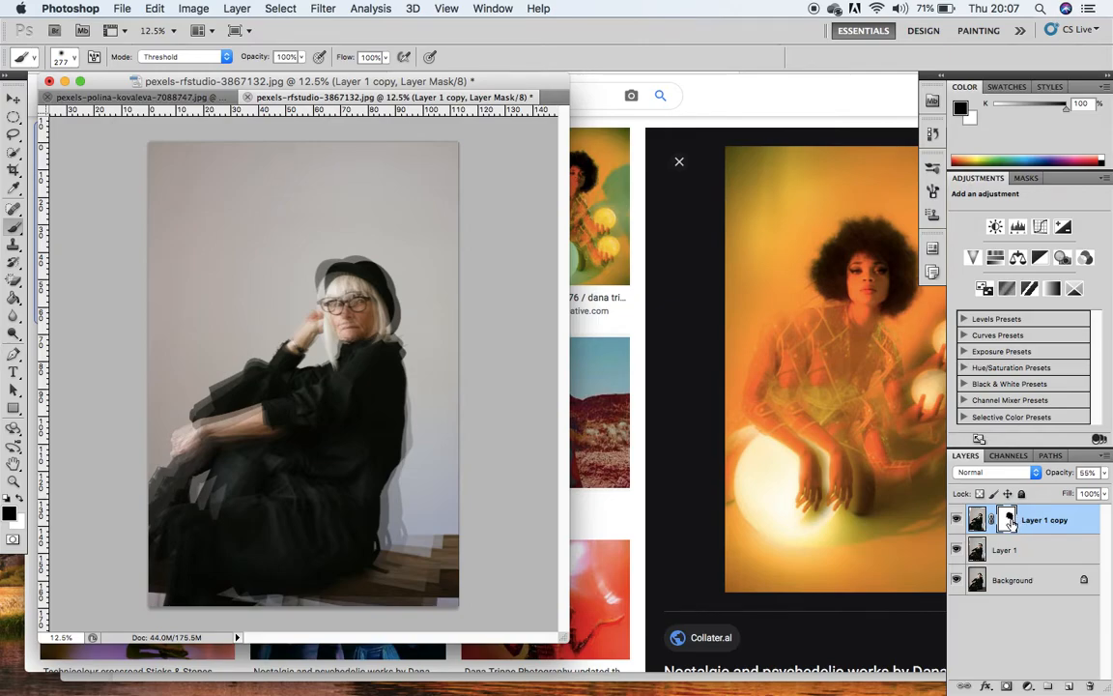
mouse_move(1012, 525)
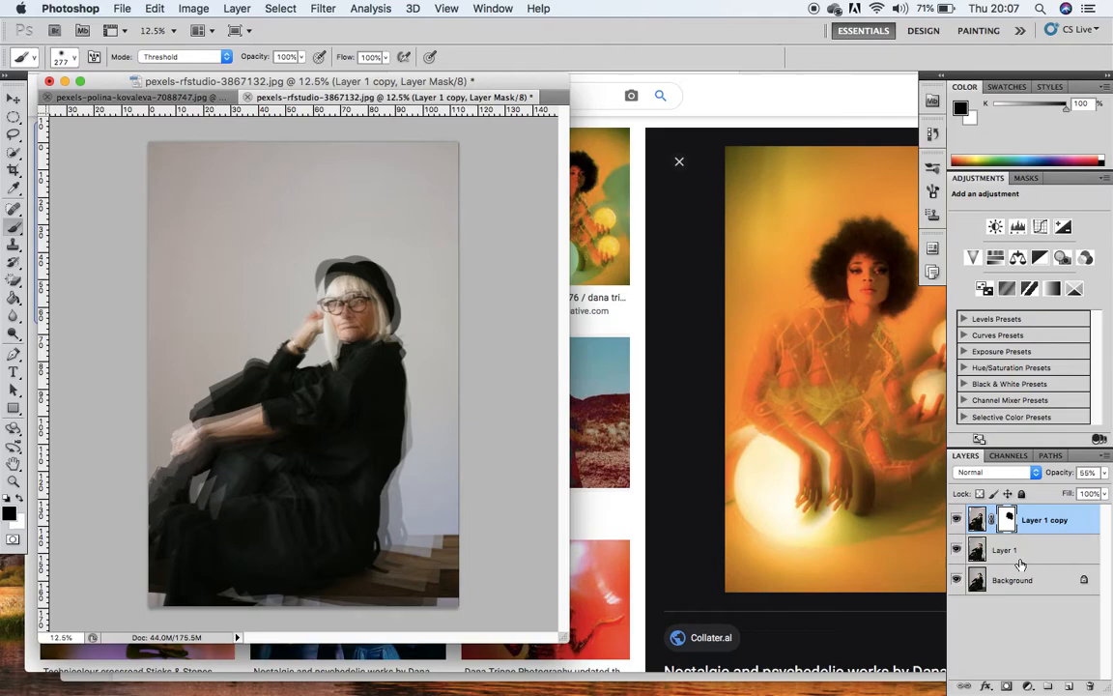
Step: Select Layer 1 and paint its mask to remove ghosting over the face and figure
left_click(1005, 549)
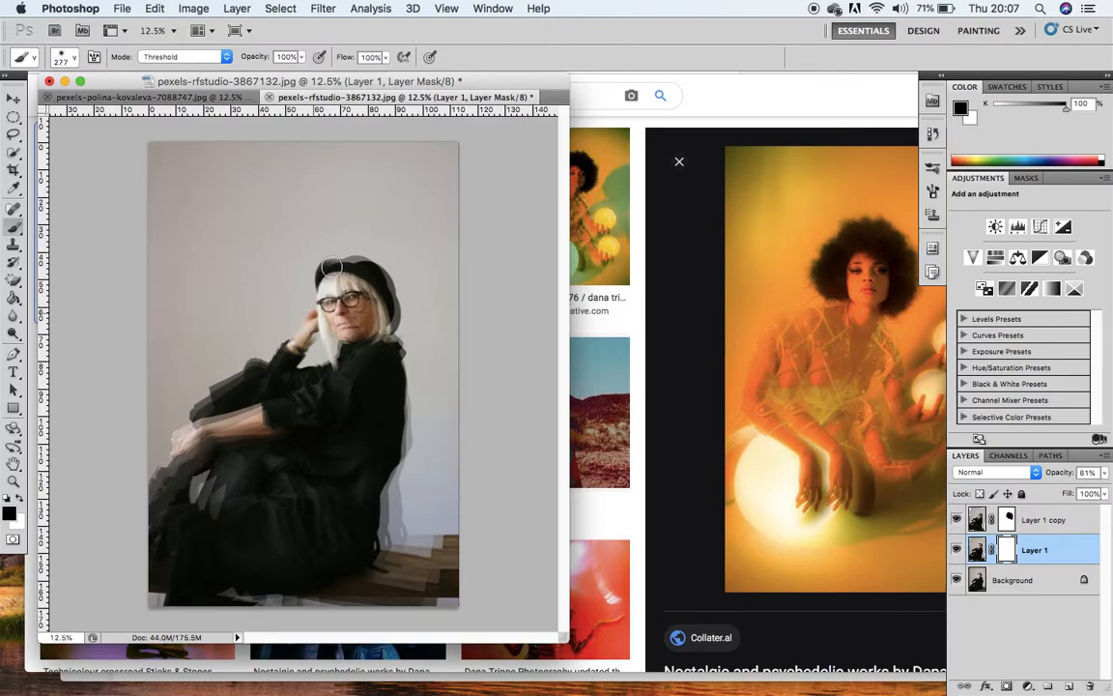
left_click_drag(330, 267, 356, 313)
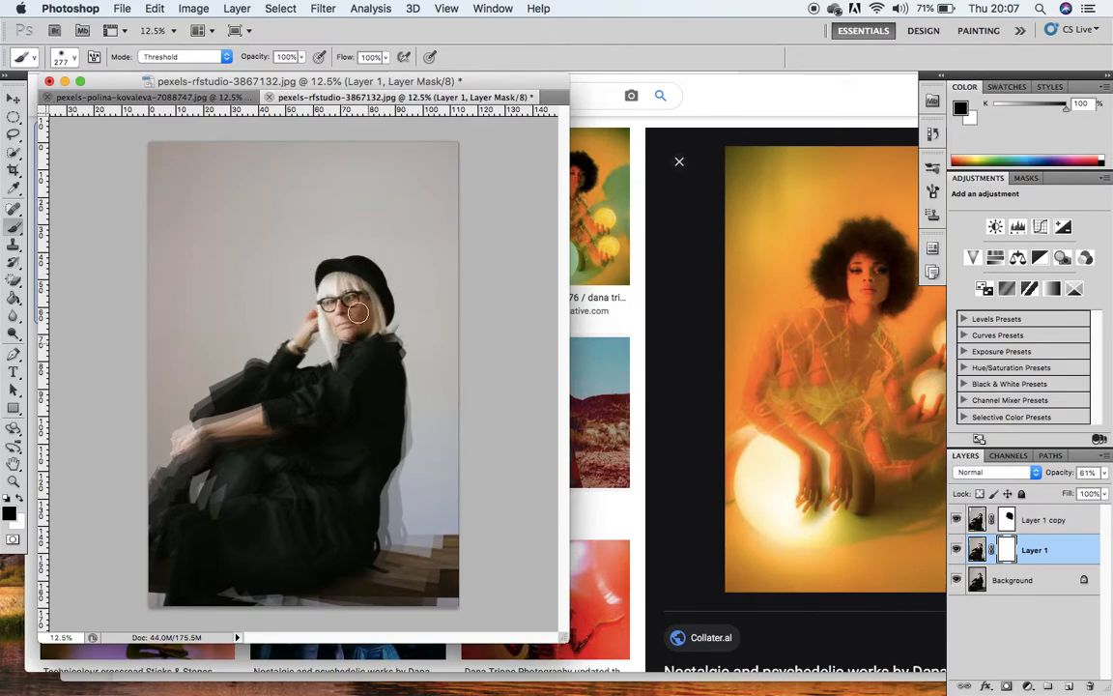
mouse_move(390, 344)
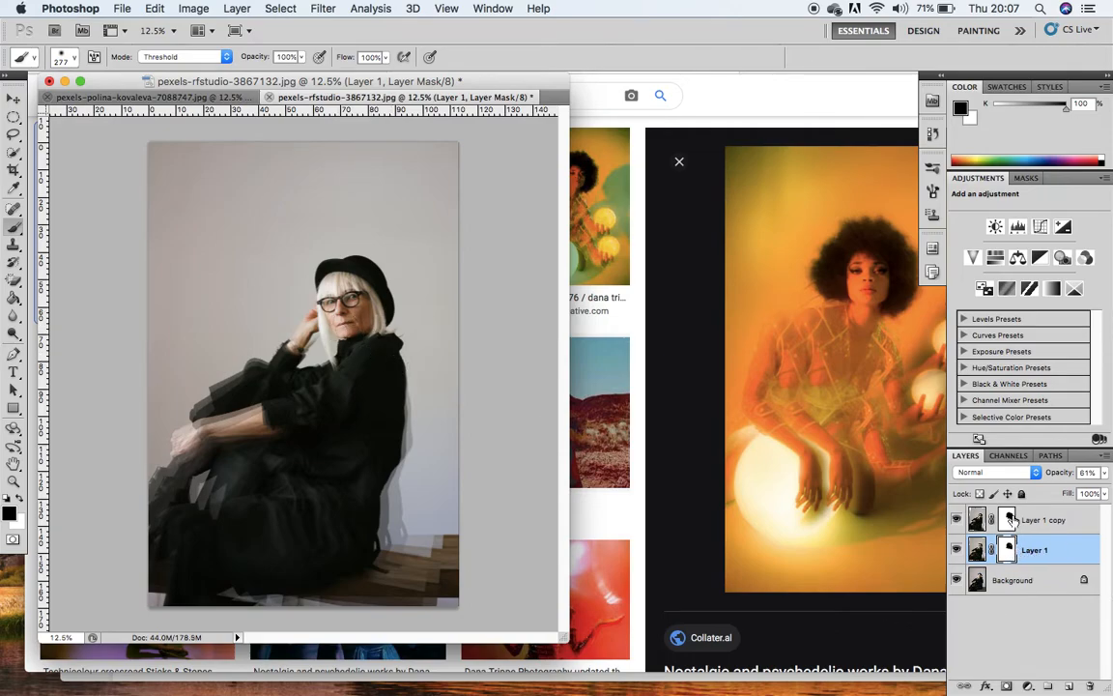
mouse_move(833, 499)
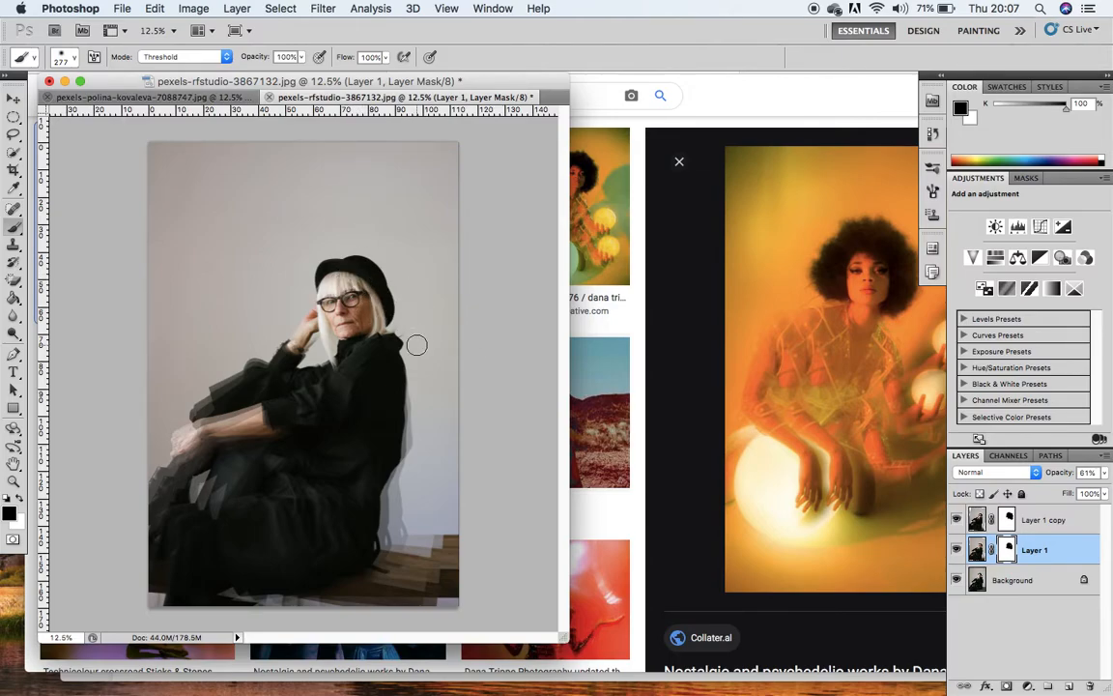
mouse_move(449, 475)
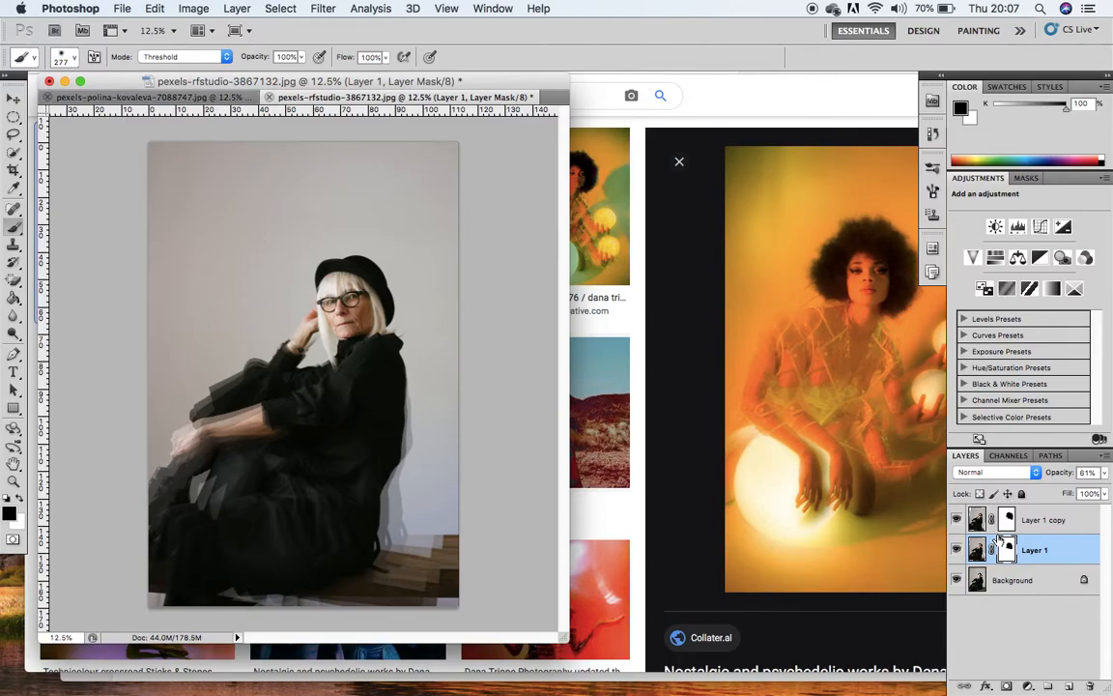
mouse_move(993, 537)
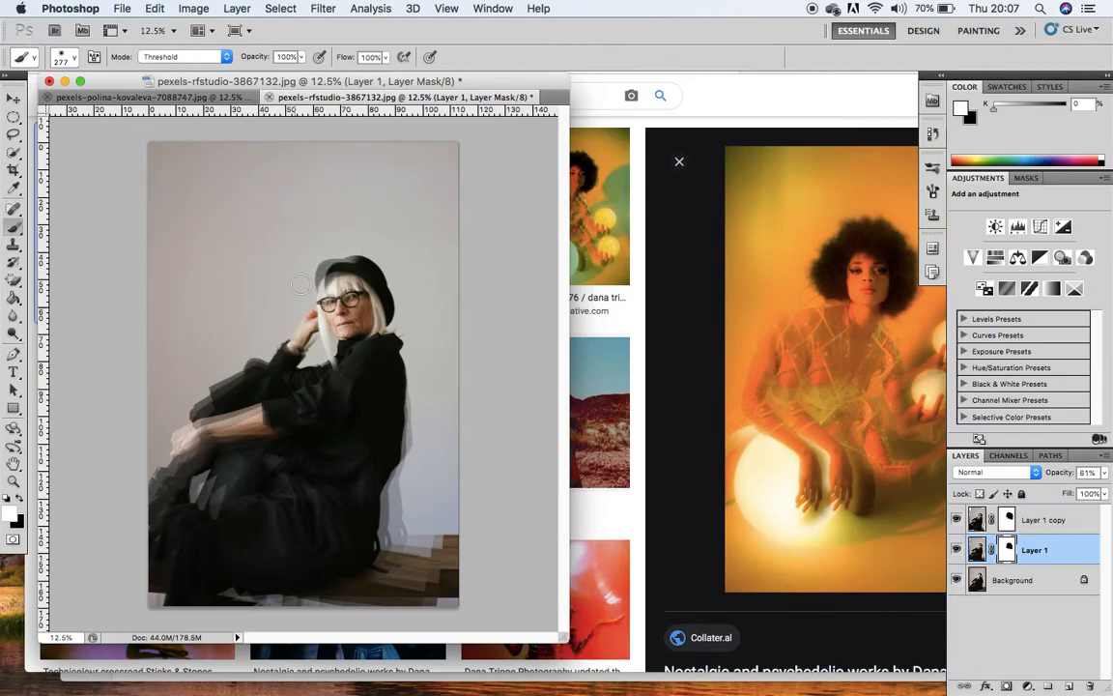
left_click_drag(299, 284, 371, 352)
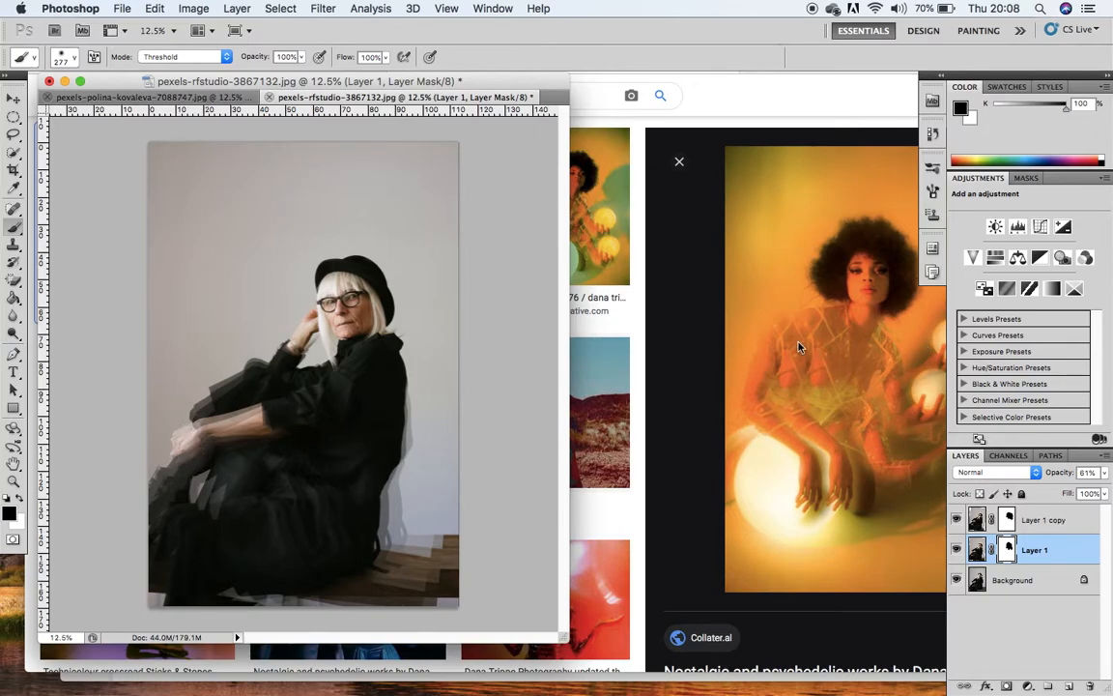
mouse_move(937, 448)
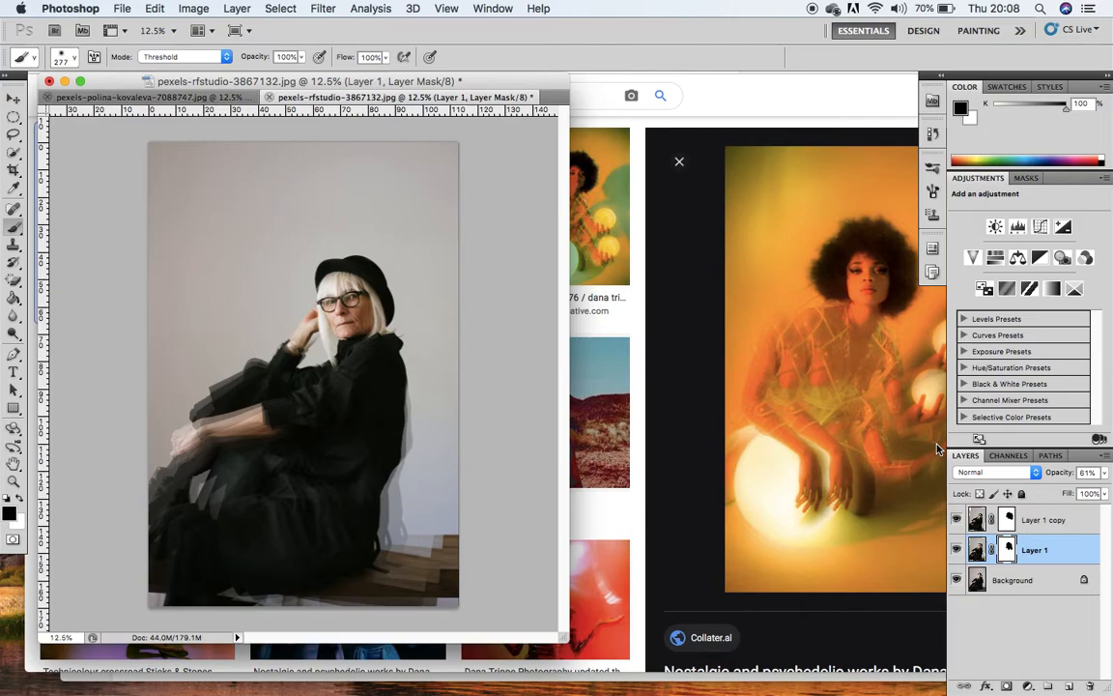
mouse_move(1064, 525)
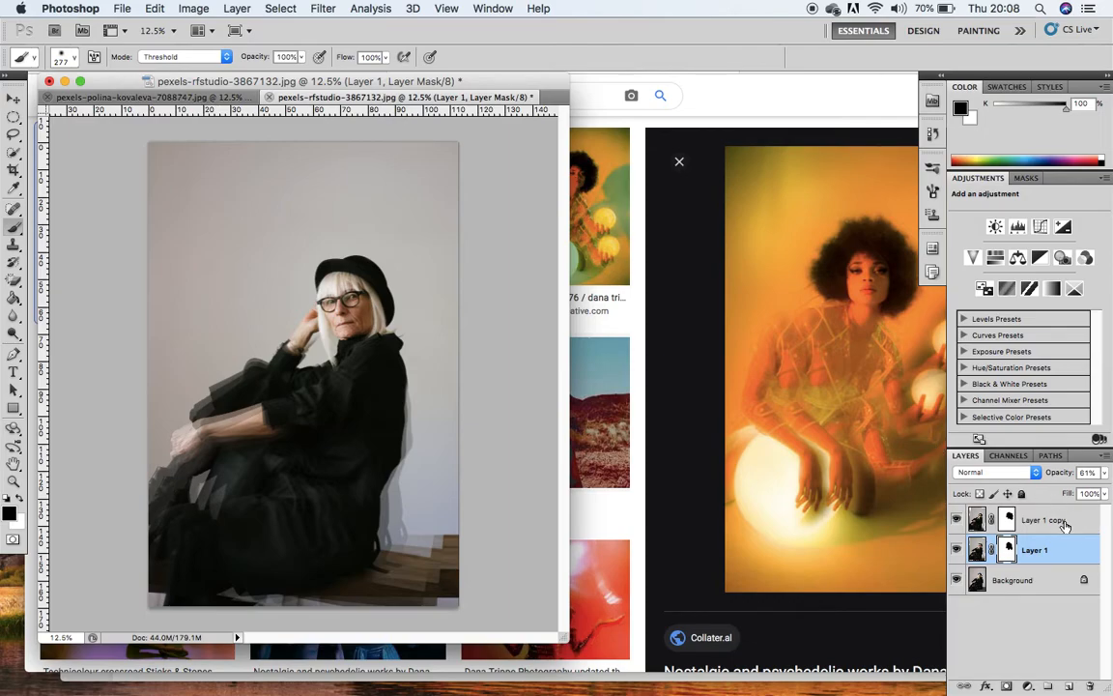
Step: Select Layer 1 copy and adjust options at the top of the Layers panel
left_click(1034, 520)
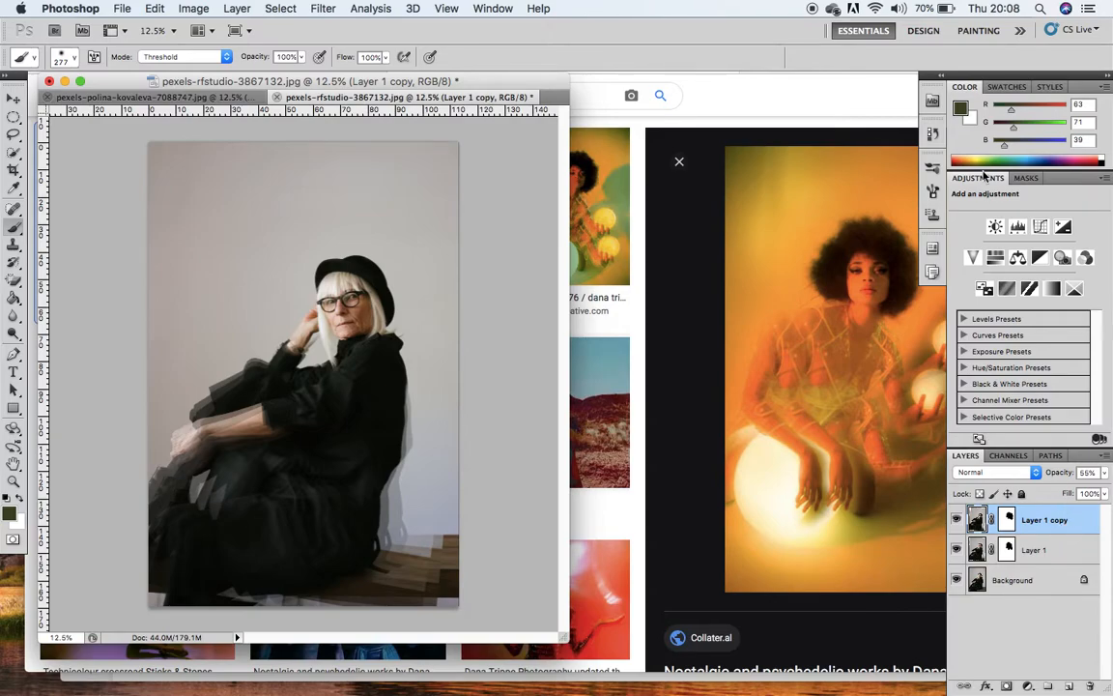
left_click(995, 257)
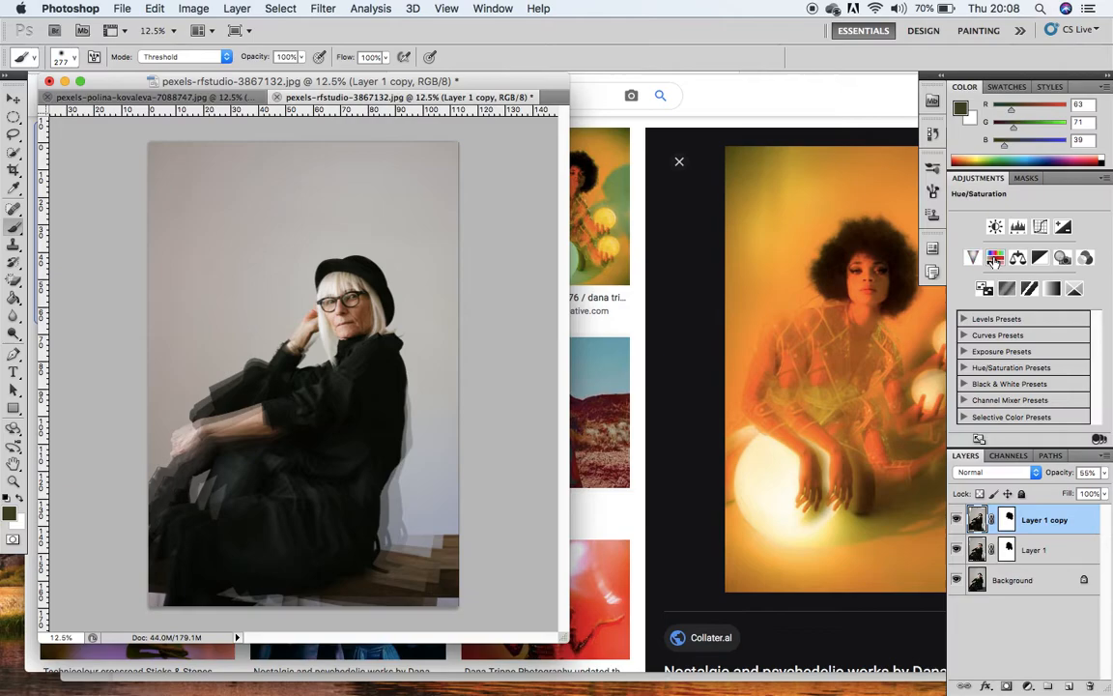
left_click(1040, 256)
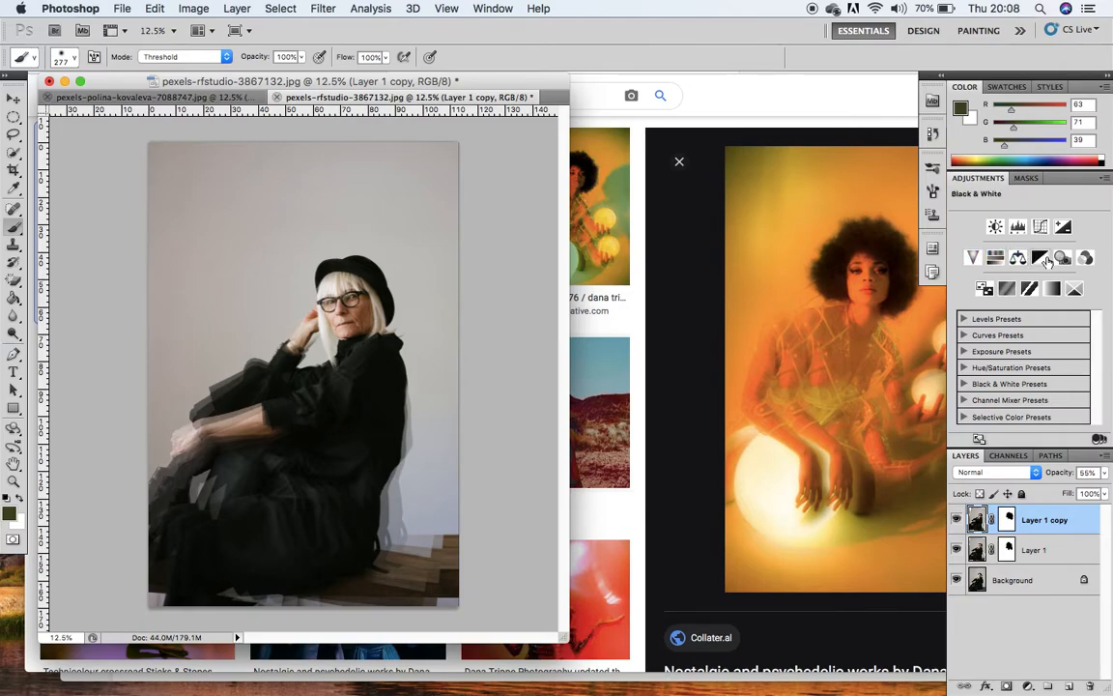
left_click(1063, 226)
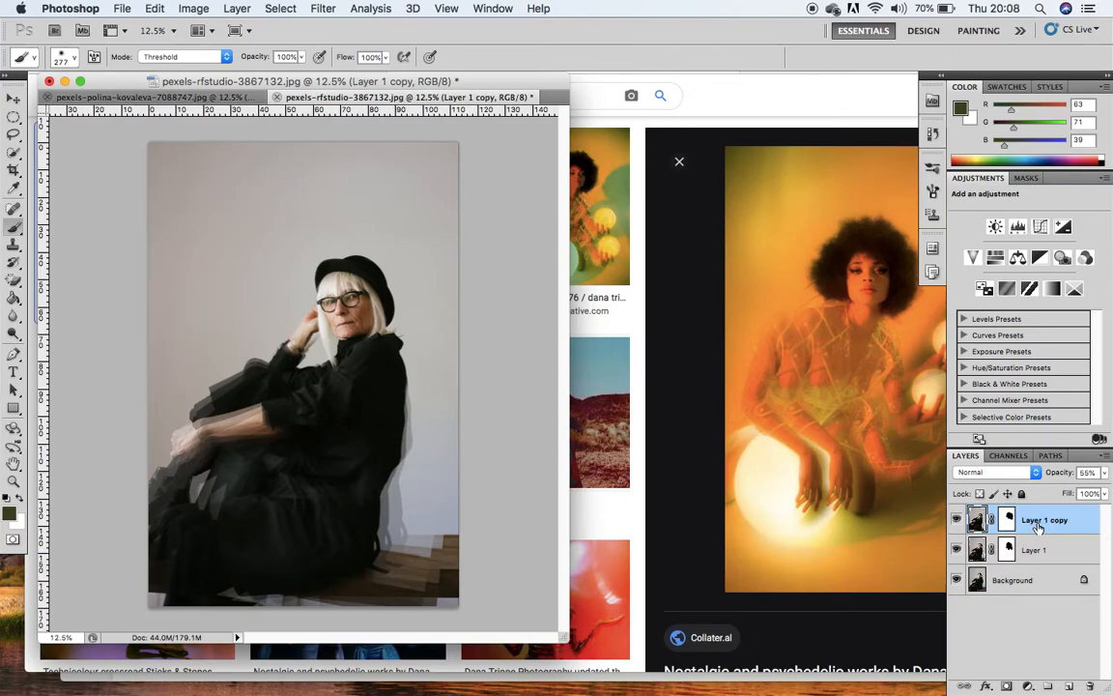
Step: Flatten all layers into a single Background via the layer context menu
right_click(1044, 520)
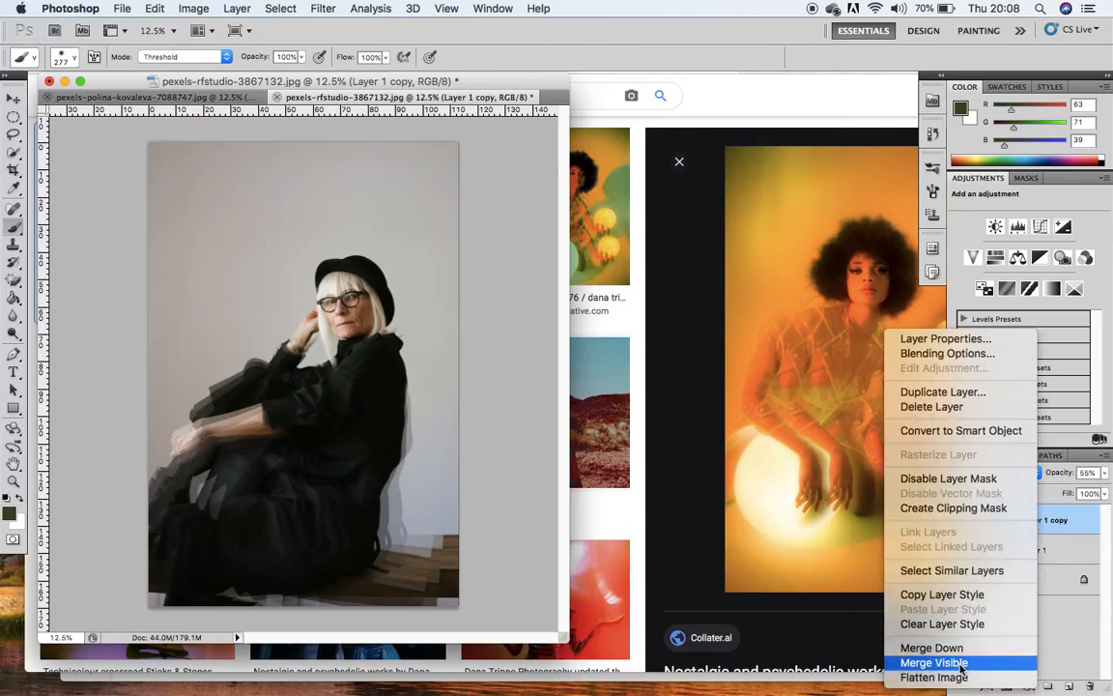
left_click(933, 660)
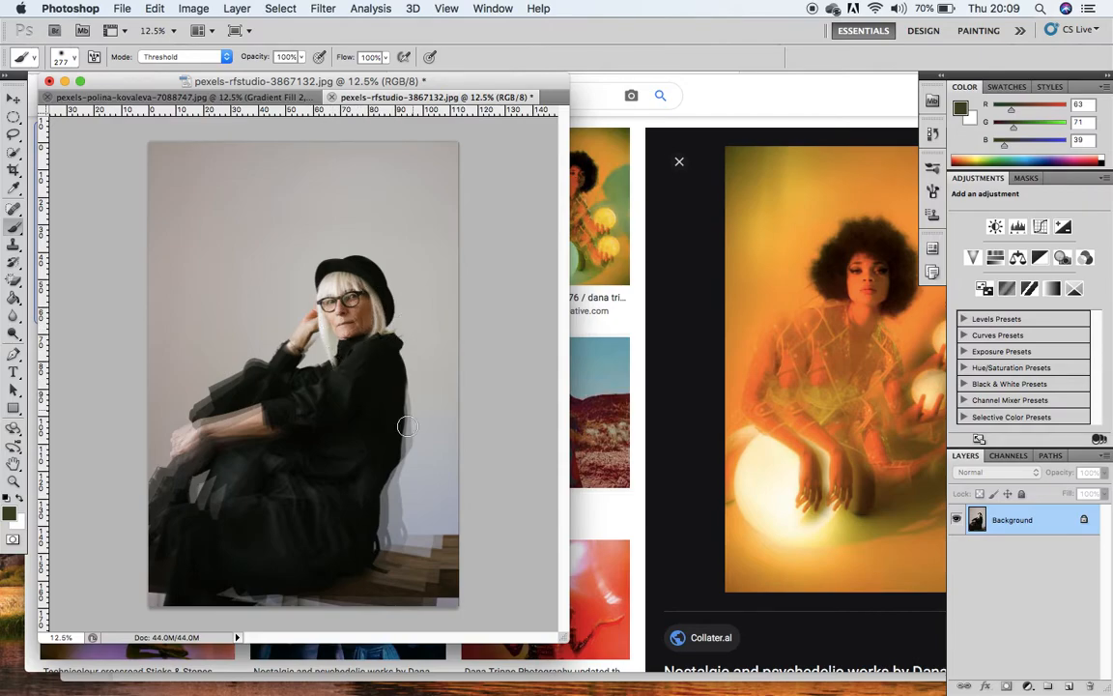
mouse_move(398, 525)
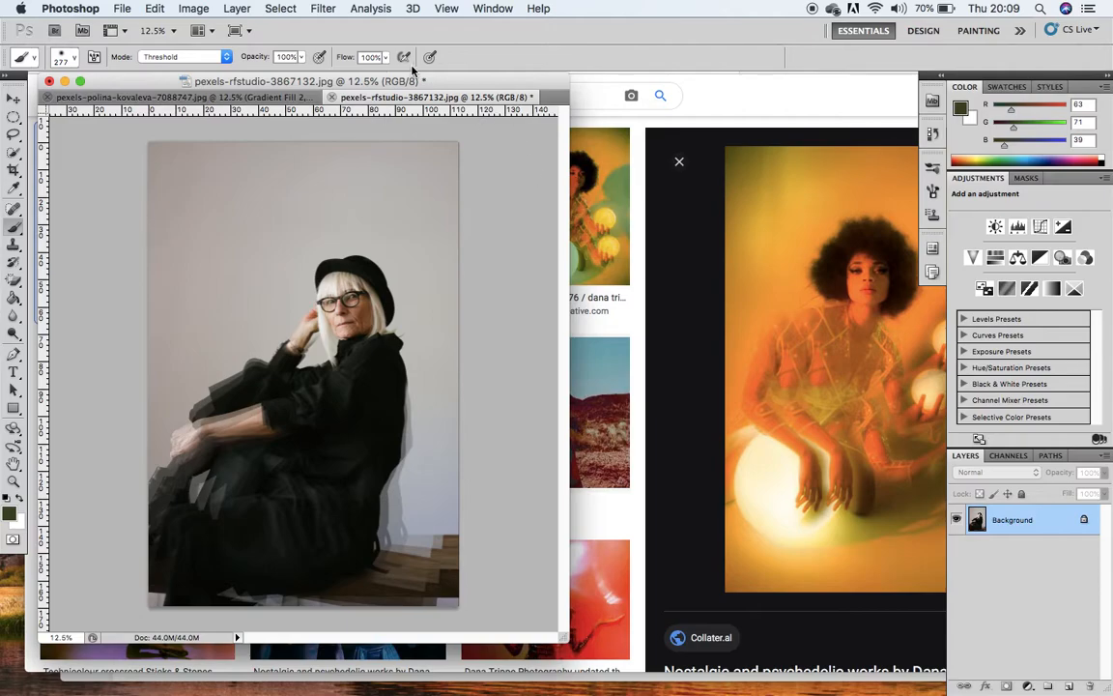
Step: Apply a Deep Yellow Photo Filter at 76% density to the flattened portrait
left_click(193, 8)
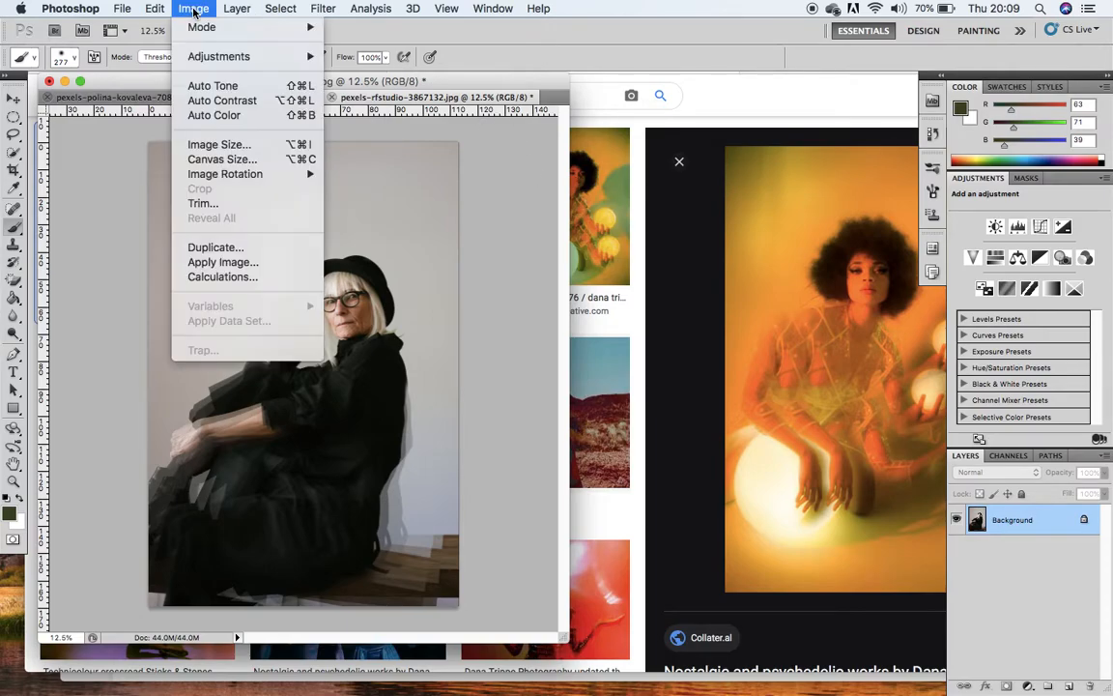
mouse_move(219, 56)
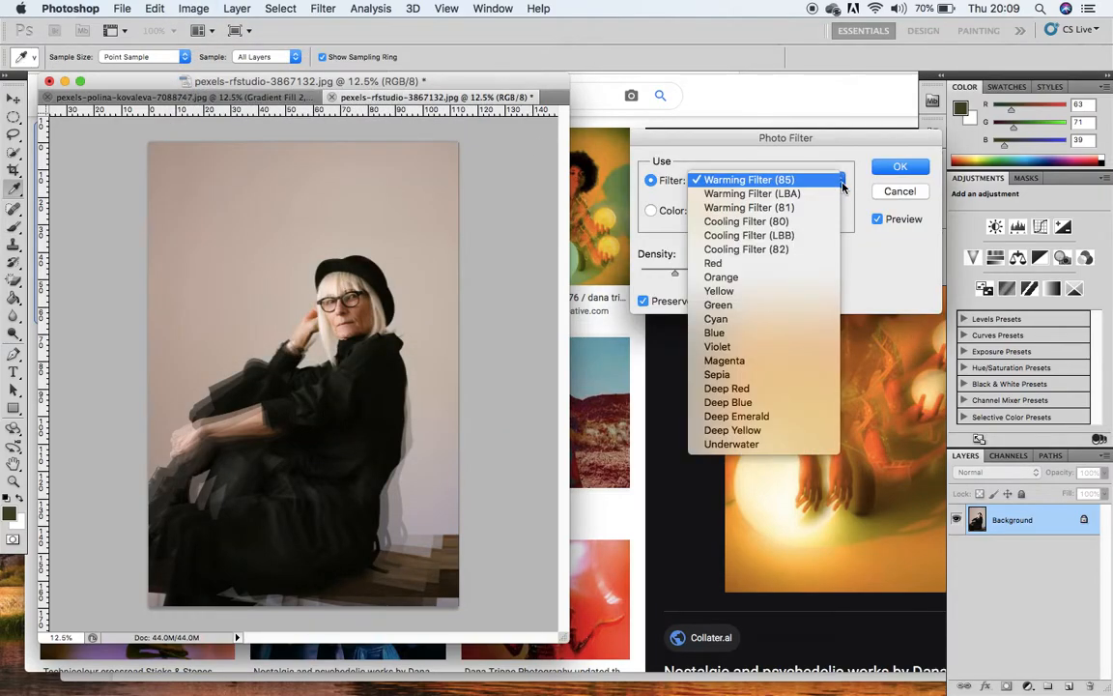
mouse_move(719, 305)
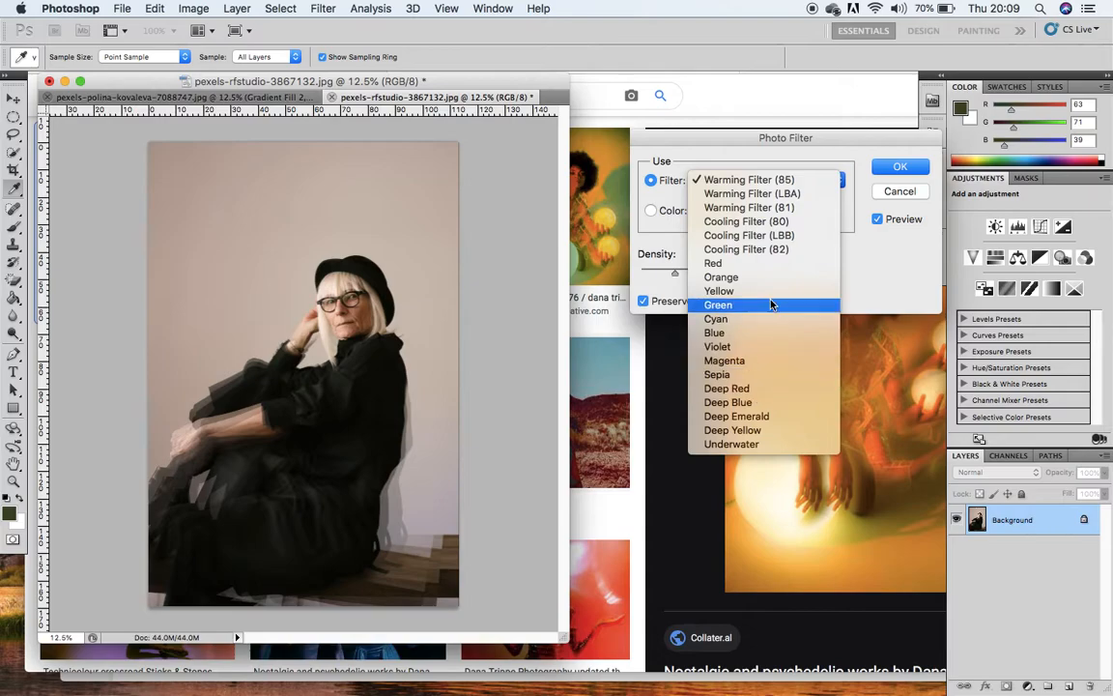
left_click(719, 290)
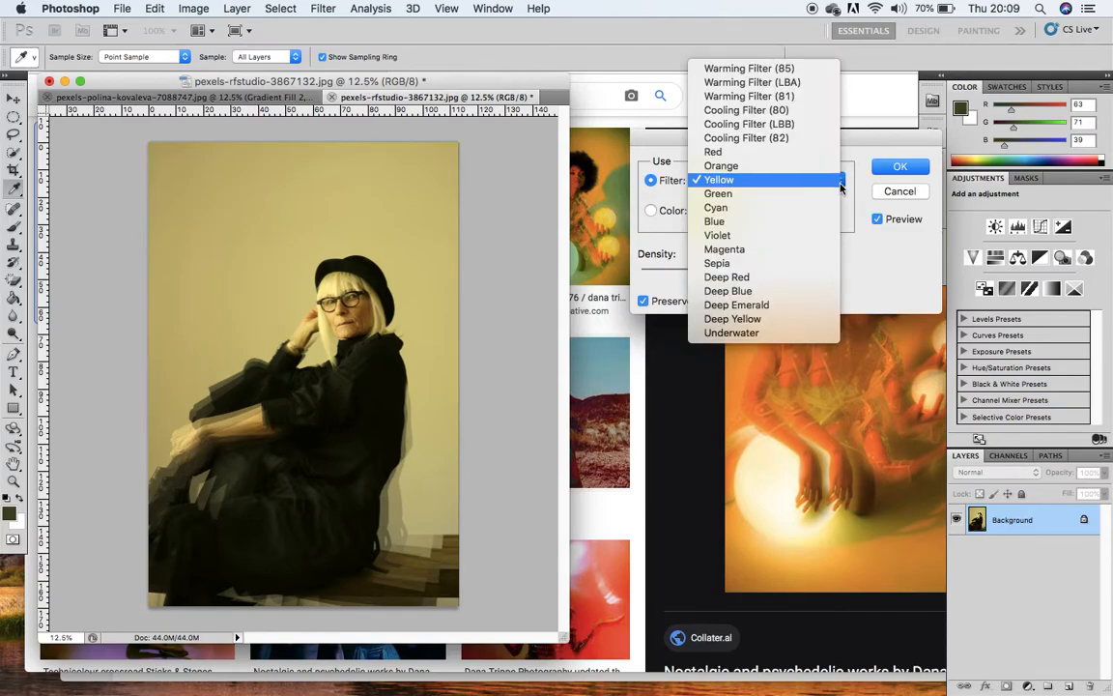
left_click(732, 319)
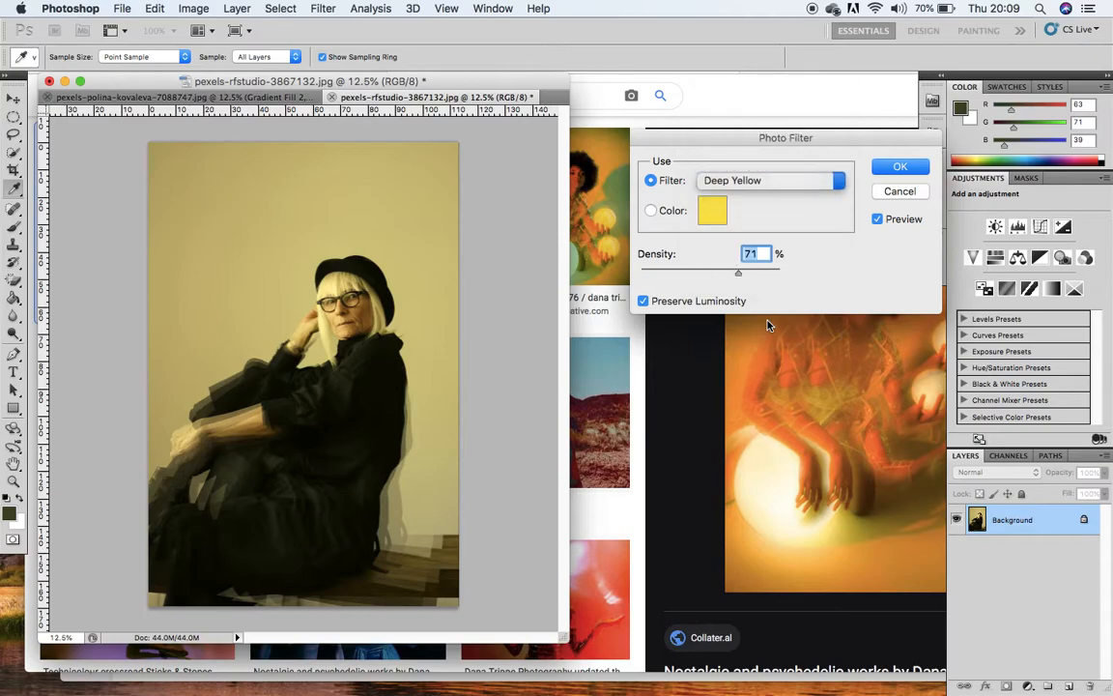
left_click_drag(738, 273, 741, 273)
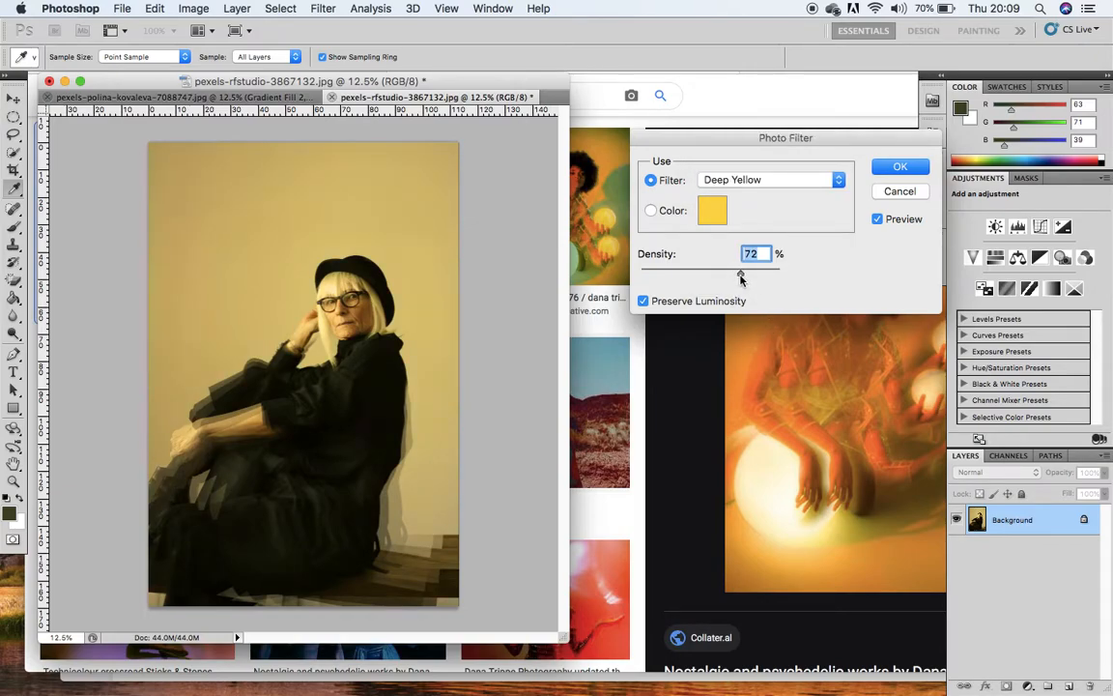
left_click_drag(738, 278, 744, 278)
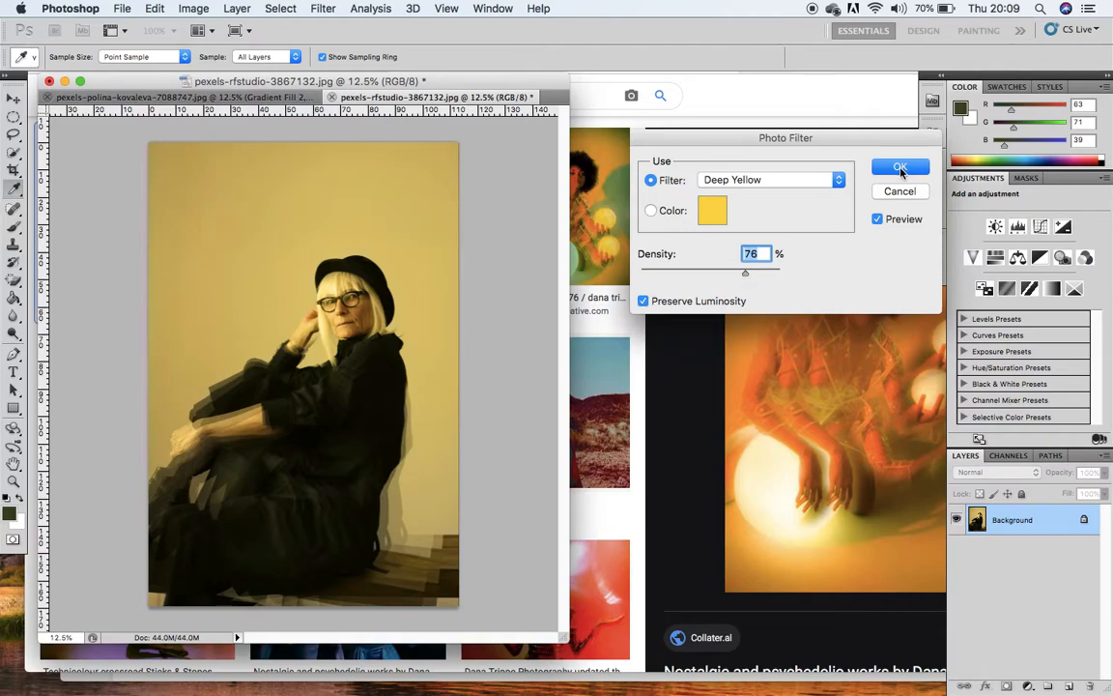
left_click(901, 166)
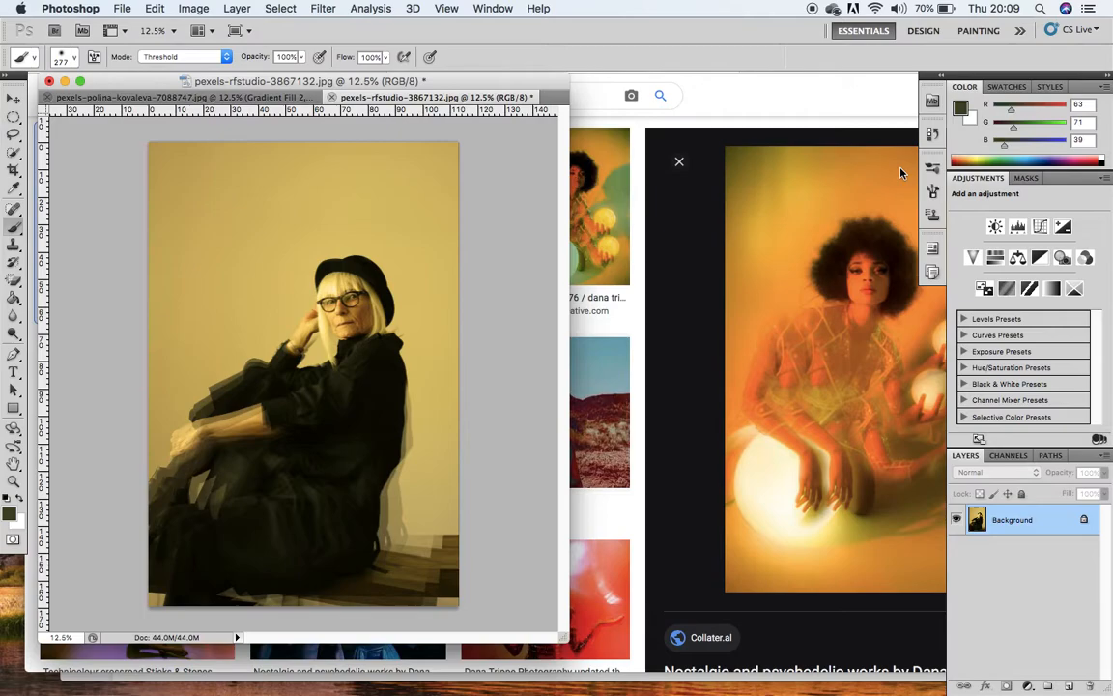
mouse_move(1024, 526)
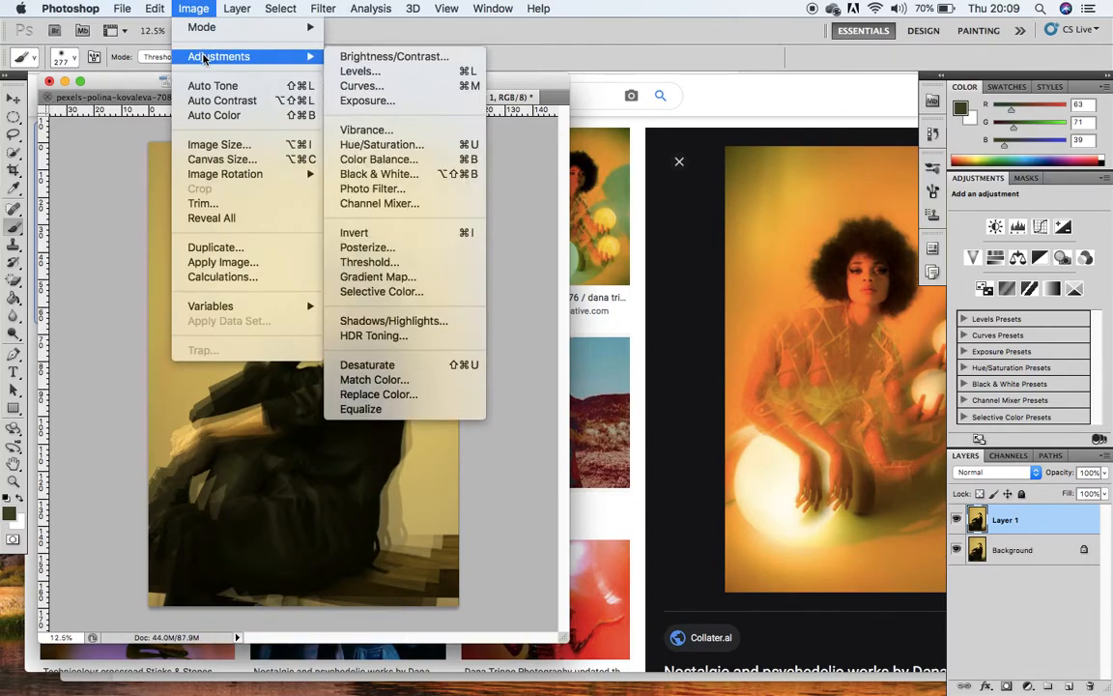
Step: Apply an Orange photo filter at 81% density to Layer 1
left_click(371, 190)
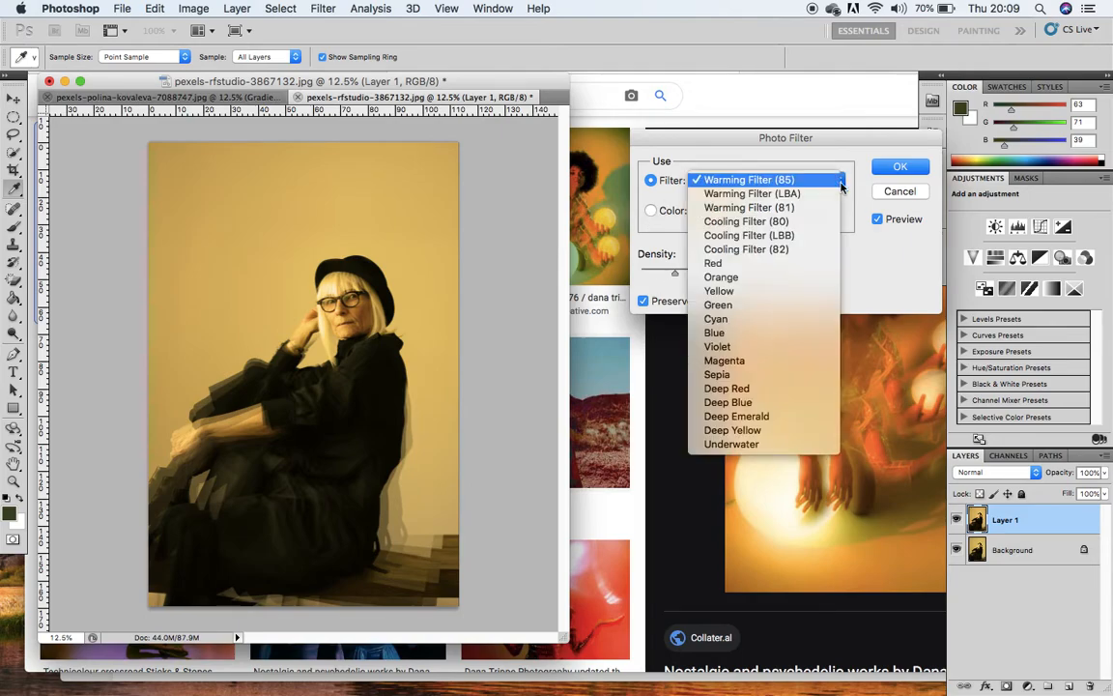
left_click(721, 278)
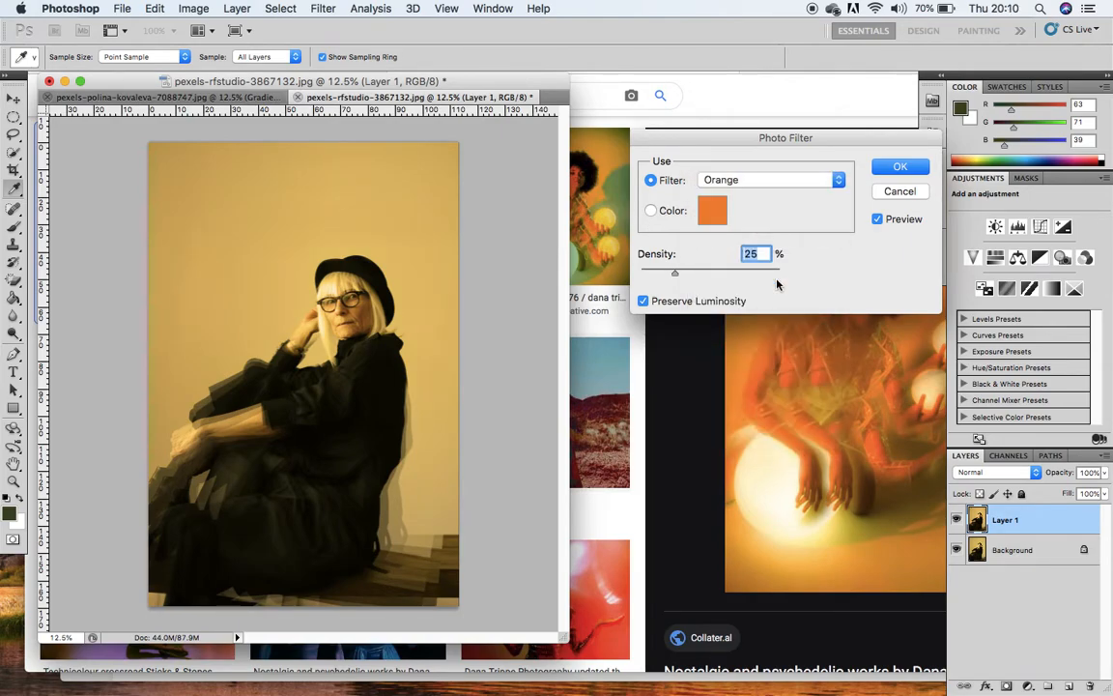
left_click_drag(677, 273, 693, 272)
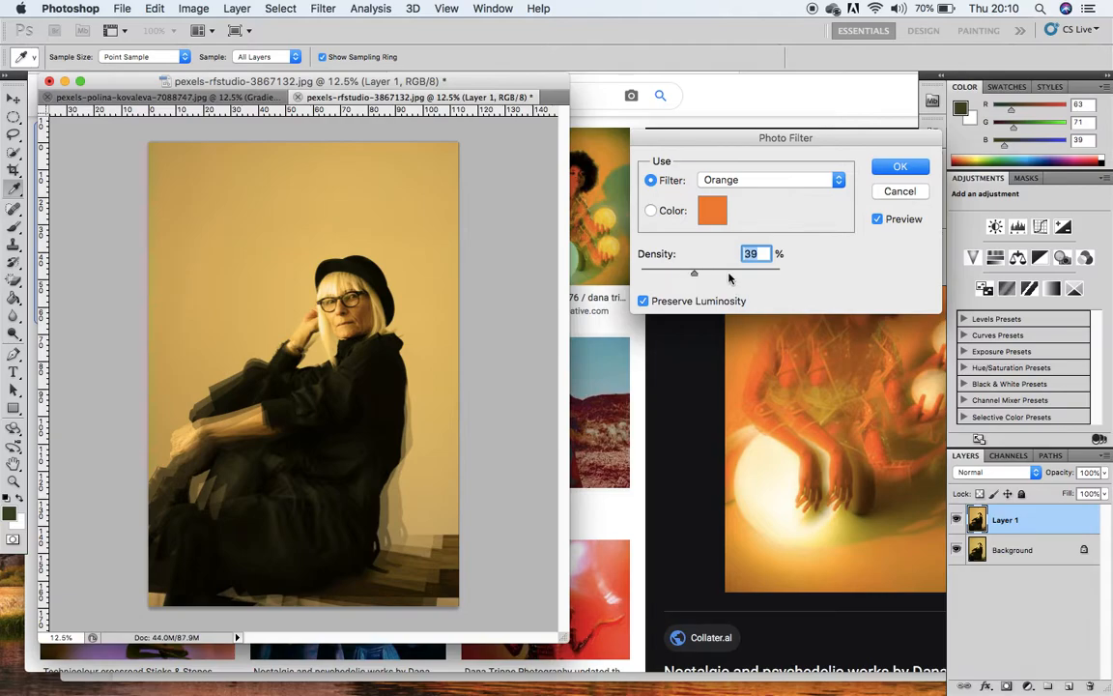
left_click_drag(693, 272, 748, 273)
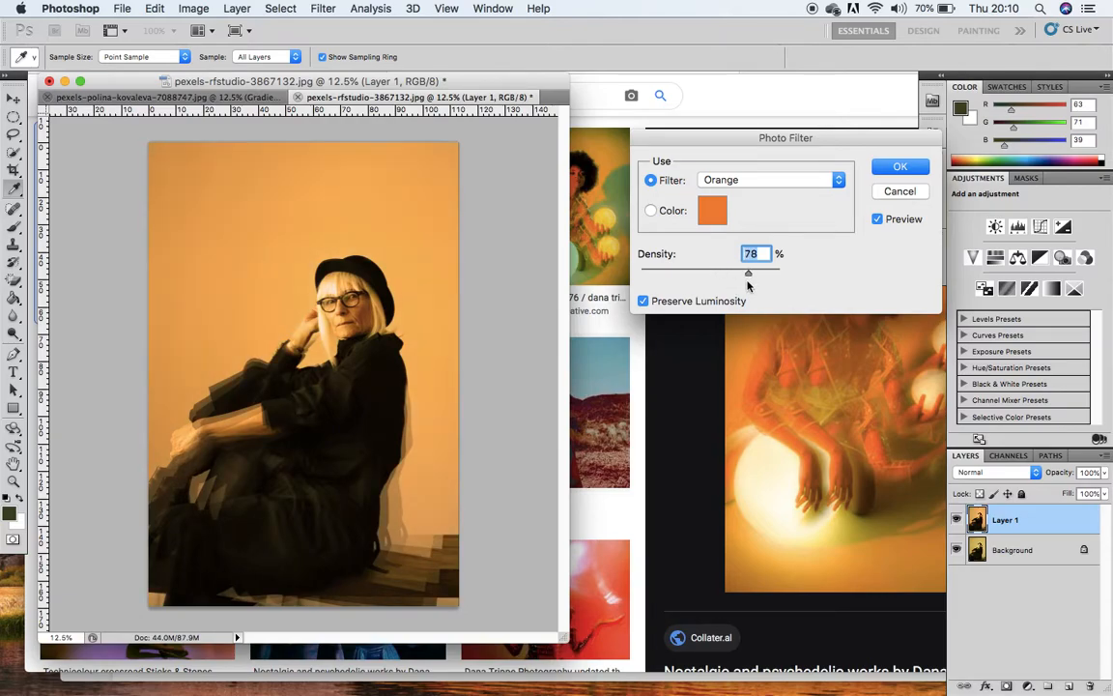
left_click_drag(748, 274, 756, 275)
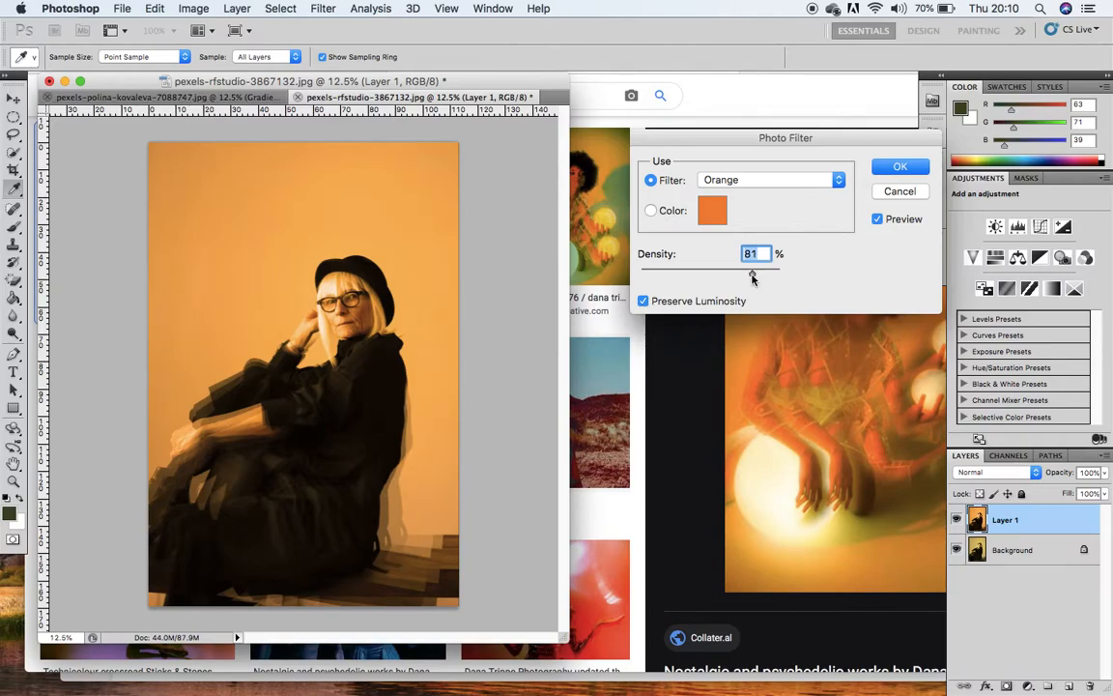
mouse_move(838, 390)
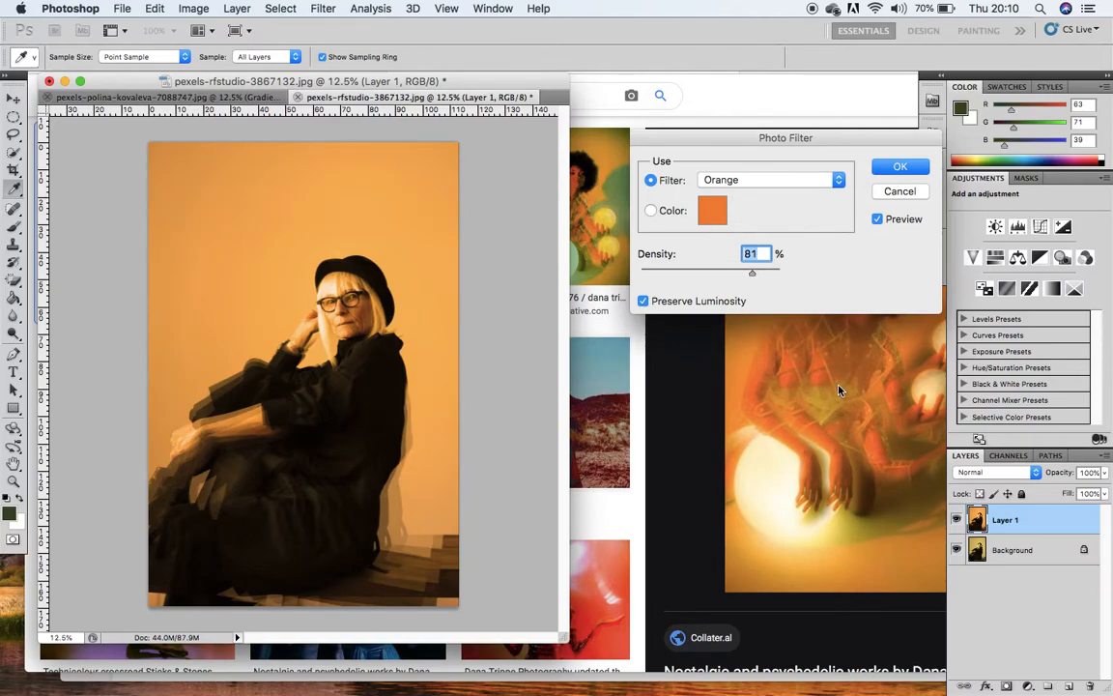
left_click(898, 166)
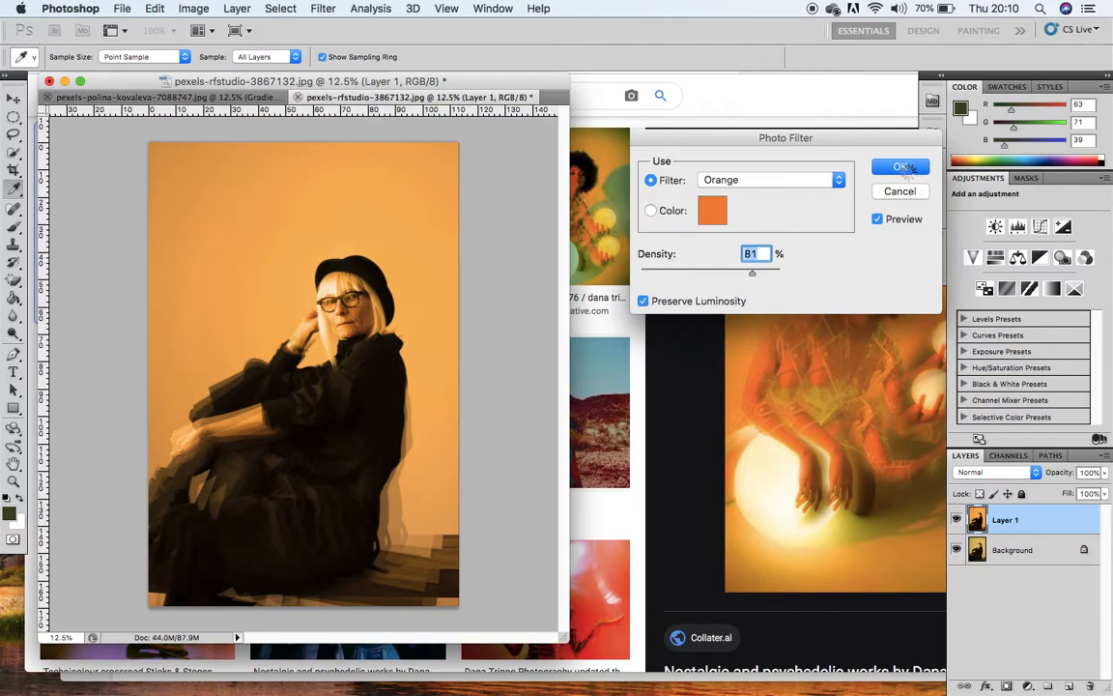
left_click(901, 167)
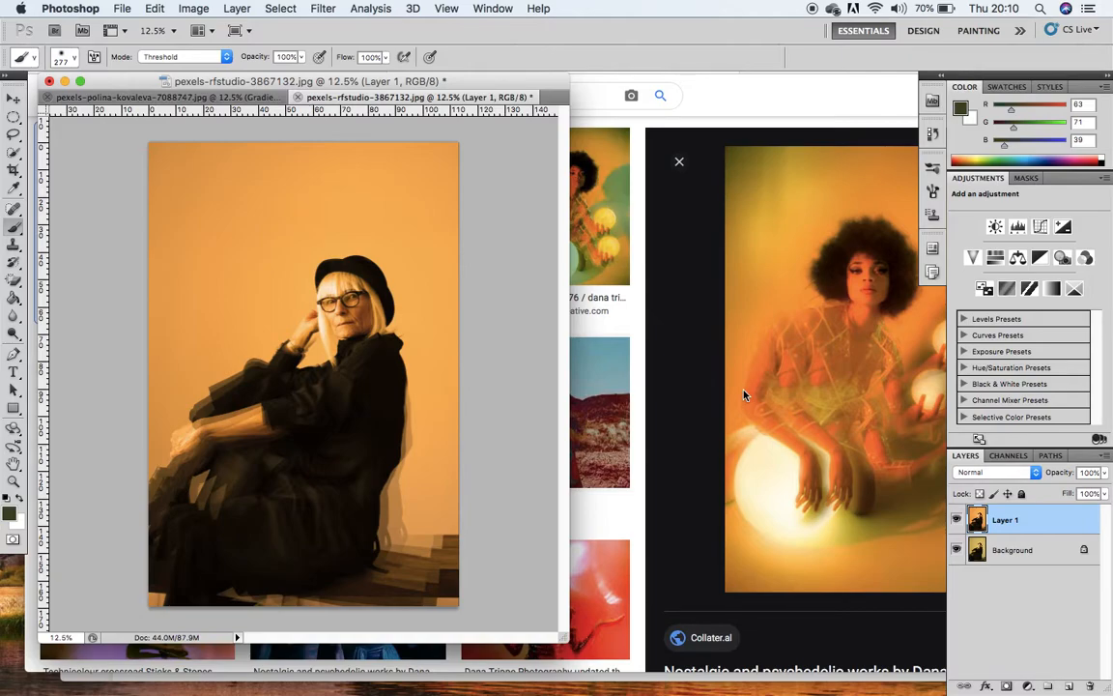
mouse_move(655, 403)
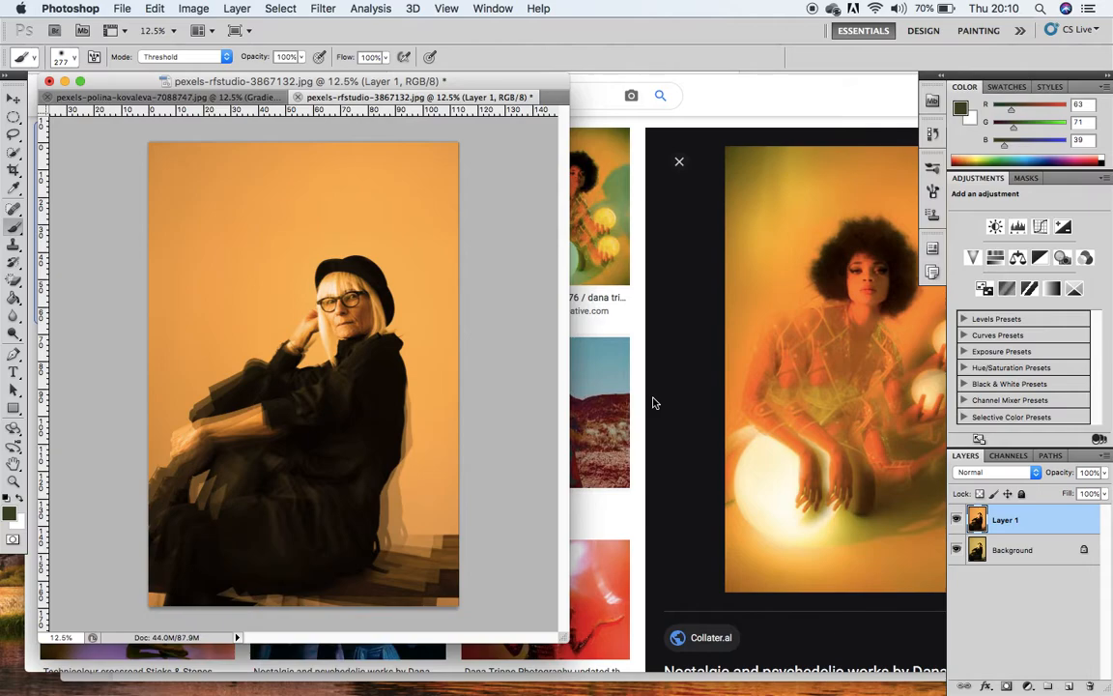
mouse_move(807, 462)
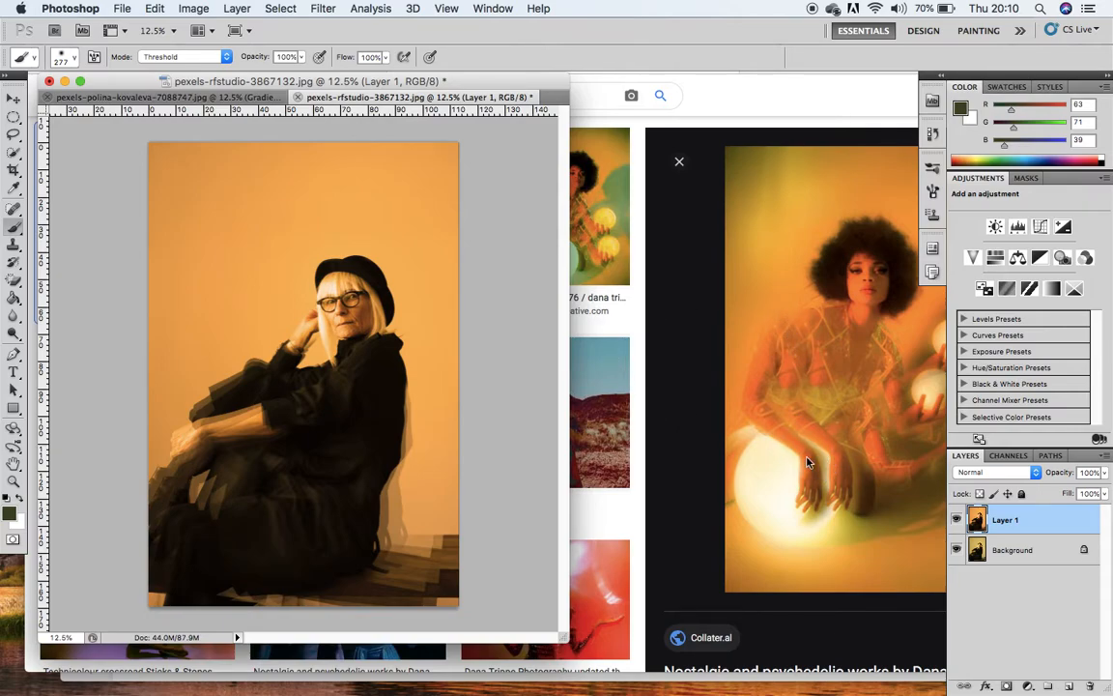
mouse_move(796, 156)
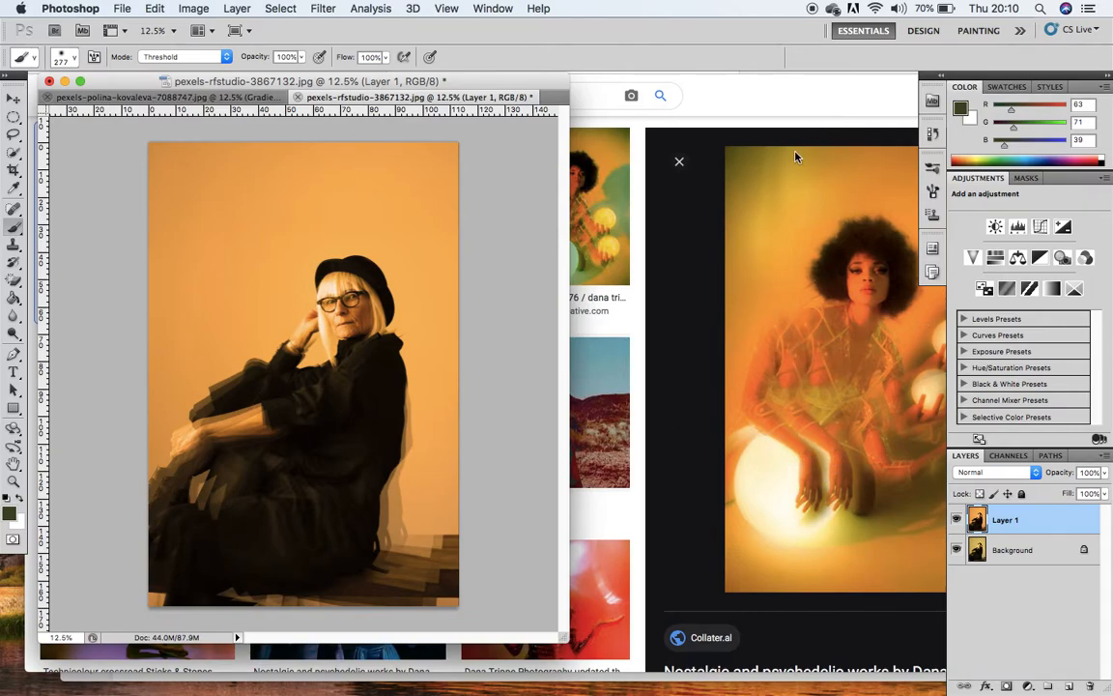
mouse_move(807, 141)
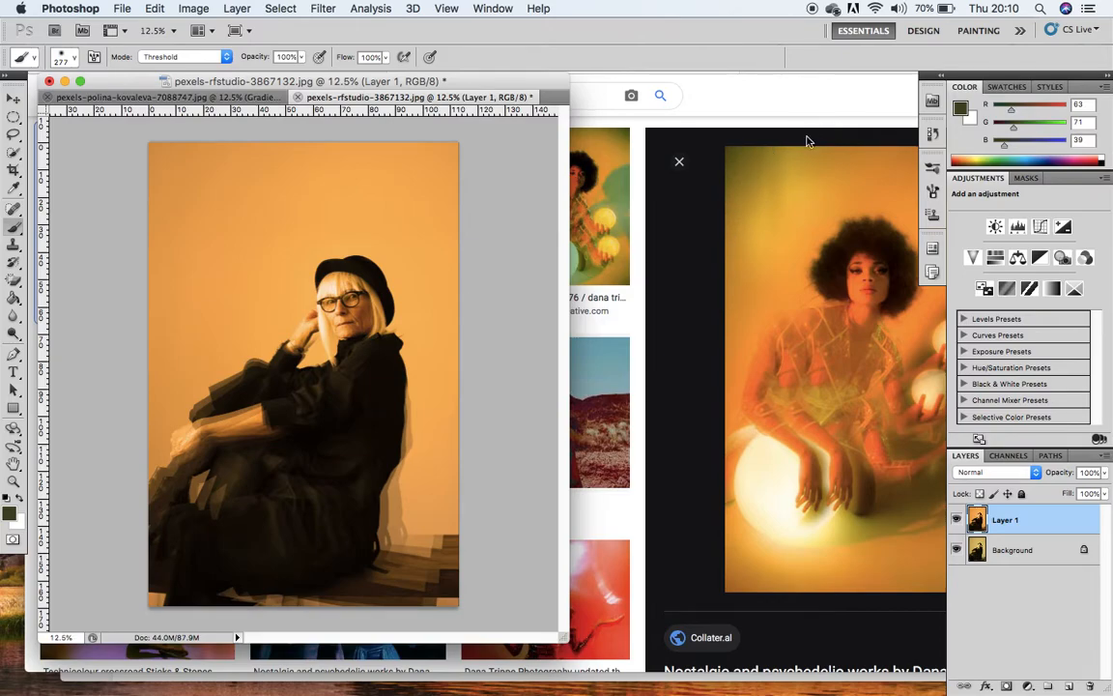
mouse_move(773, 593)
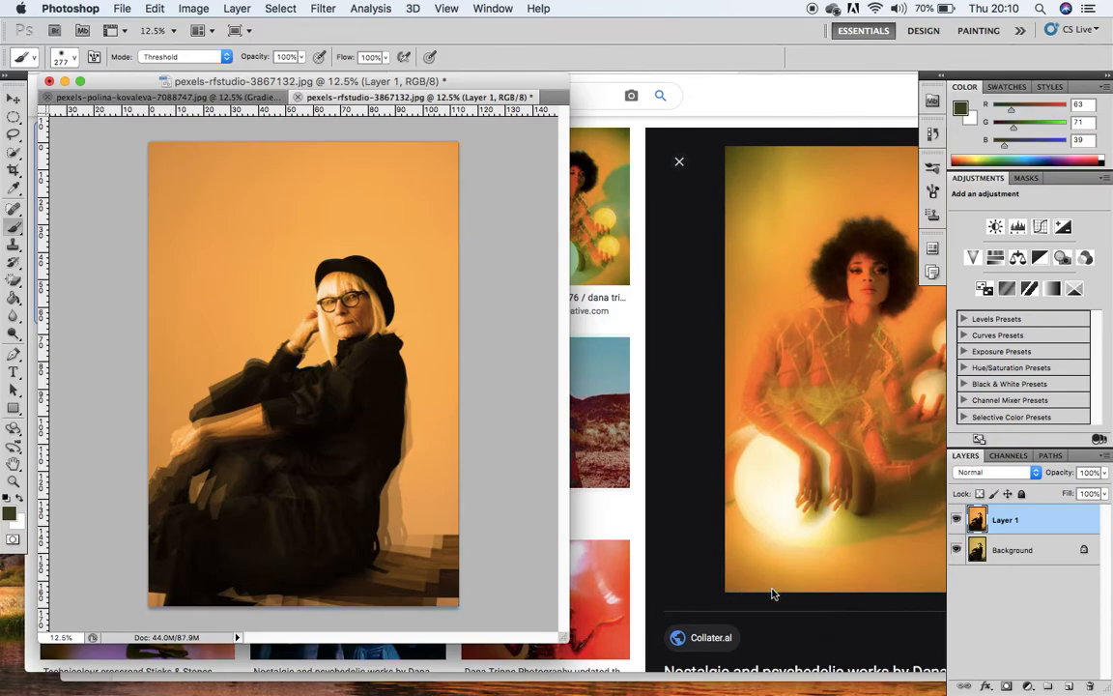
mouse_move(719, 209)
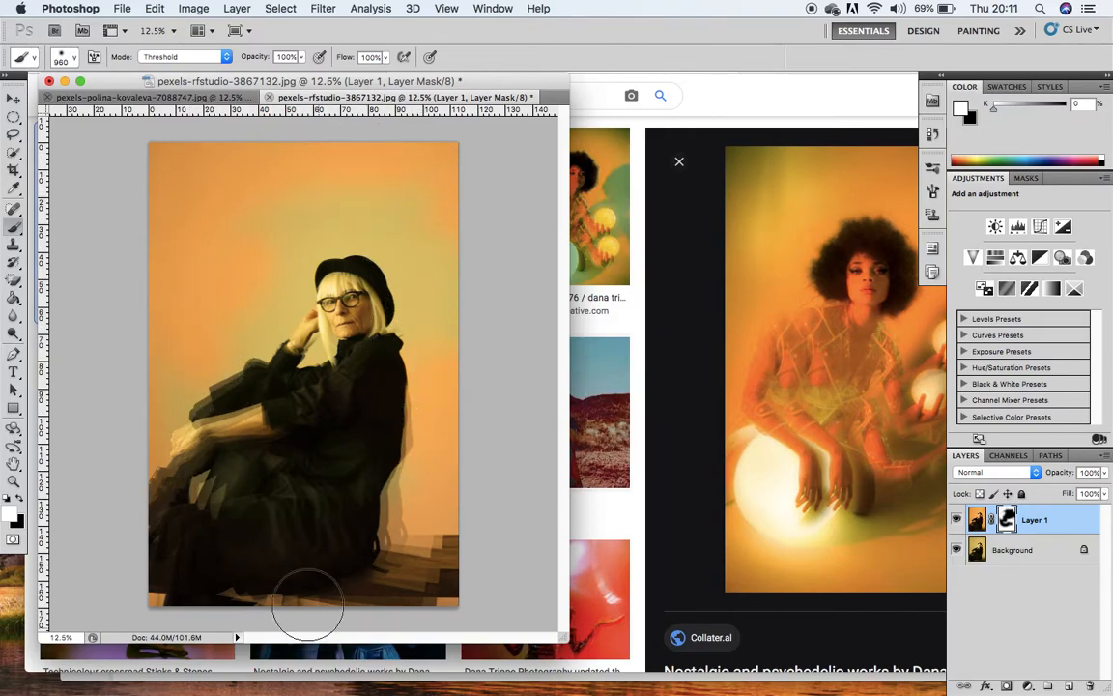
mouse_move(325, 568)
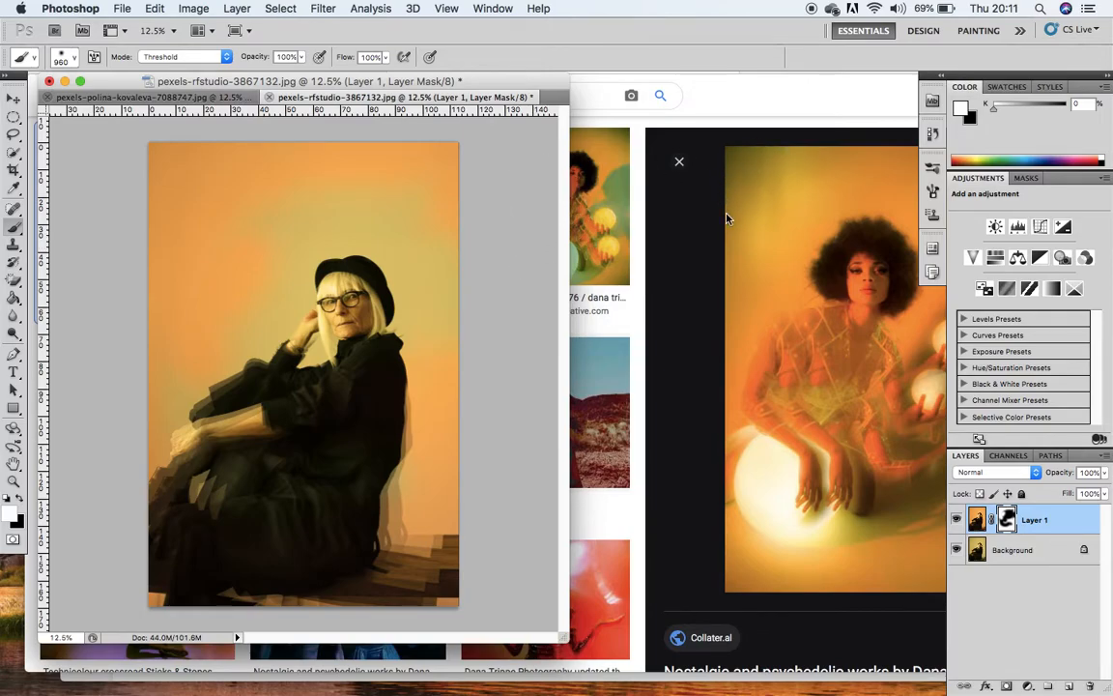
mouse_move(1012, 628)
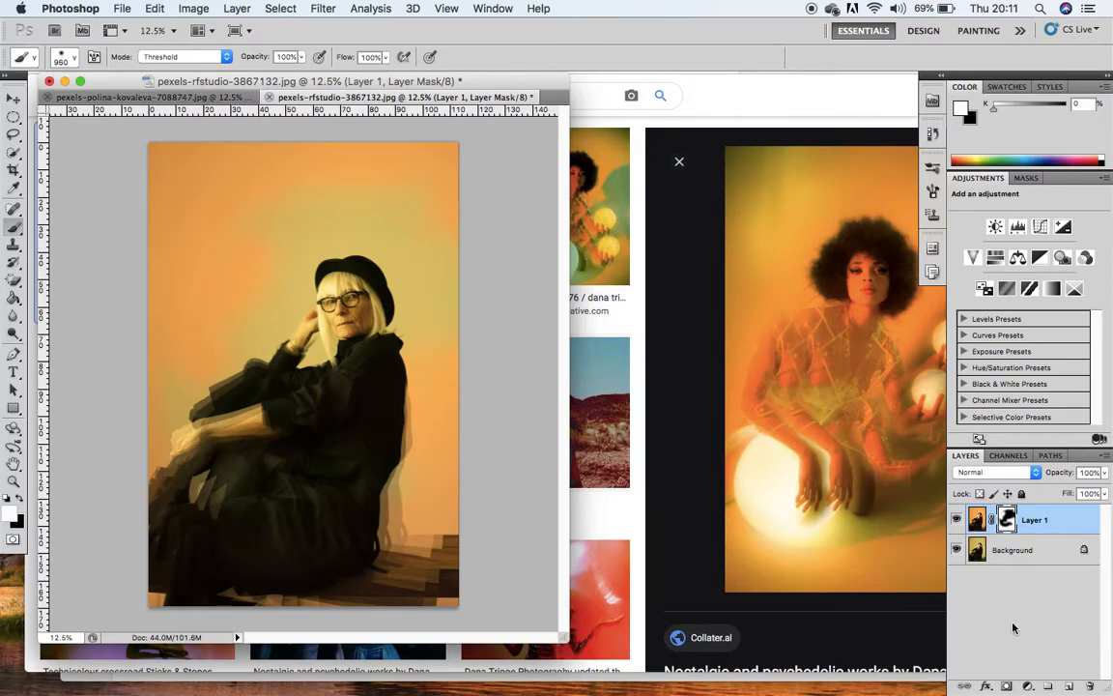
Step: Flatten the layers, invert the oval selection to the edges and feather it by 150 pixels
right_click(1036, 519)
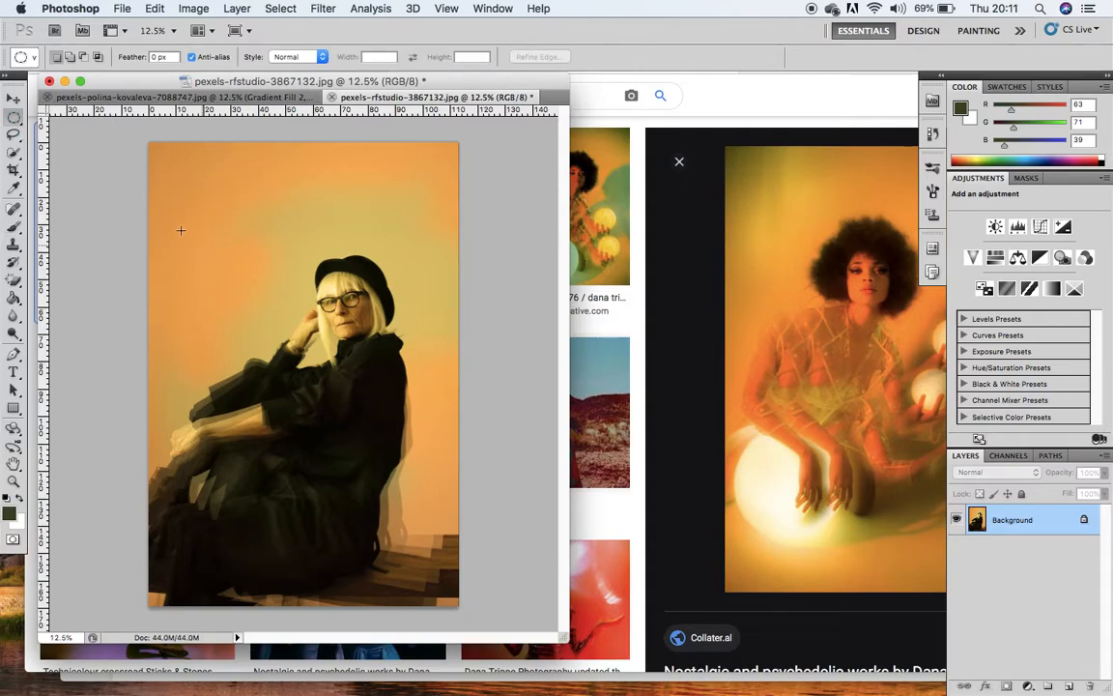
mouse_move(172, 167)
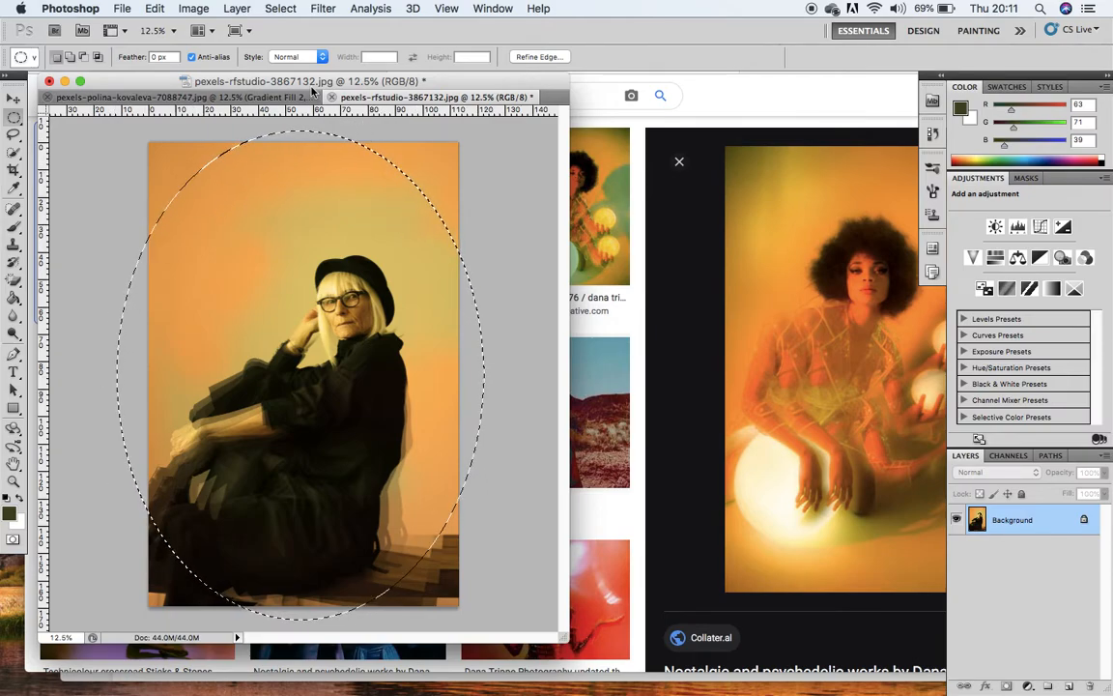
left_click(280, 8)
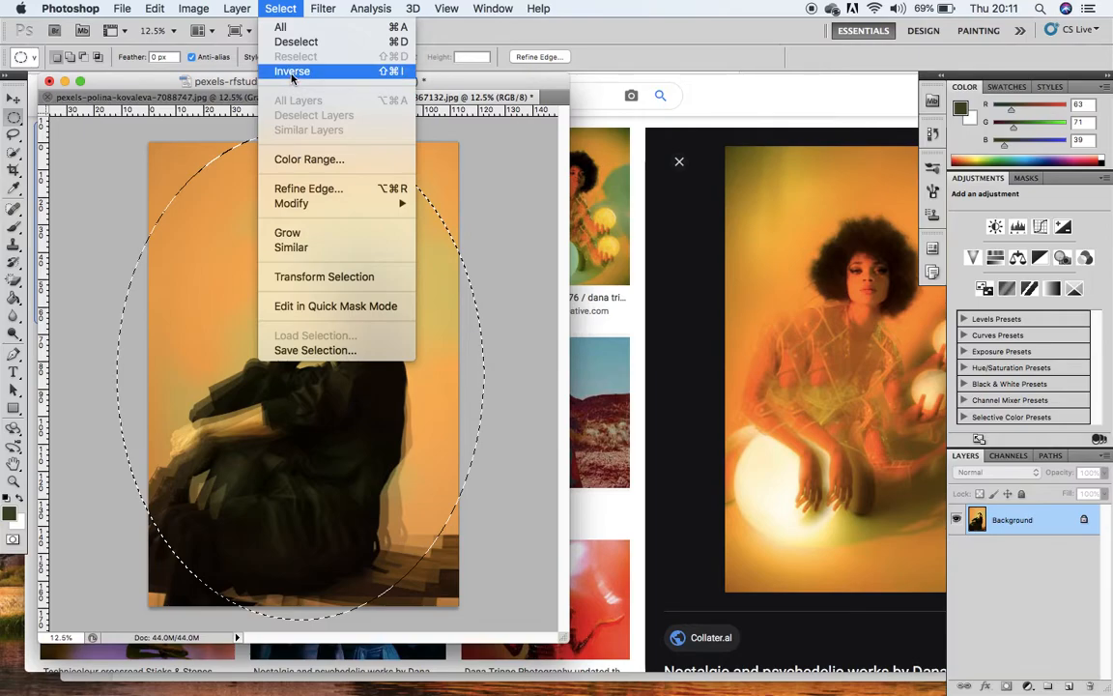
left_click(291, 70)
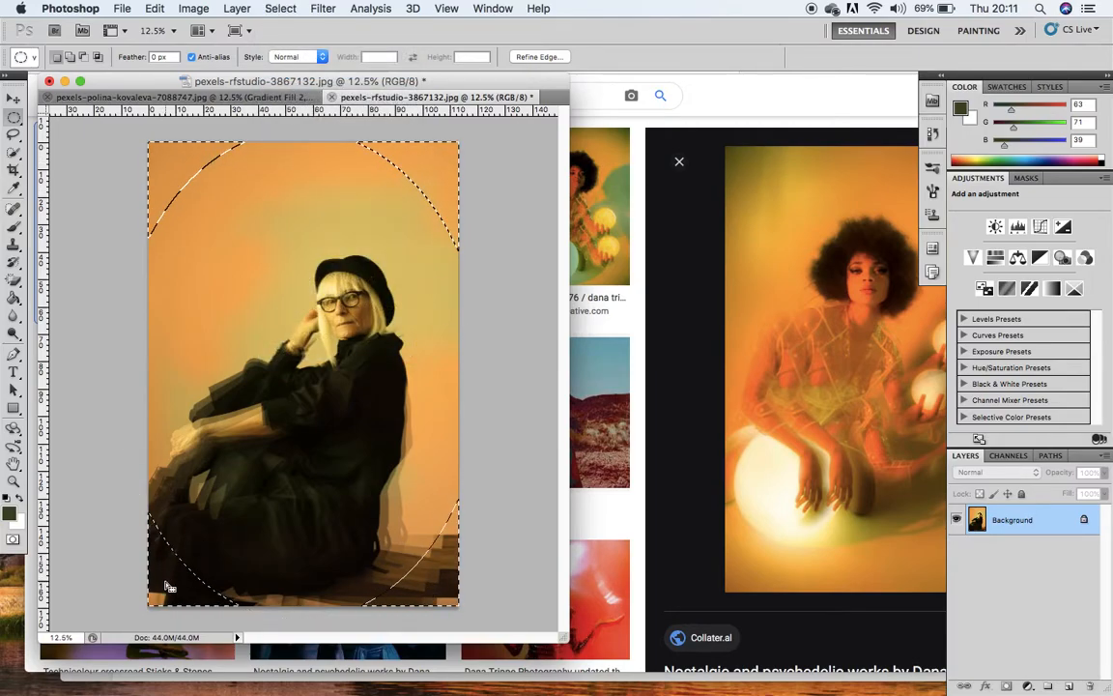
left_click(280, 8)
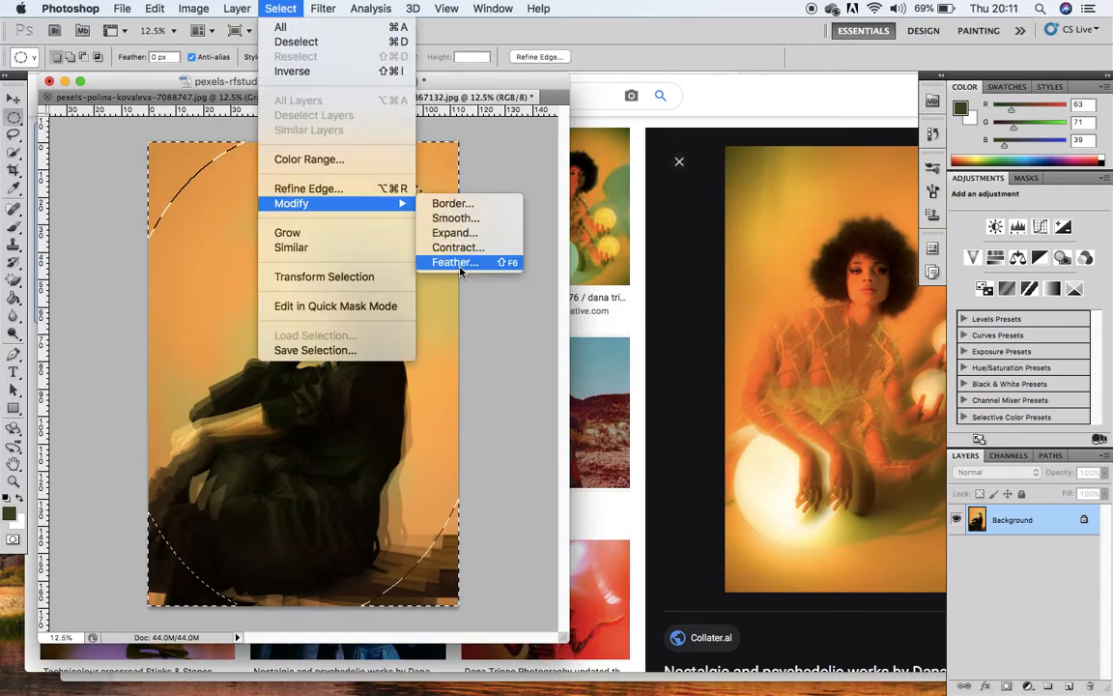
left_click(454, 263)
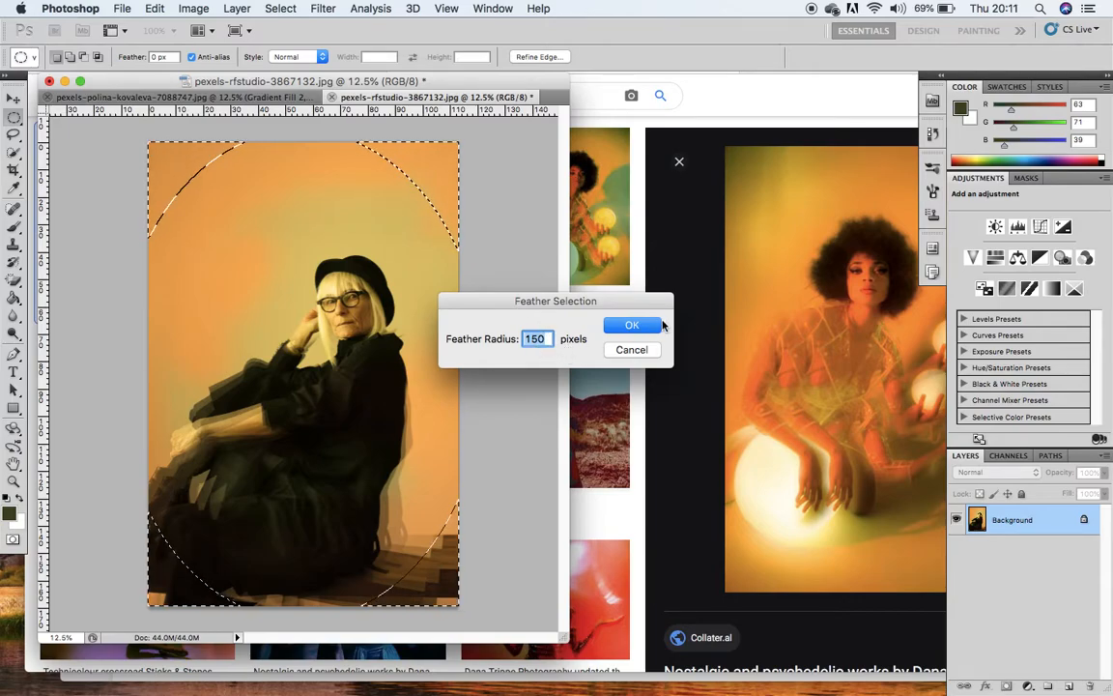
left_click(632, 324)
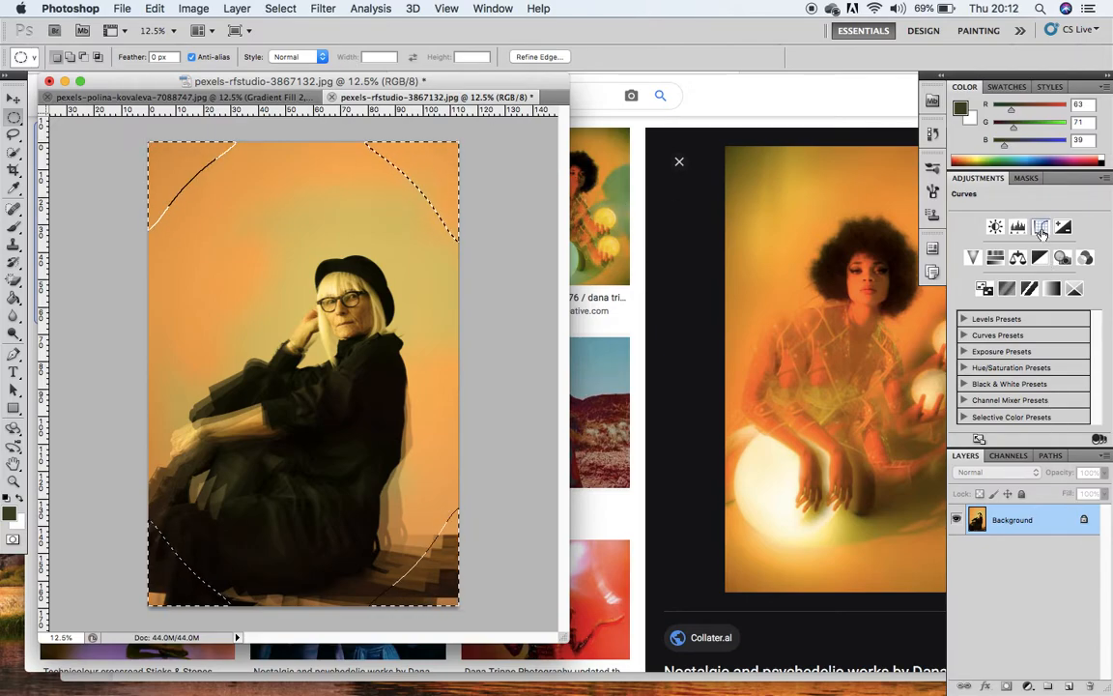
Step: Add a Curves adjustment on the feathered edges and pull the curve down for a subtle darkening
left_click(1042, 228)
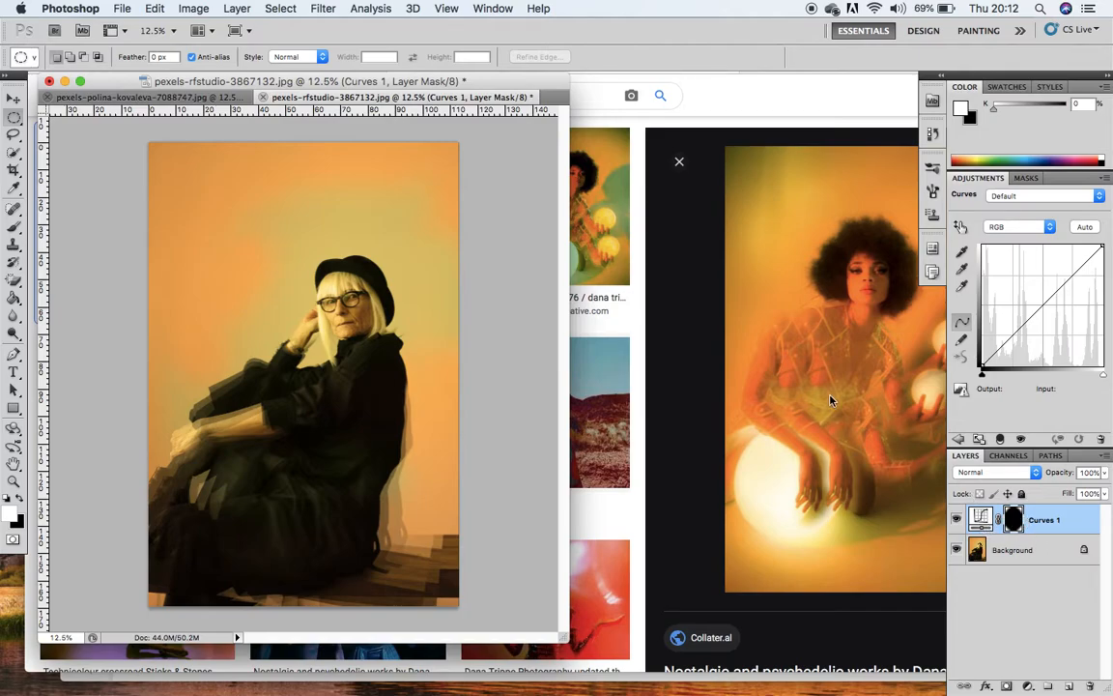
mouse_move(1078, 298)
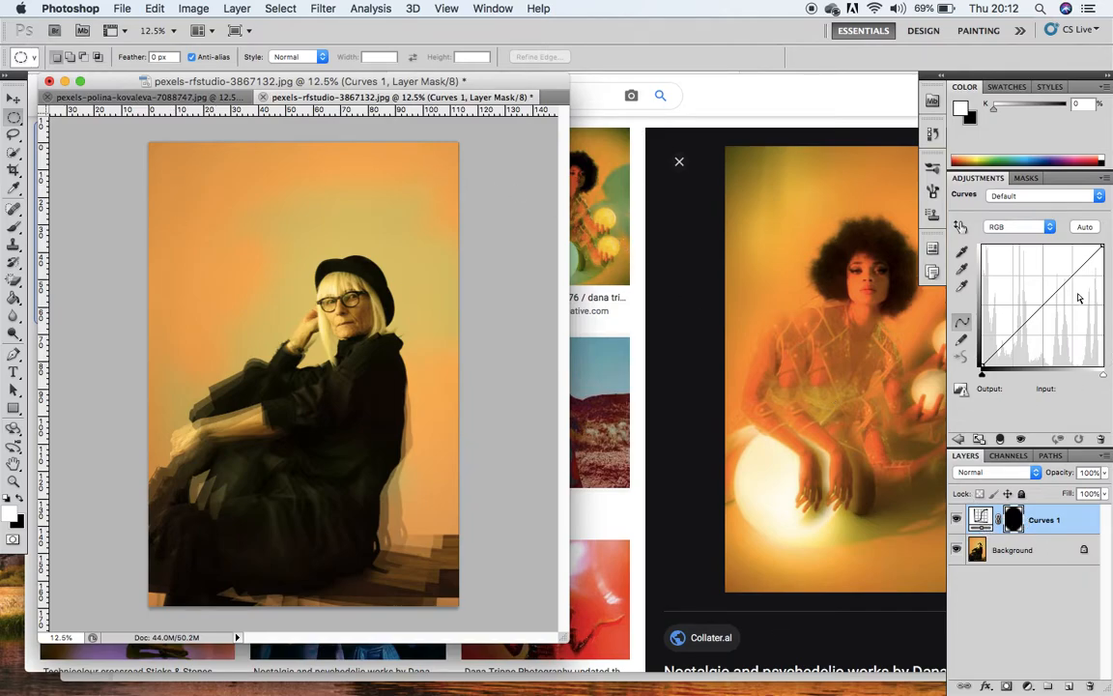
left_click(1043, 305)
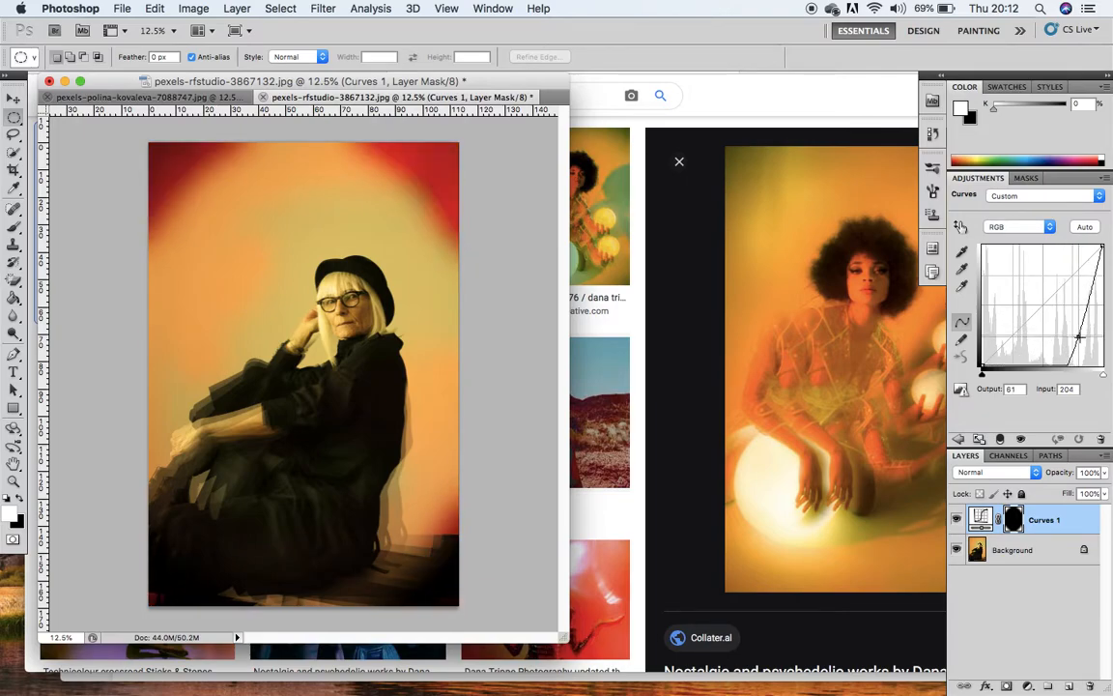
left_click_drag(1080, 336, 1054, 324)
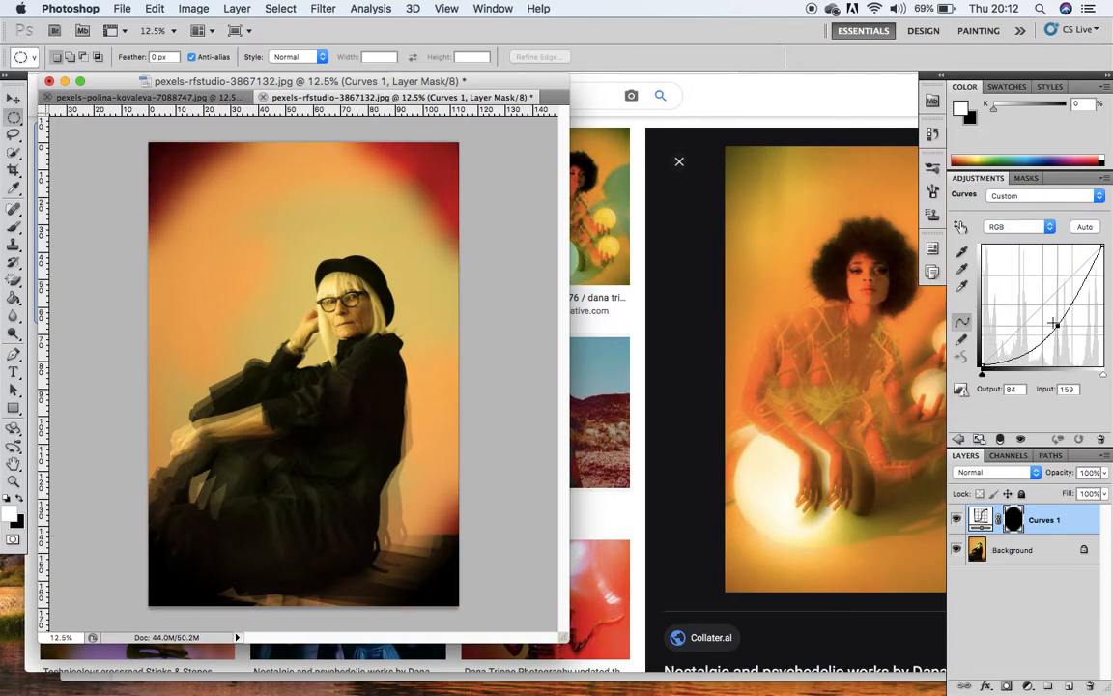
left_click_drag(1055, 325, 1016, 282)
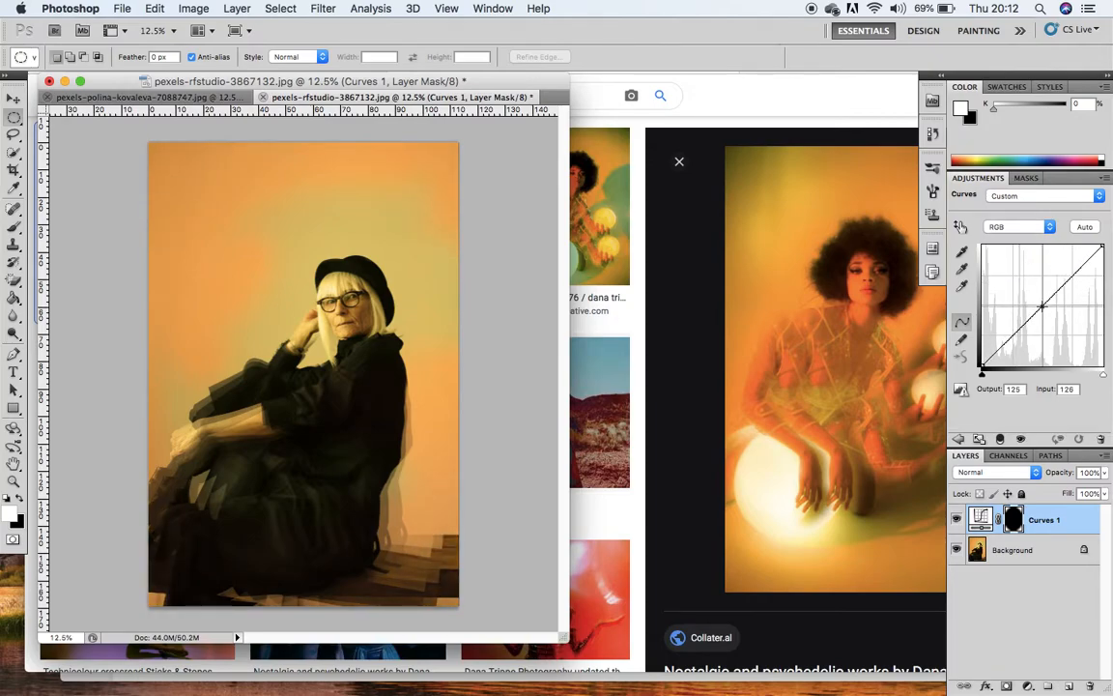
left_click_drag(1043, 308, 1051, 311)
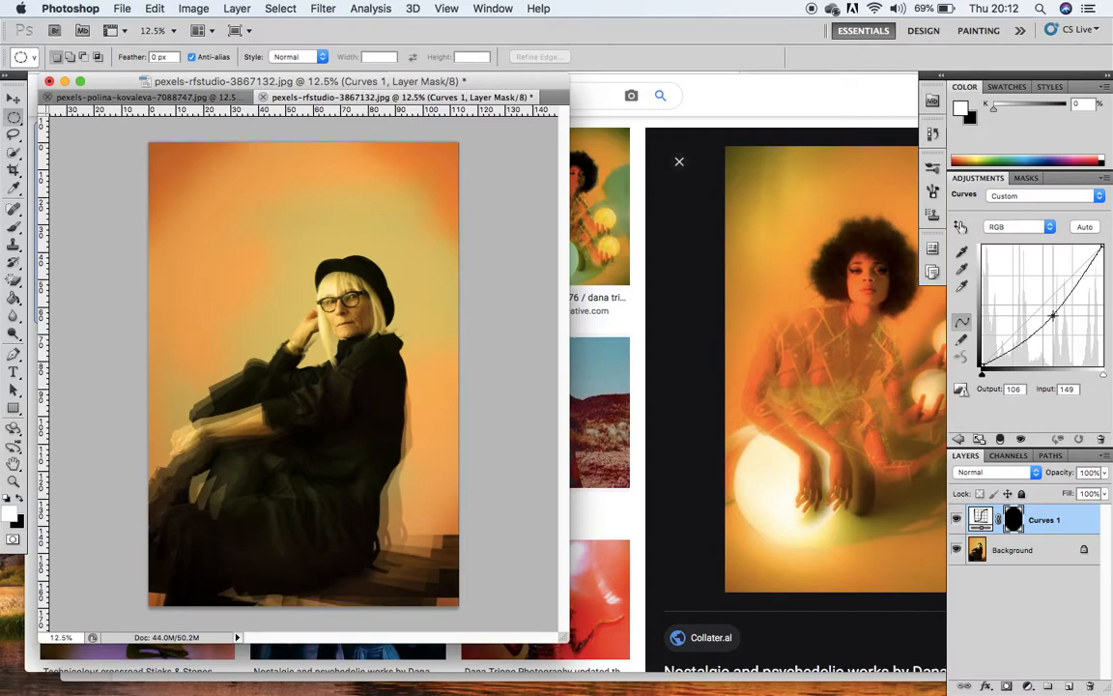
left_click_drag(1053, 315, 1051, 309)
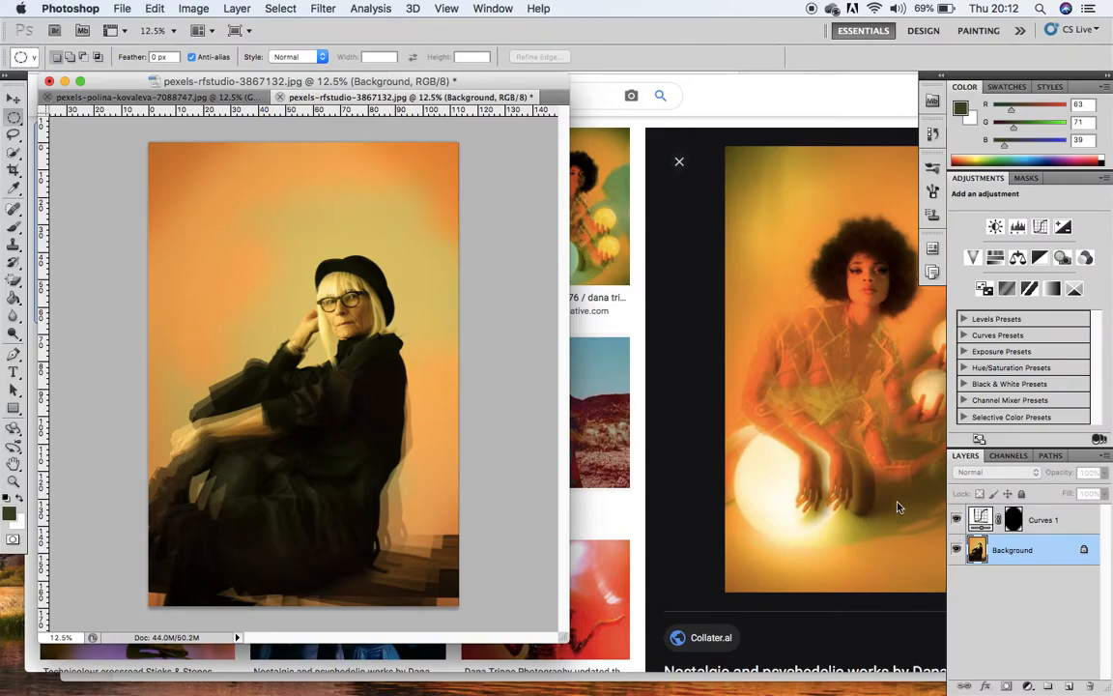
mouse_move(873, 553)
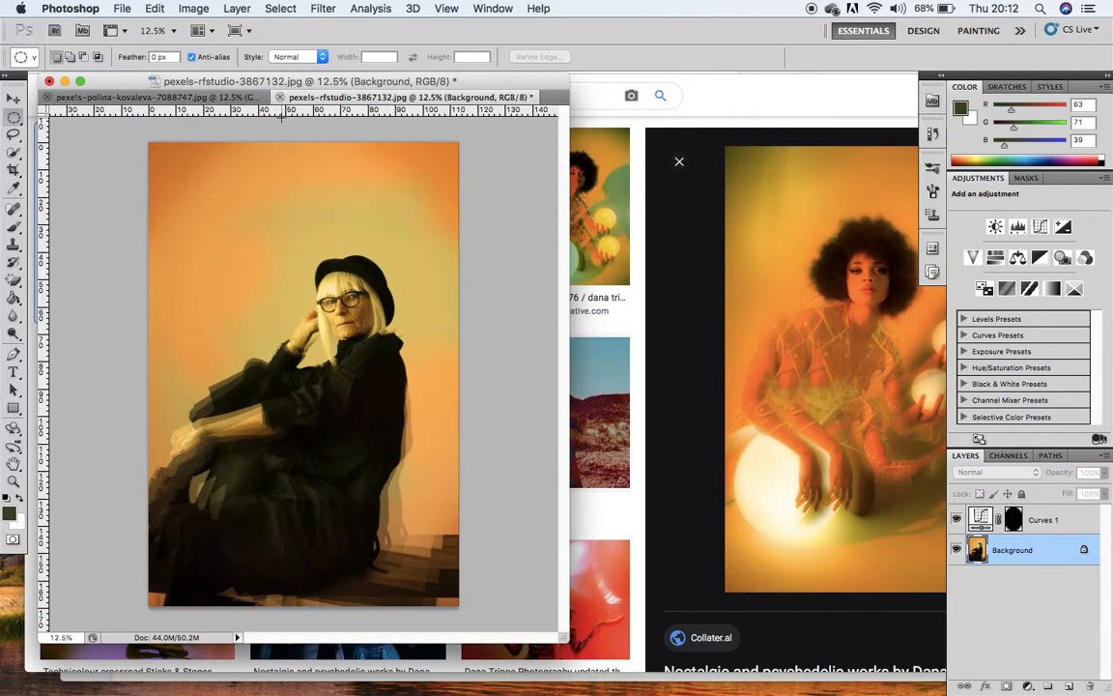
Step: Start Replace Color on the Background and try a darker green result colour in the picker
left_click(193, 8)
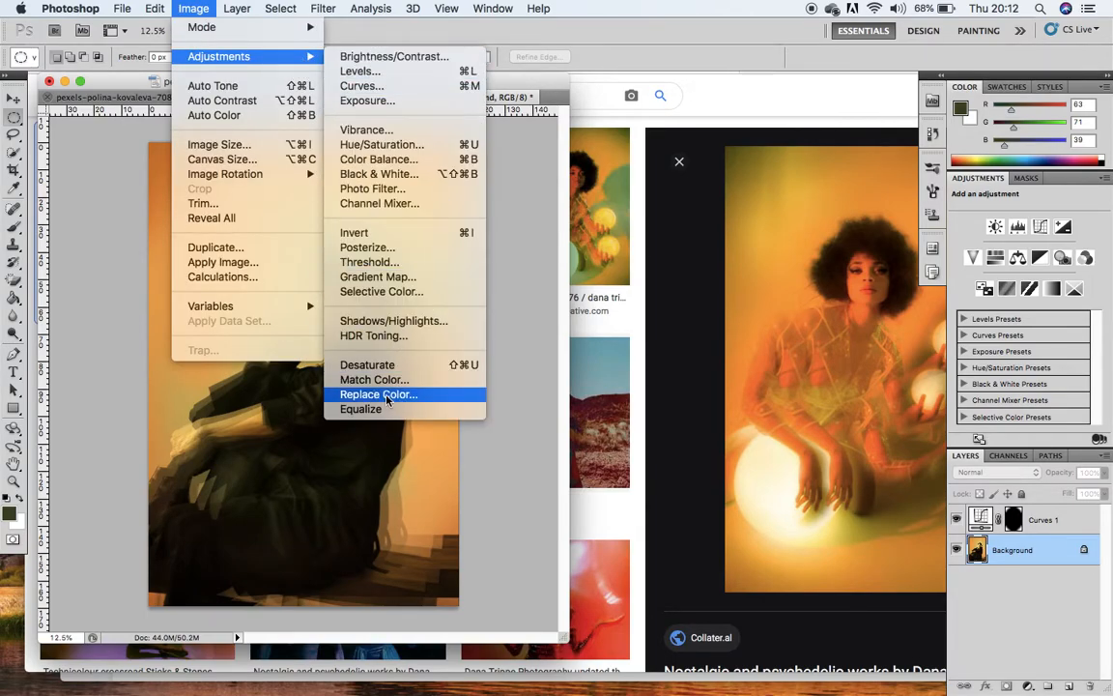
left_click(378, 394)
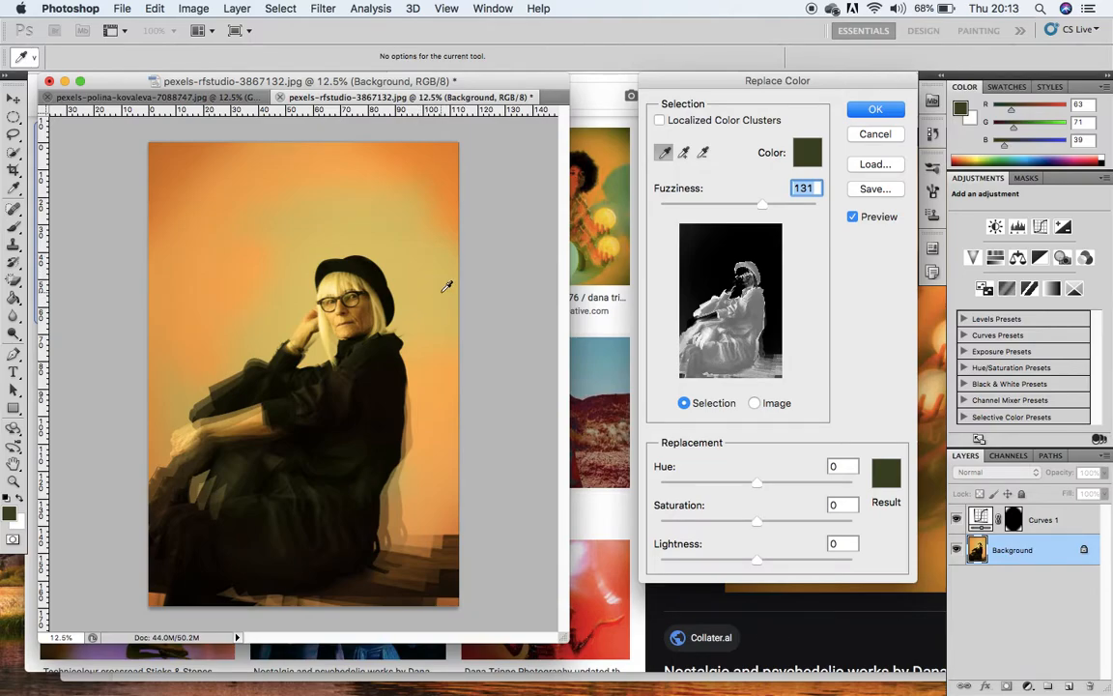
mouse_move(471, 437)
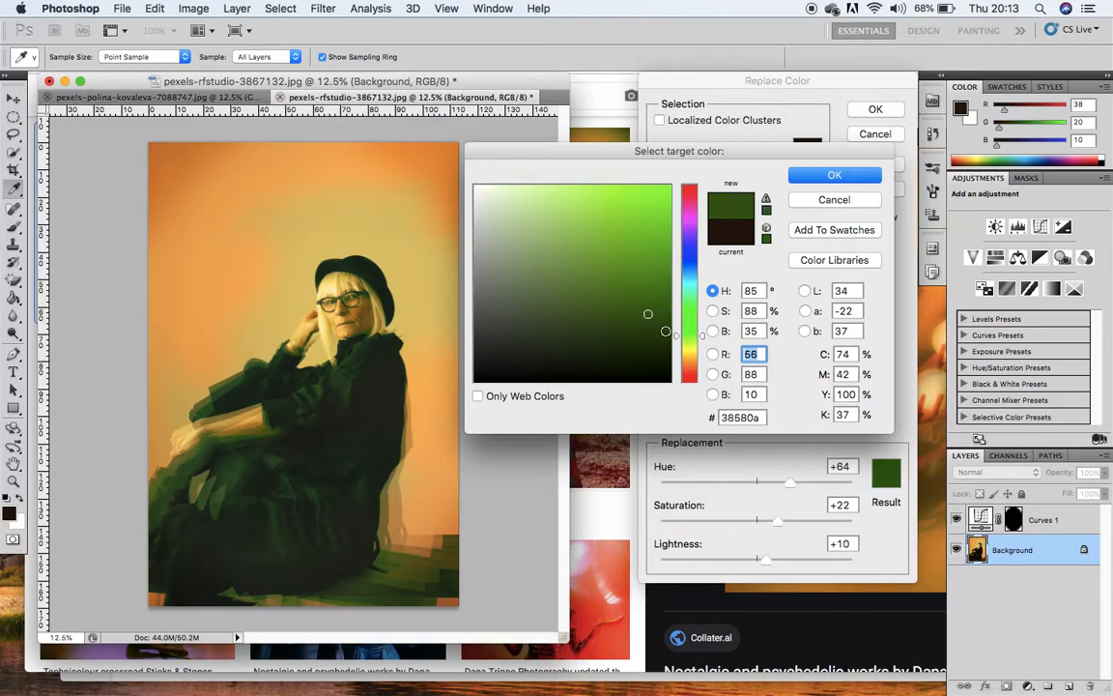
left_click_drag(649, 313, 666, 333)
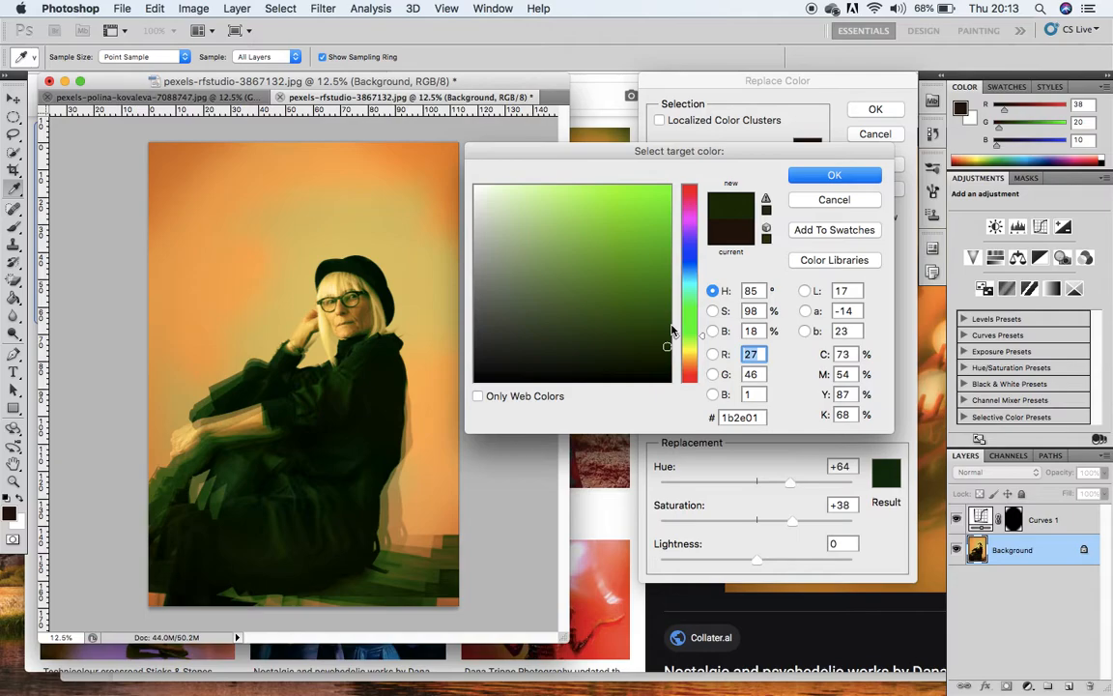
left_click(660, 328)
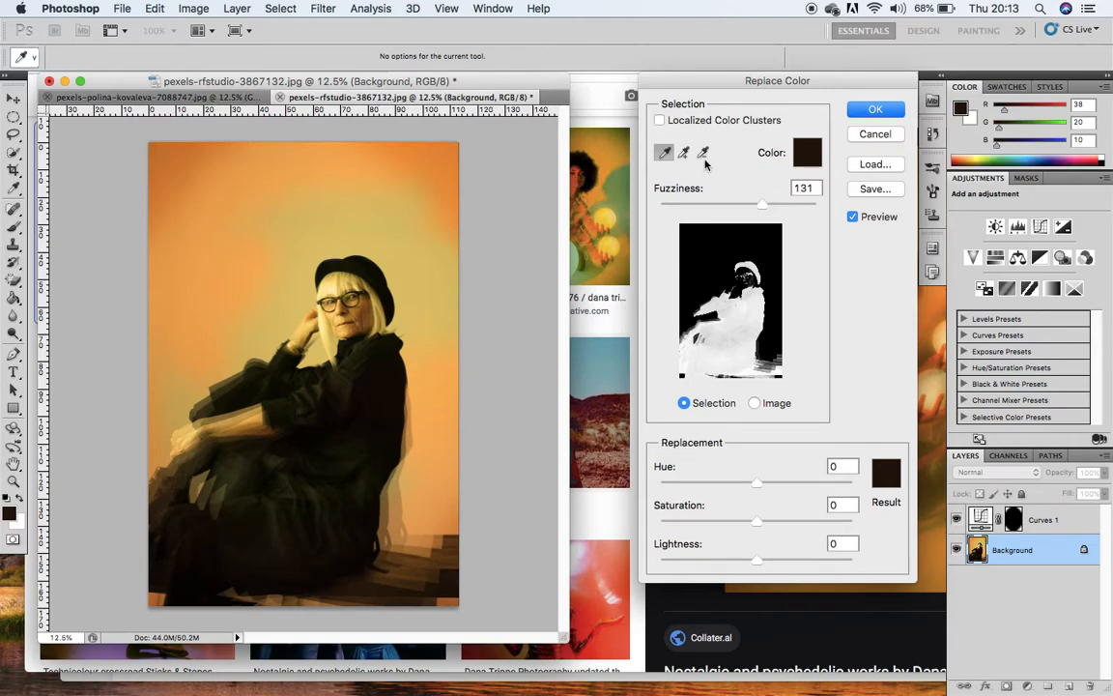
Step: Sample a dark area of the portrait and pick a dark muted green as the replacement colour
left_click(665, 152)
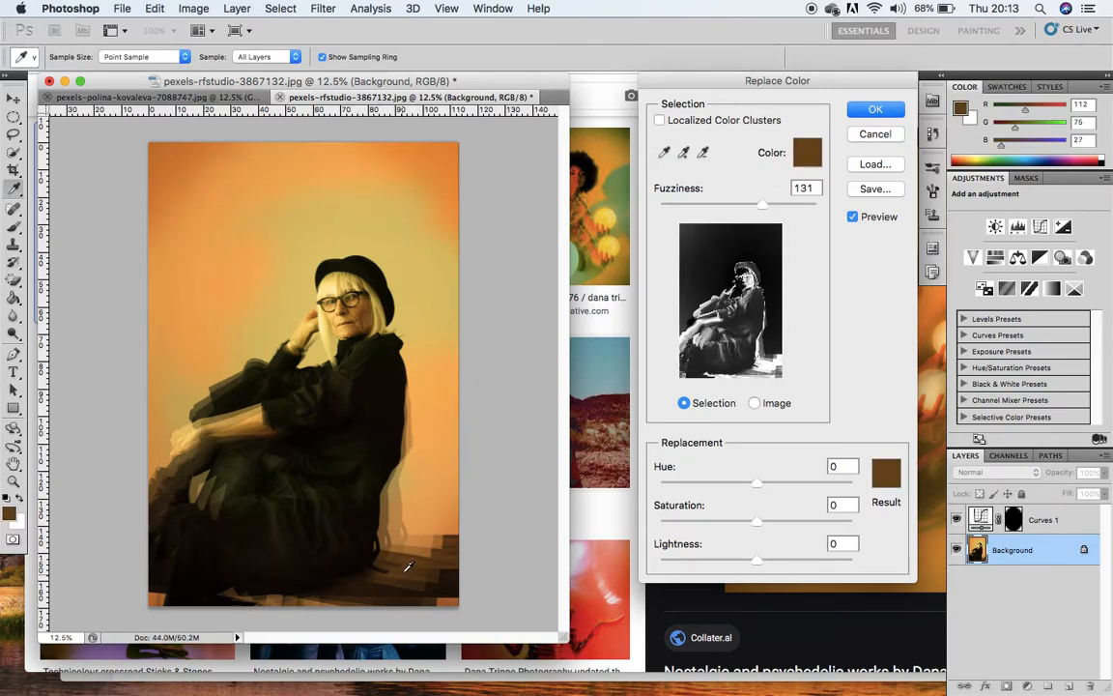
left_click(885, 474)
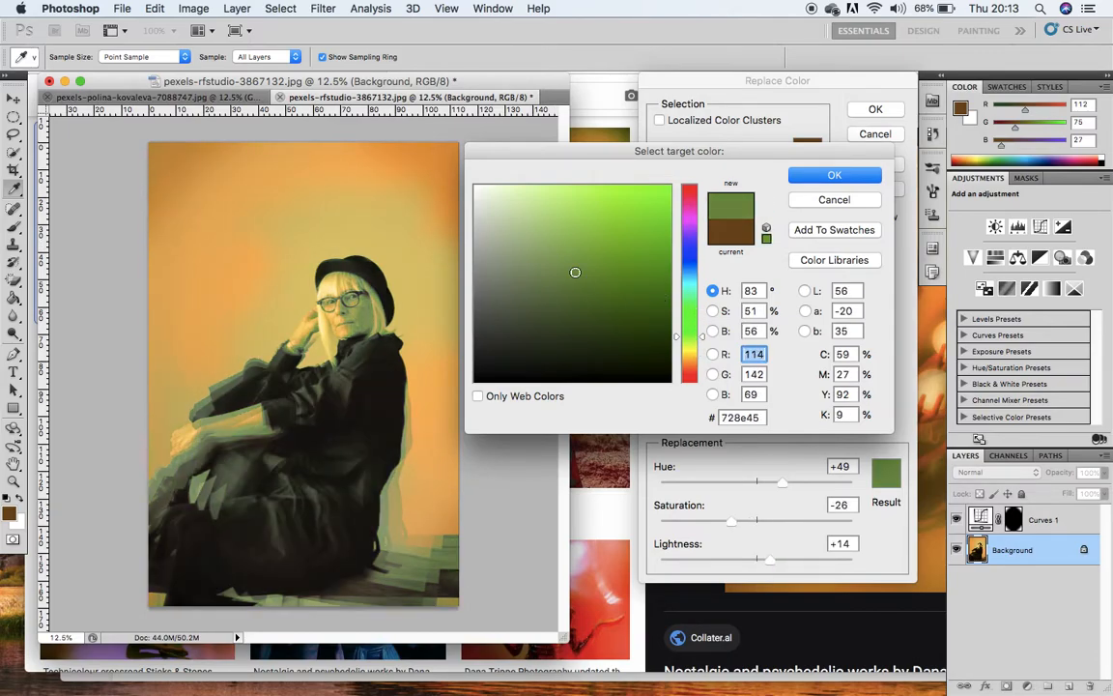
left_click(560, 311)
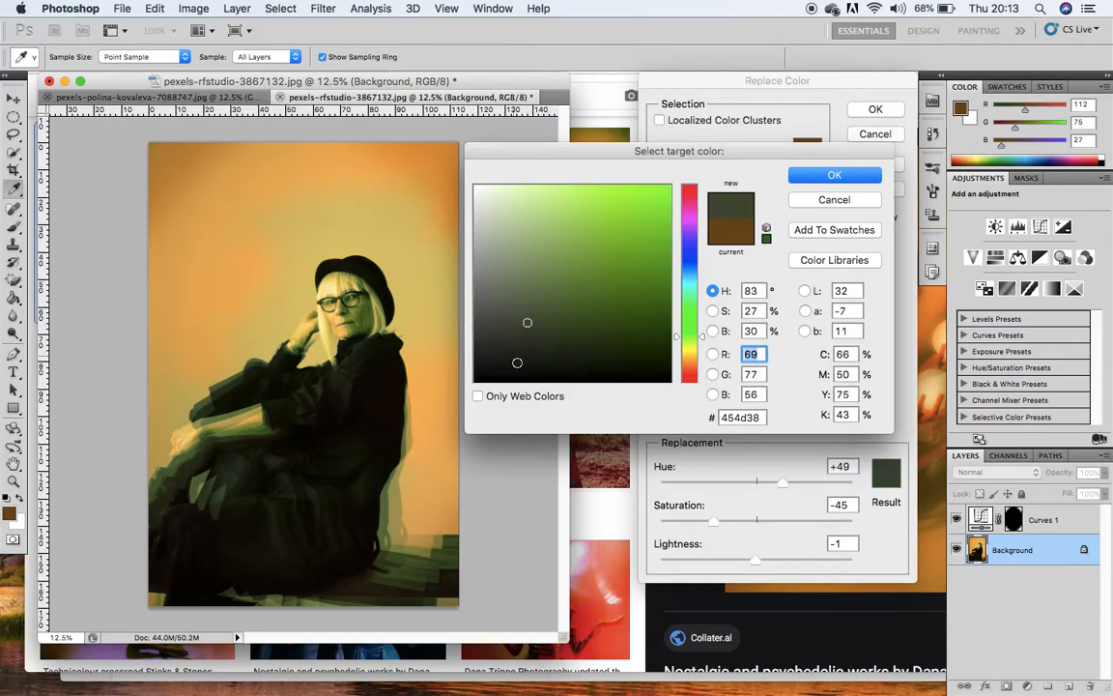
mouse_move(879, 440)
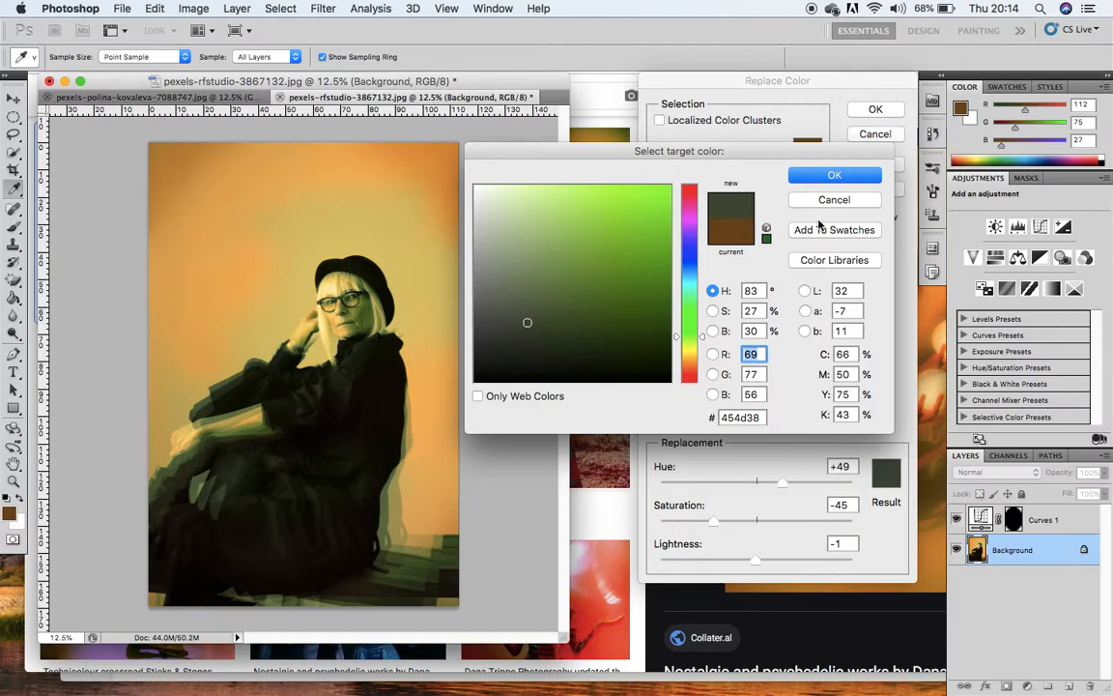
Step: Confirm the green result colour and set saturation -27 and lightness +4 at hue +49
left_click(835, 174)
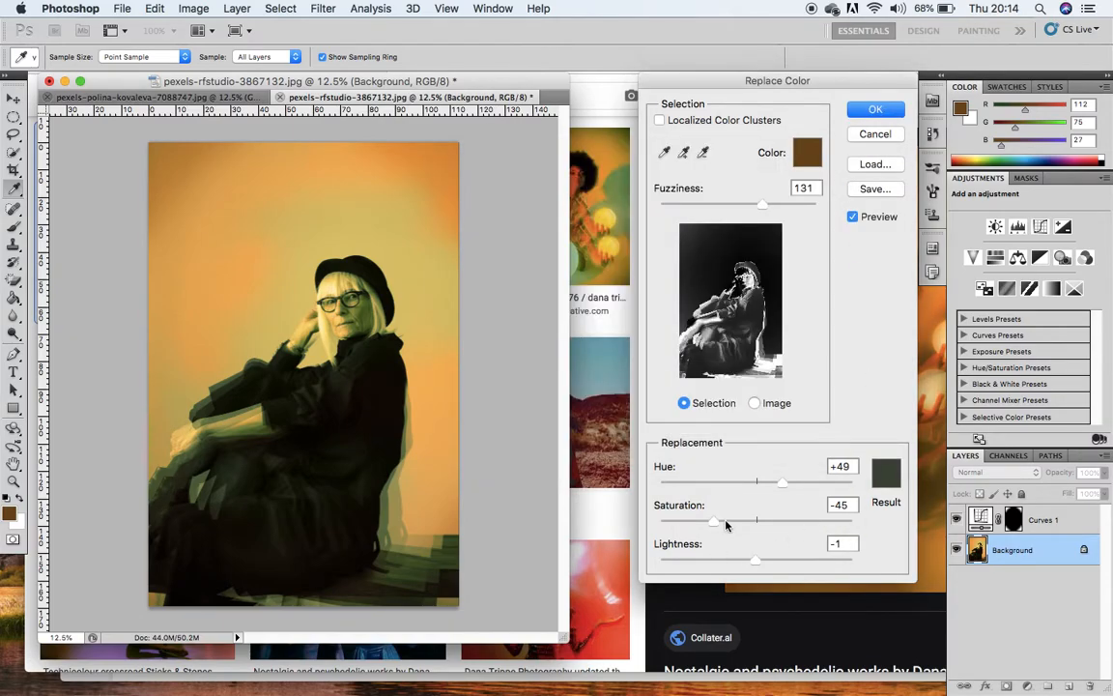
left_click_drag(714, 519, 784, 519)
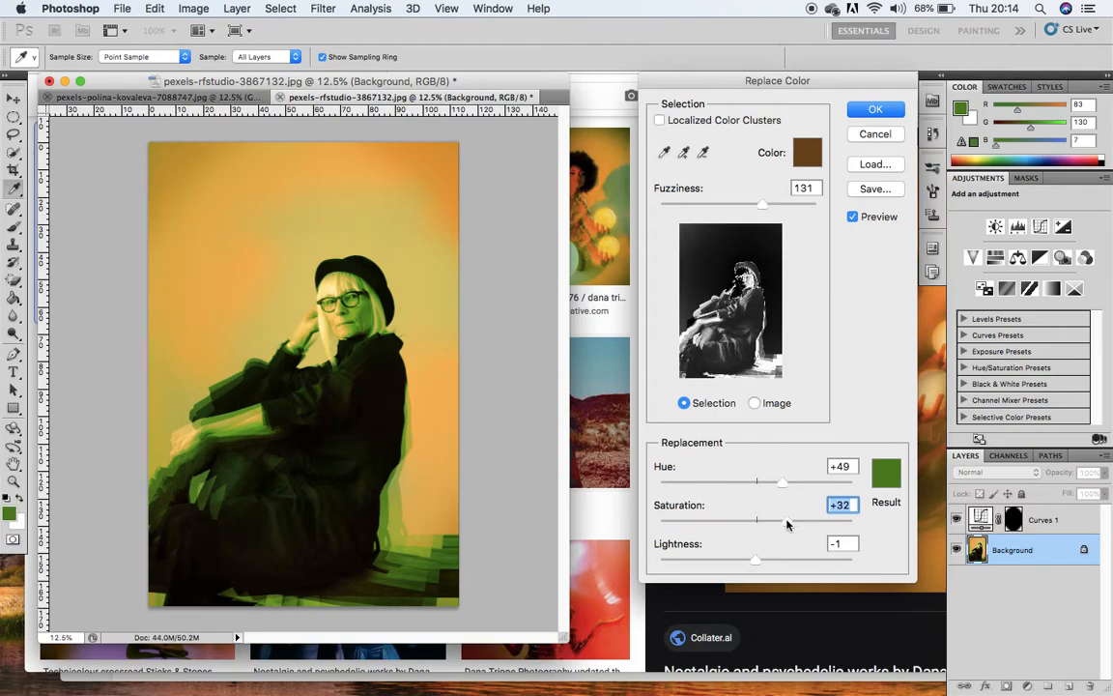
left_click_drag(783, 520, 696, 520)
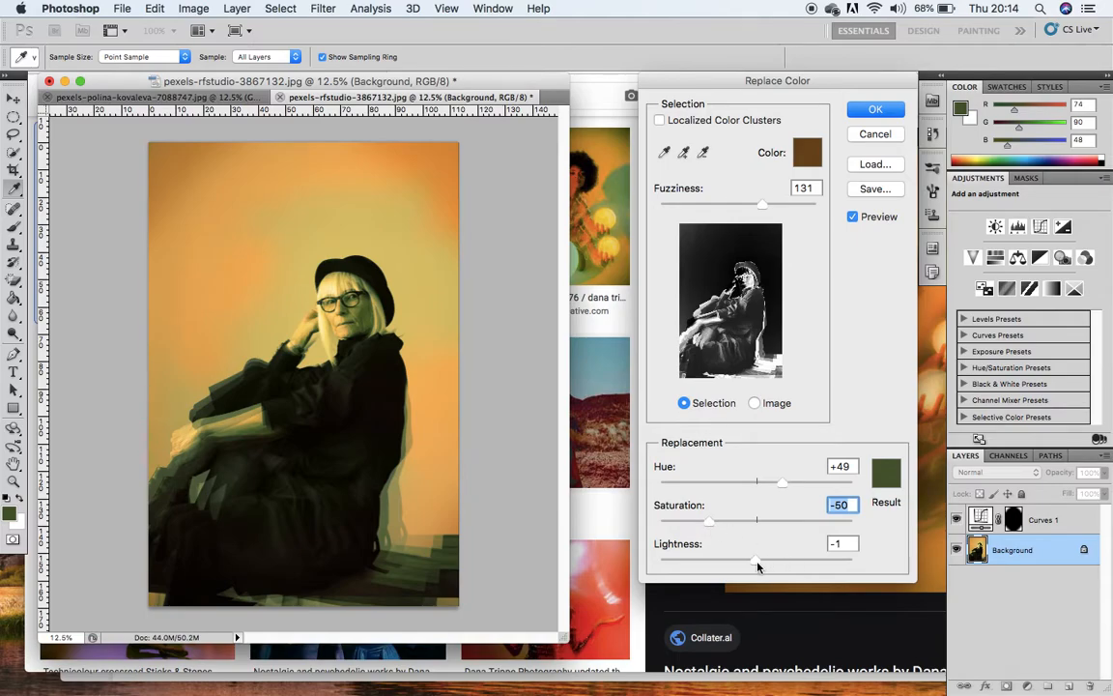
left_click_drag(758, 560, 752, 560)
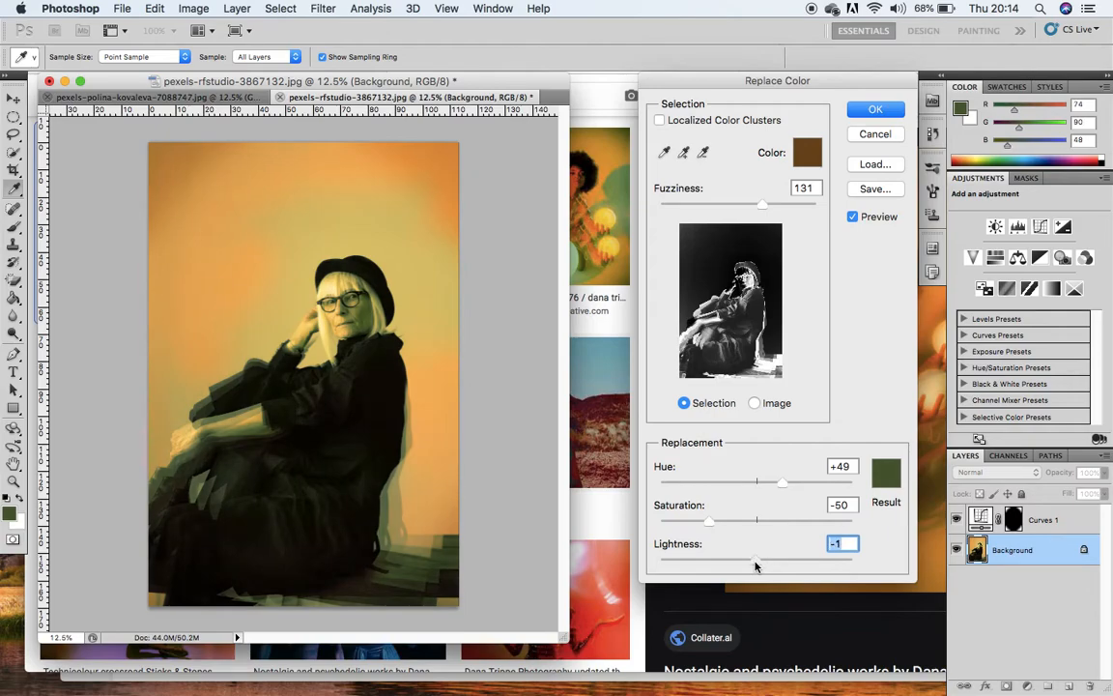
left_click_drag(707, 519, 719, 520)
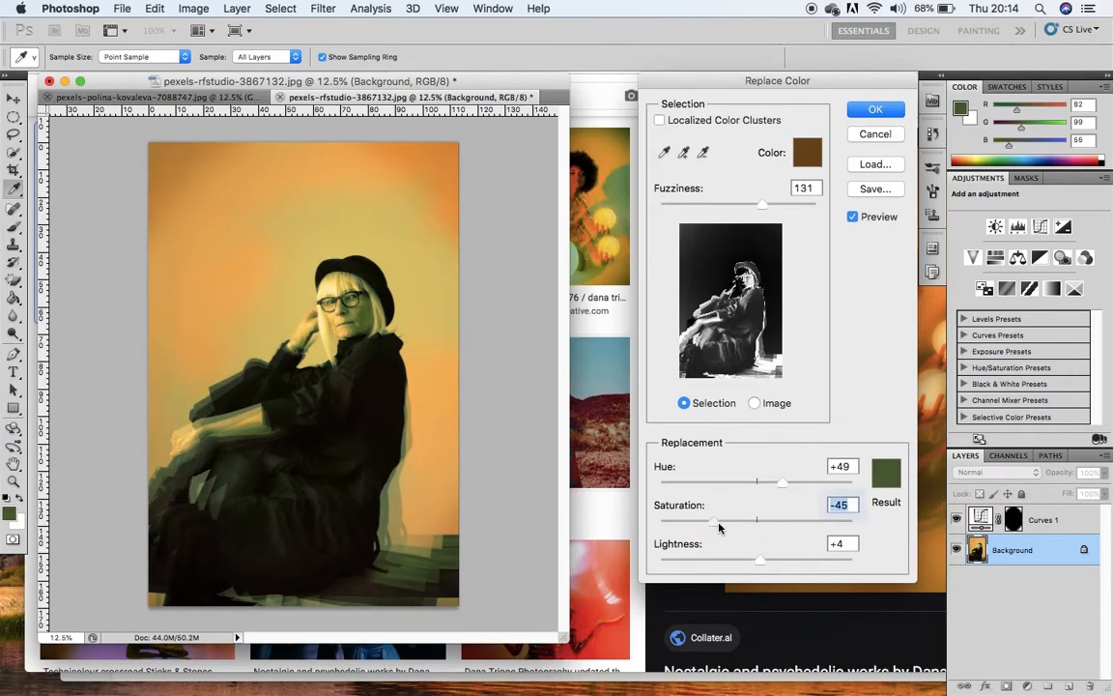
left_click_drag(718, 518, 730, 518)
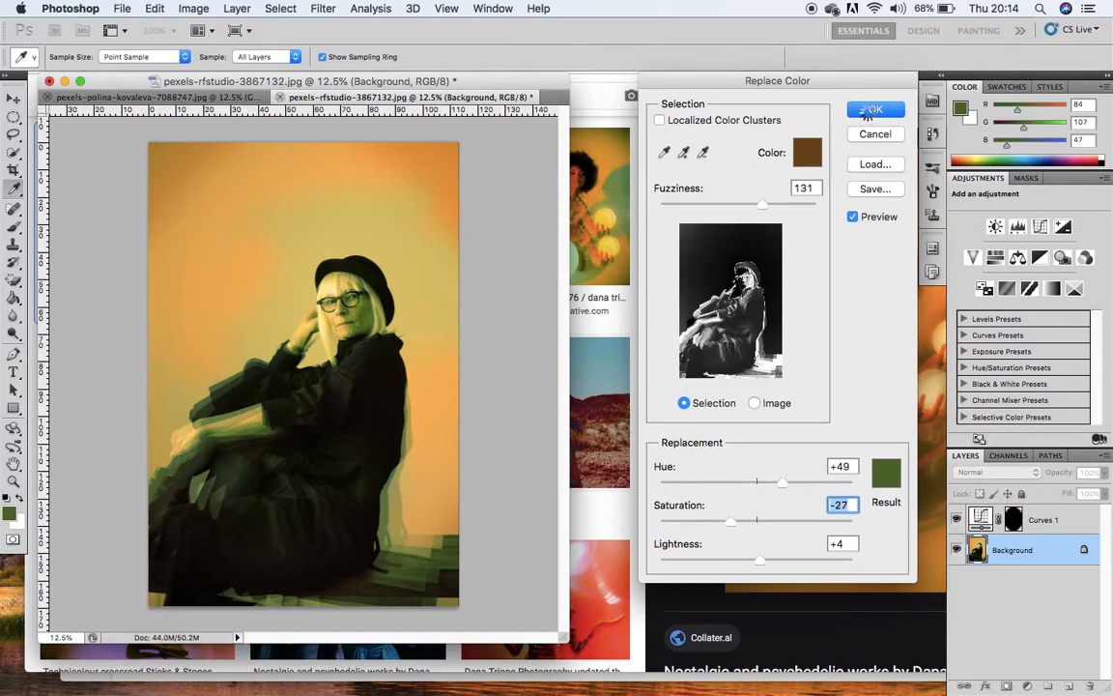
Step: Apply the olive-green shadow replacement and return to the image adjustment commands
left_click(873, 108)
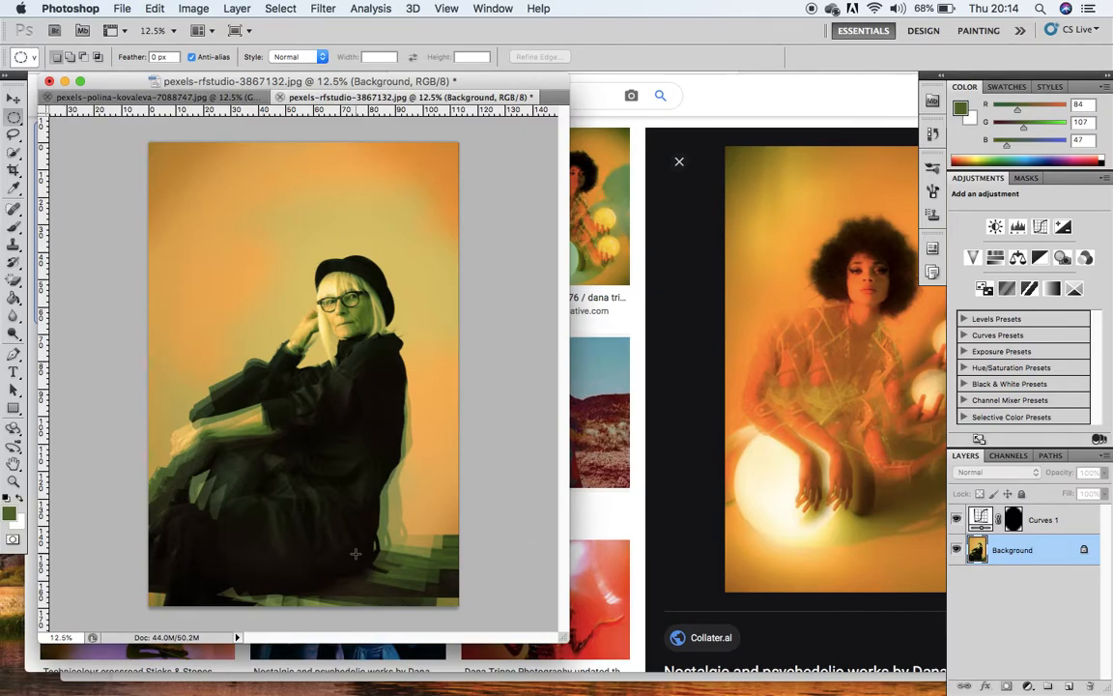
mouse_move(417, 499)
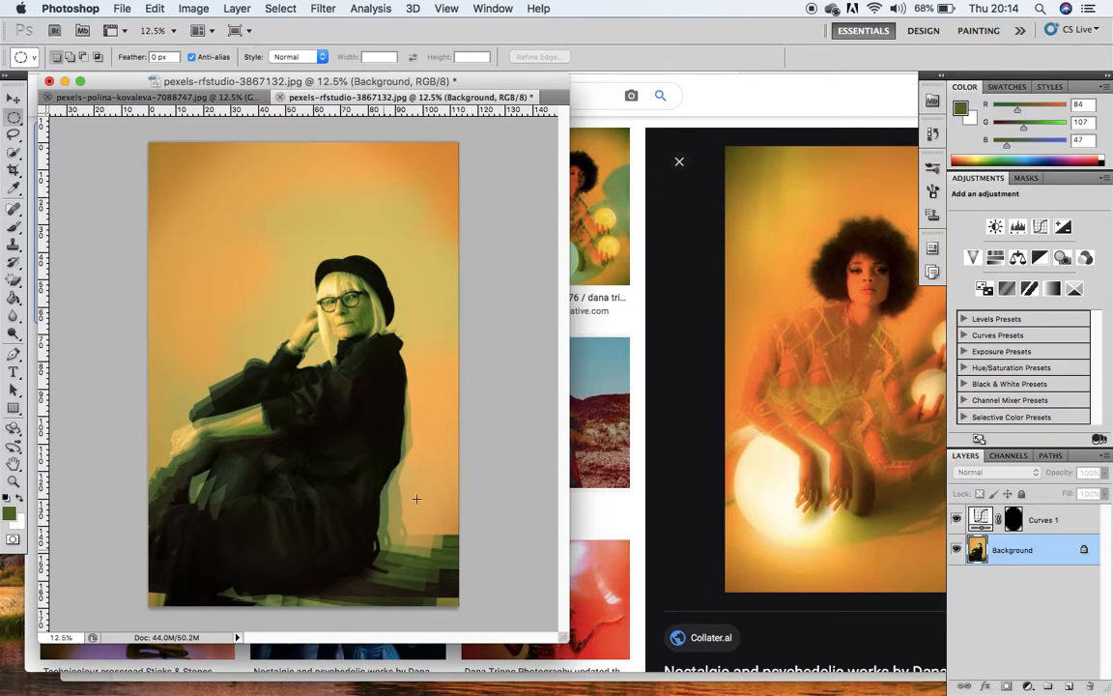
mouse_move(363, 464)
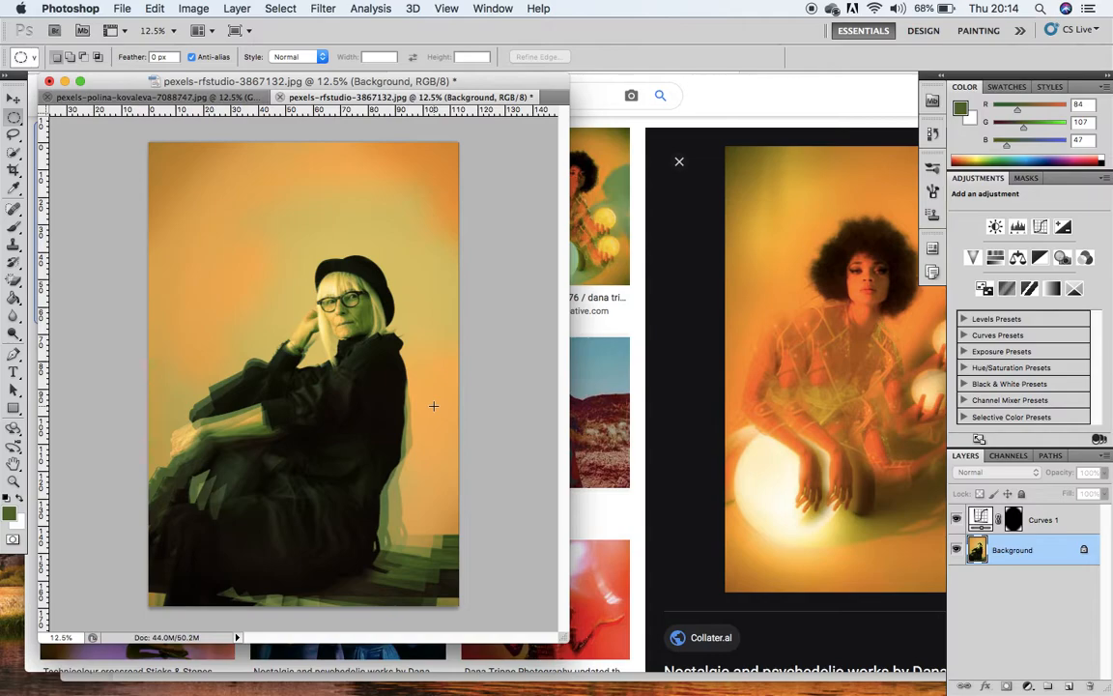
mouse_move(193, 8)
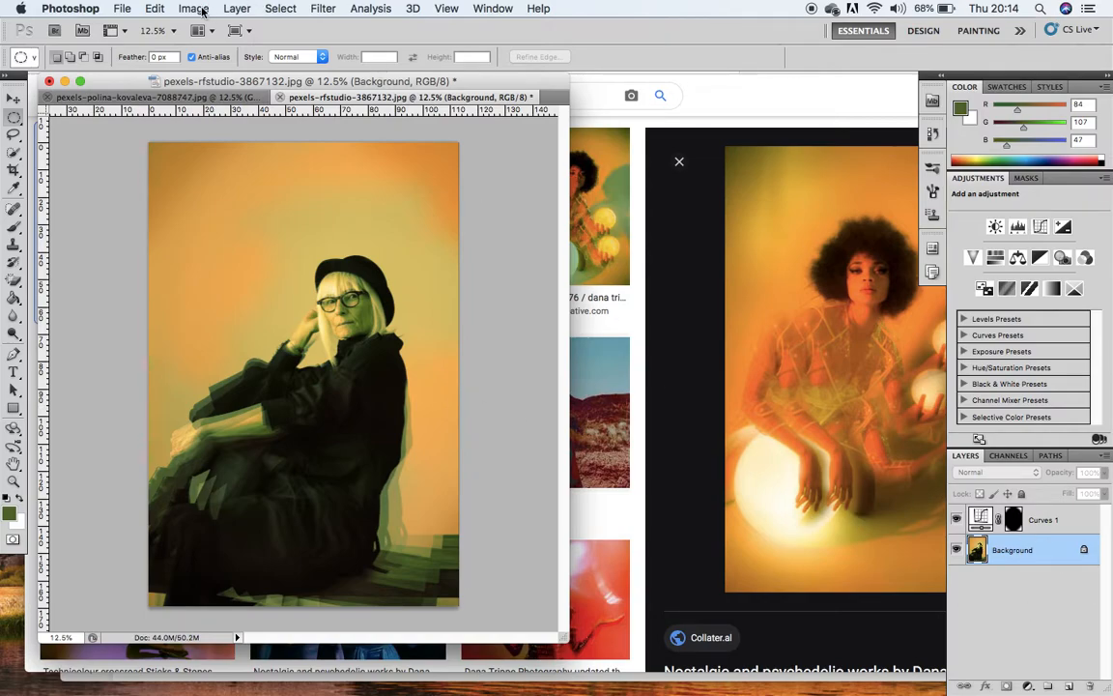
mouse_move(194, 5)
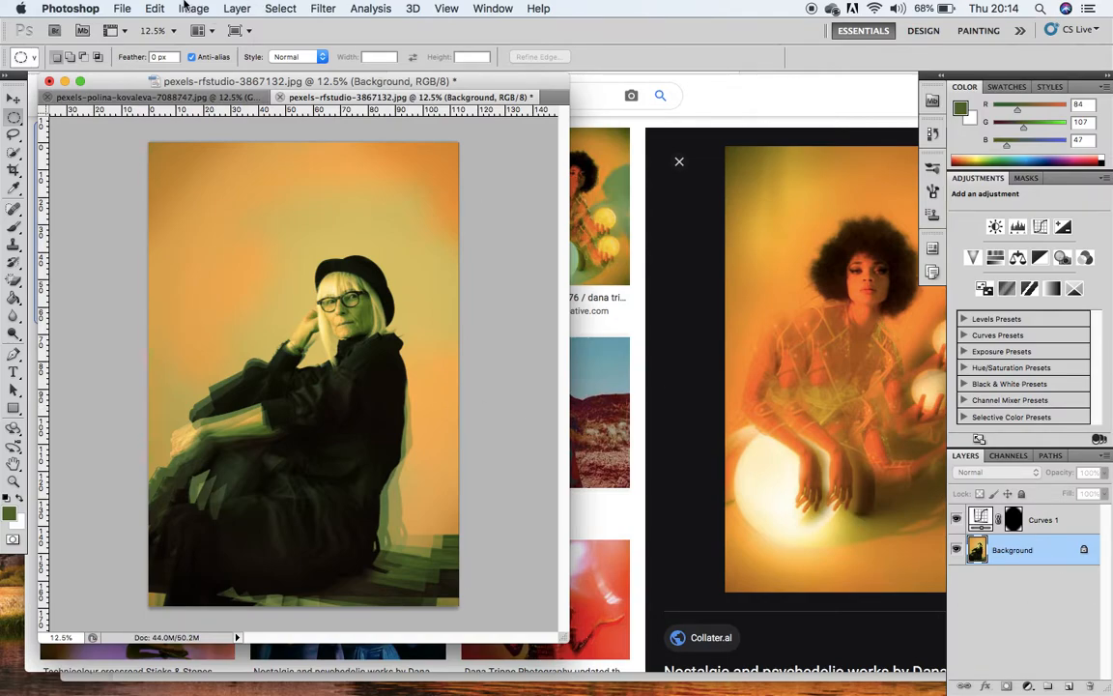
left_click(193, 8)
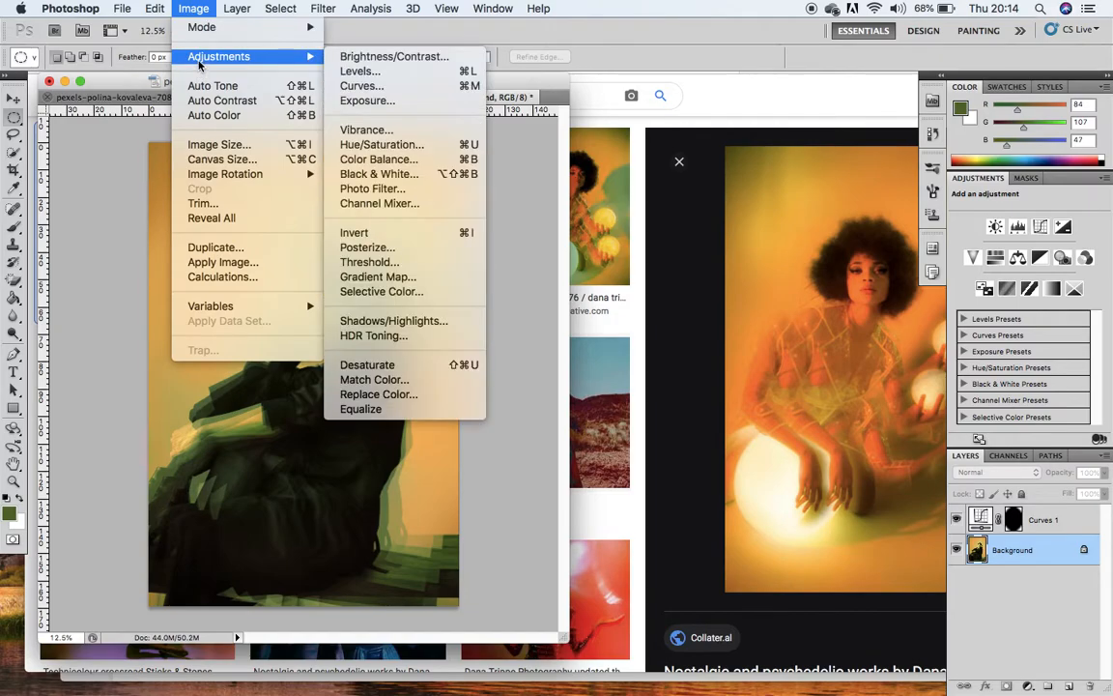
mouse_move(378, 174)
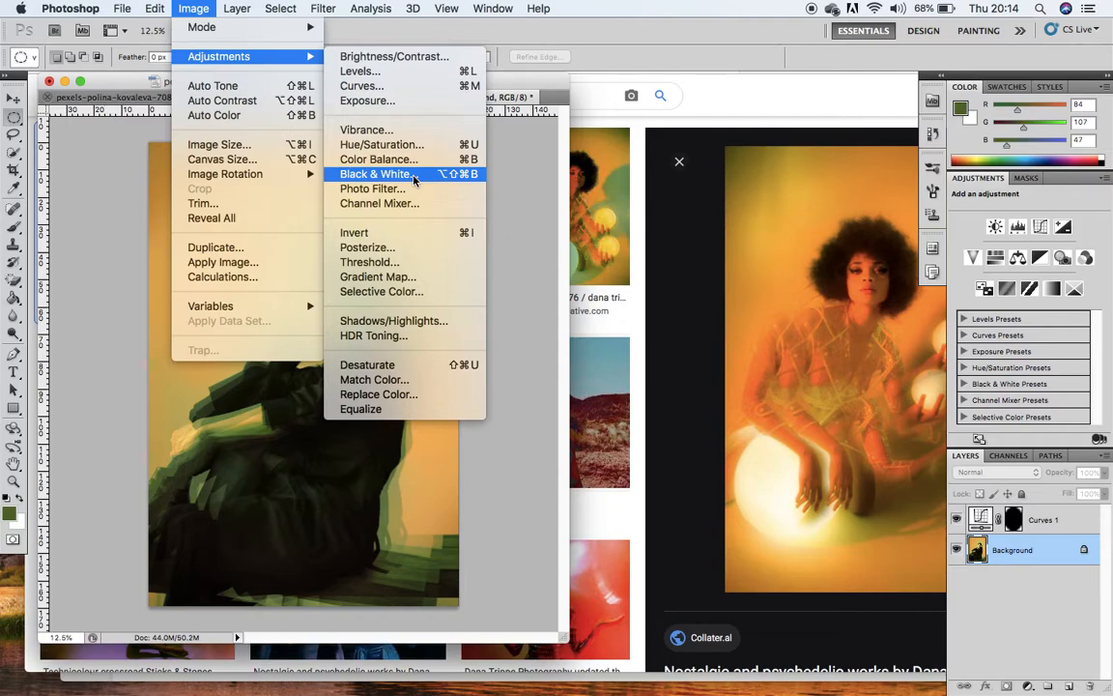
mouse_move(403, 203)
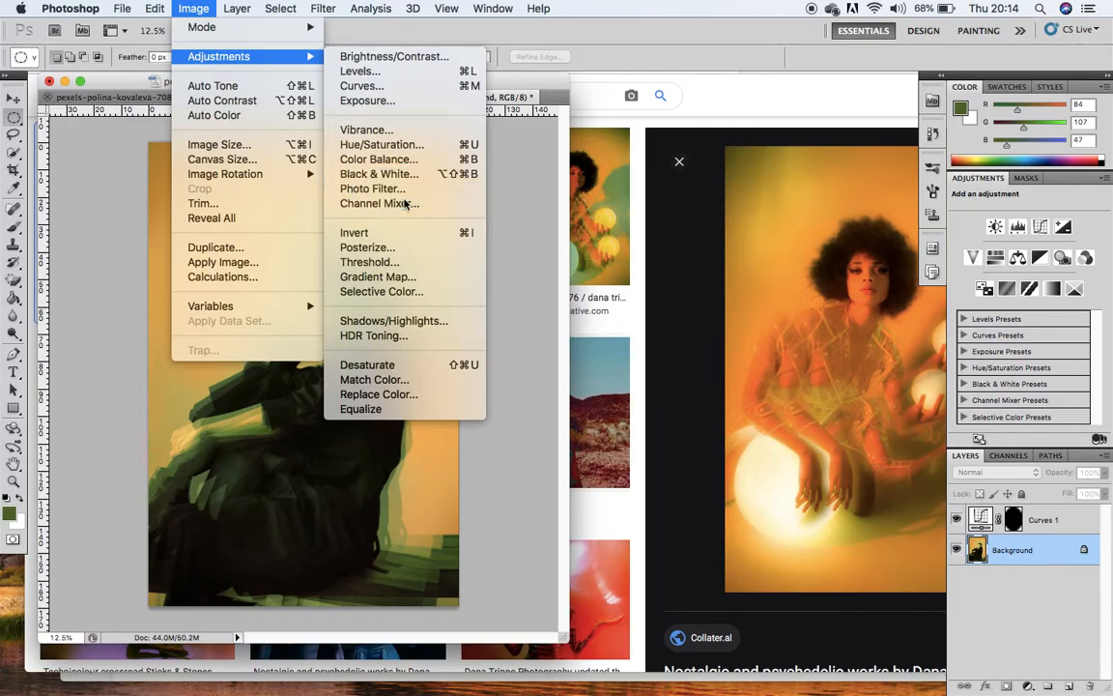
Step: Apply a Channel Mixer boost raising the Red source to +110% on the Red output
left_click(375, 203)
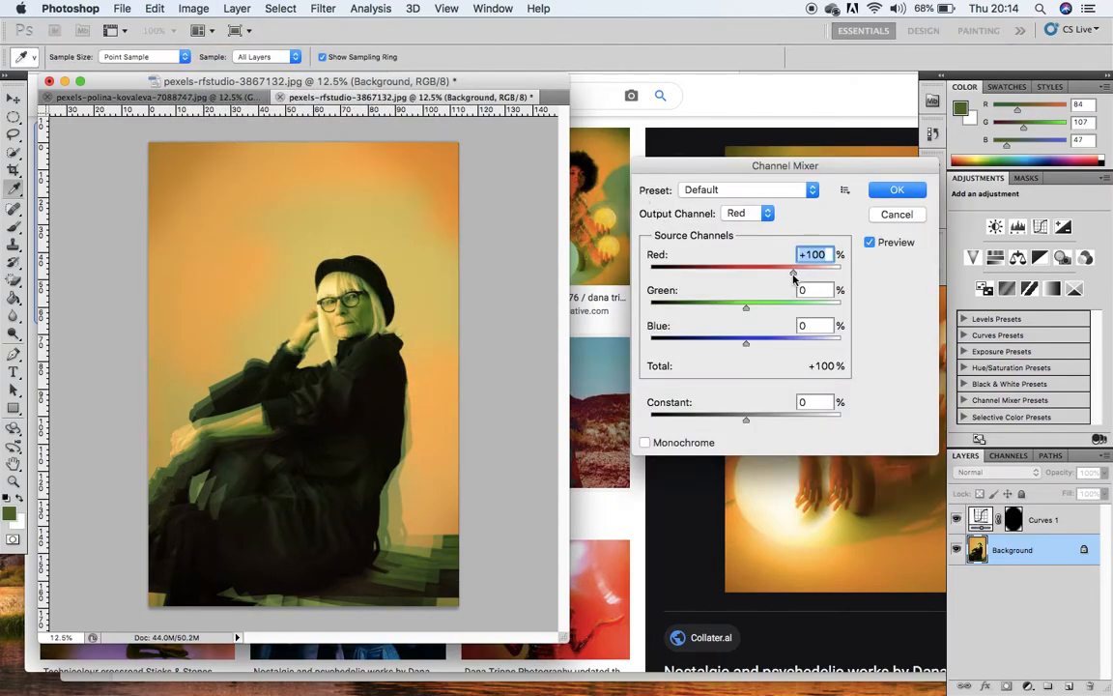
left_click_drag(816, 271, 816, 270)
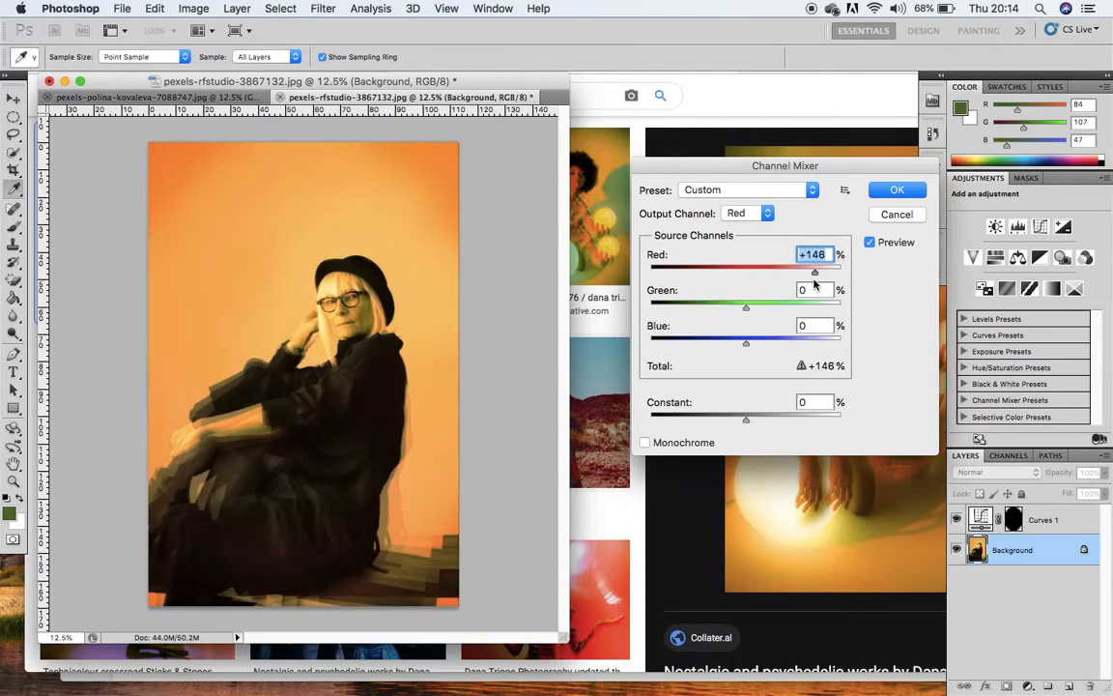
left_click_drag(815, 270, 796, 270)
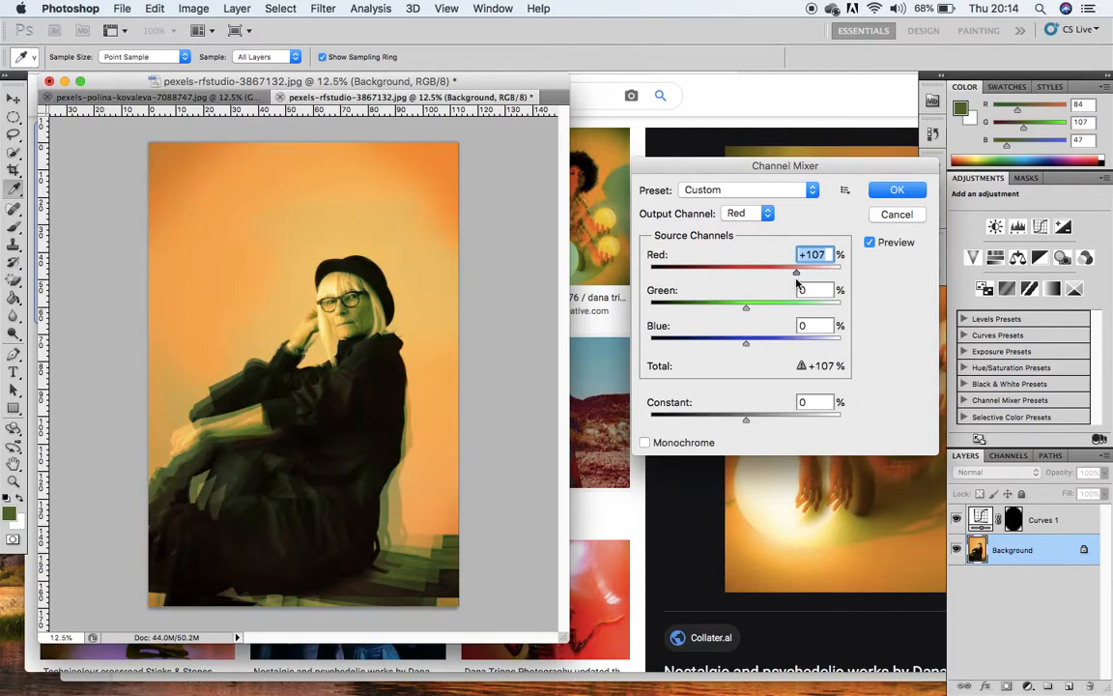
left_click_drag(796, 271, 798, 270)
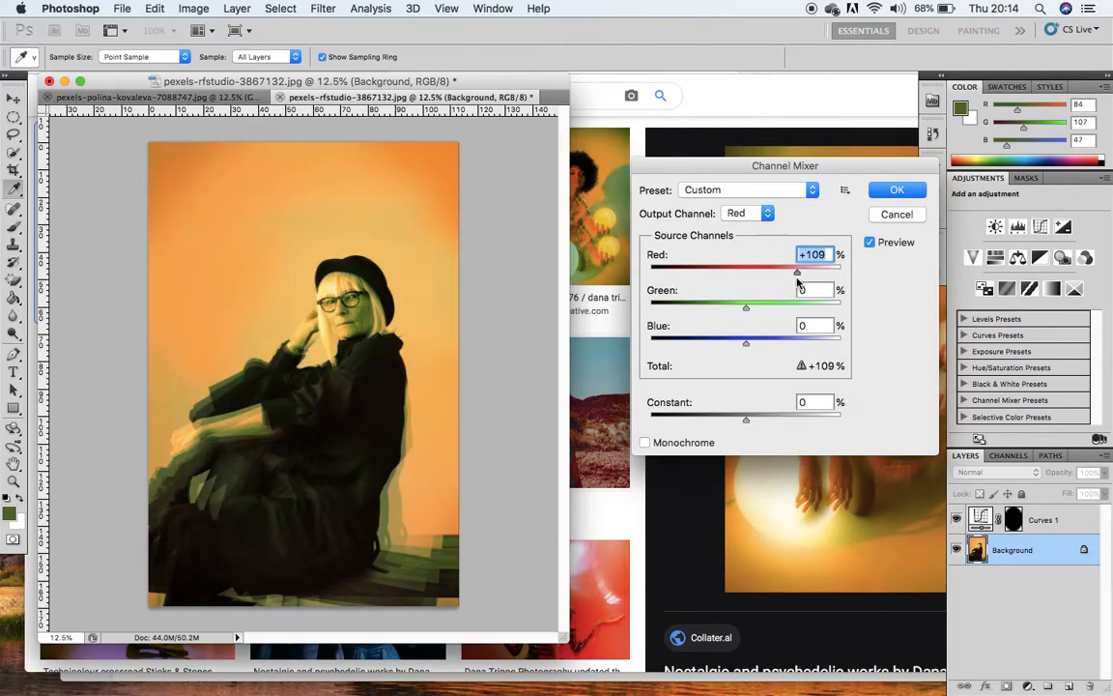
left_click_drag(796, 270, 800, 270)
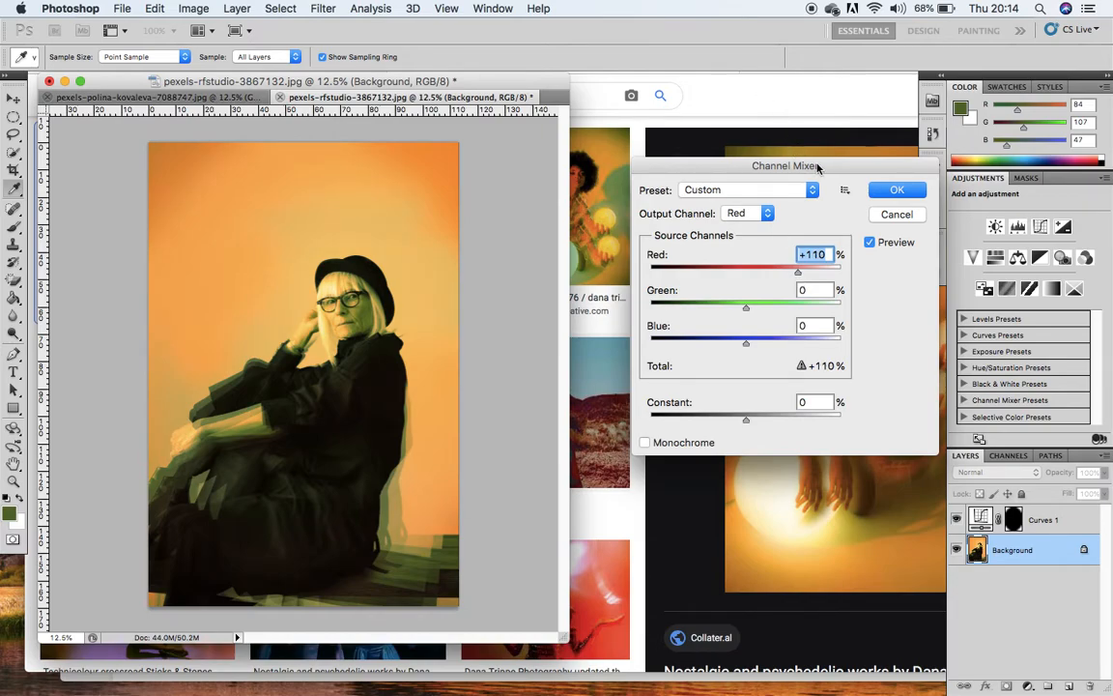
left_click_drag(785, 167, 642, 81)
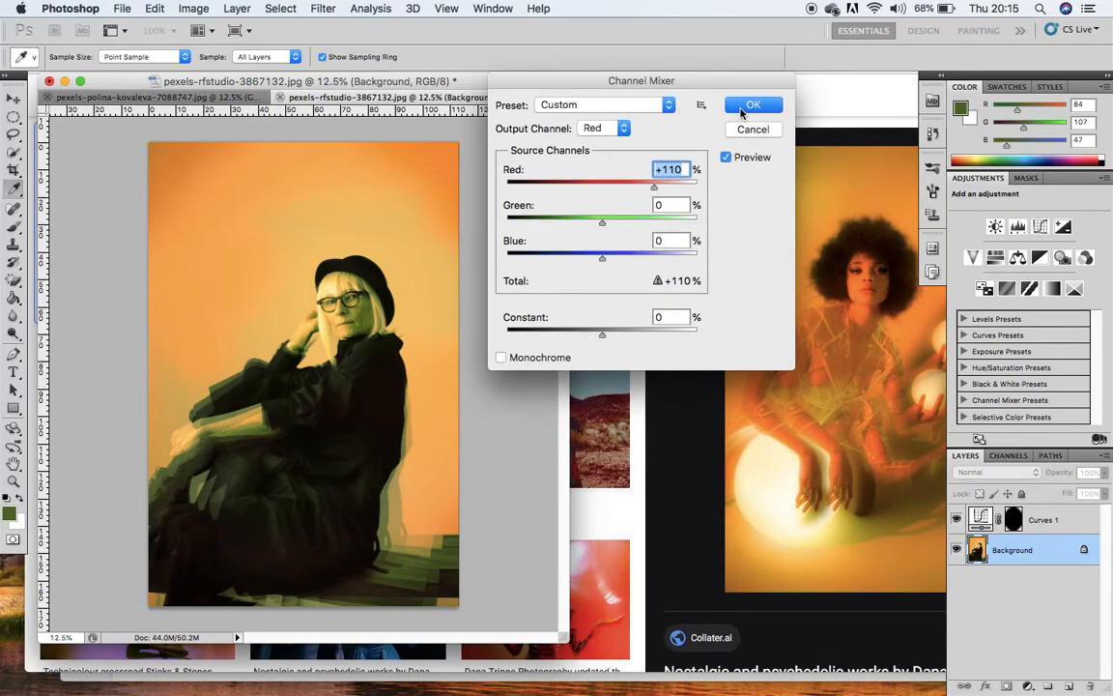
left_click(753, 104)
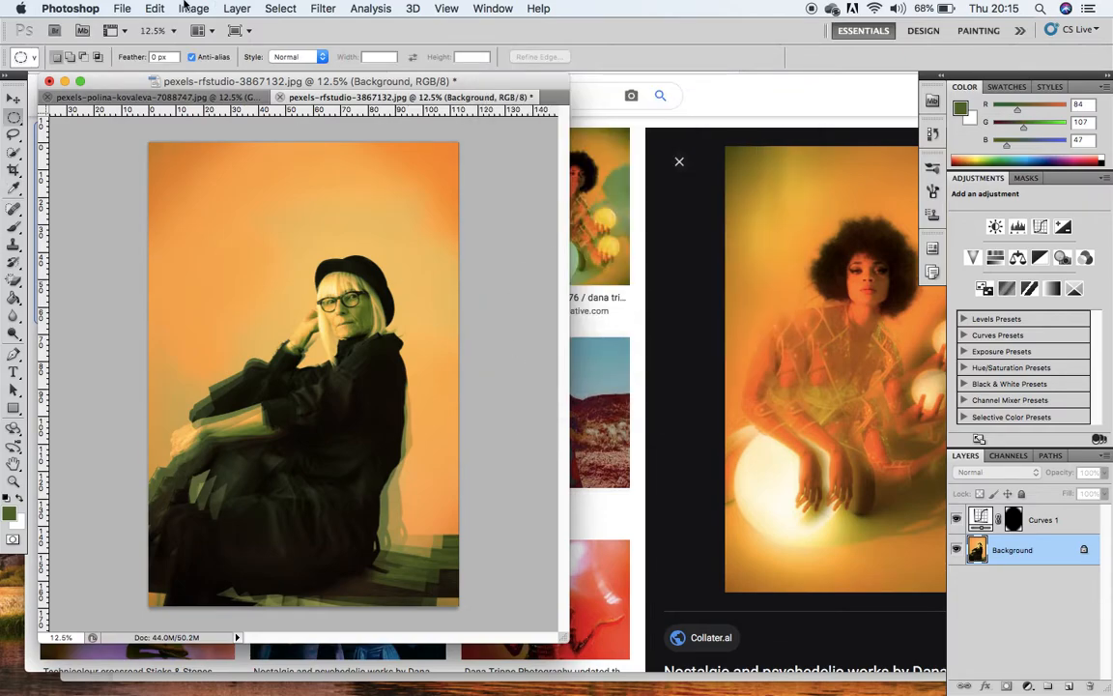
Step: Apply a Red photo filter at 30% density to the portrait
left_click(193, 8)
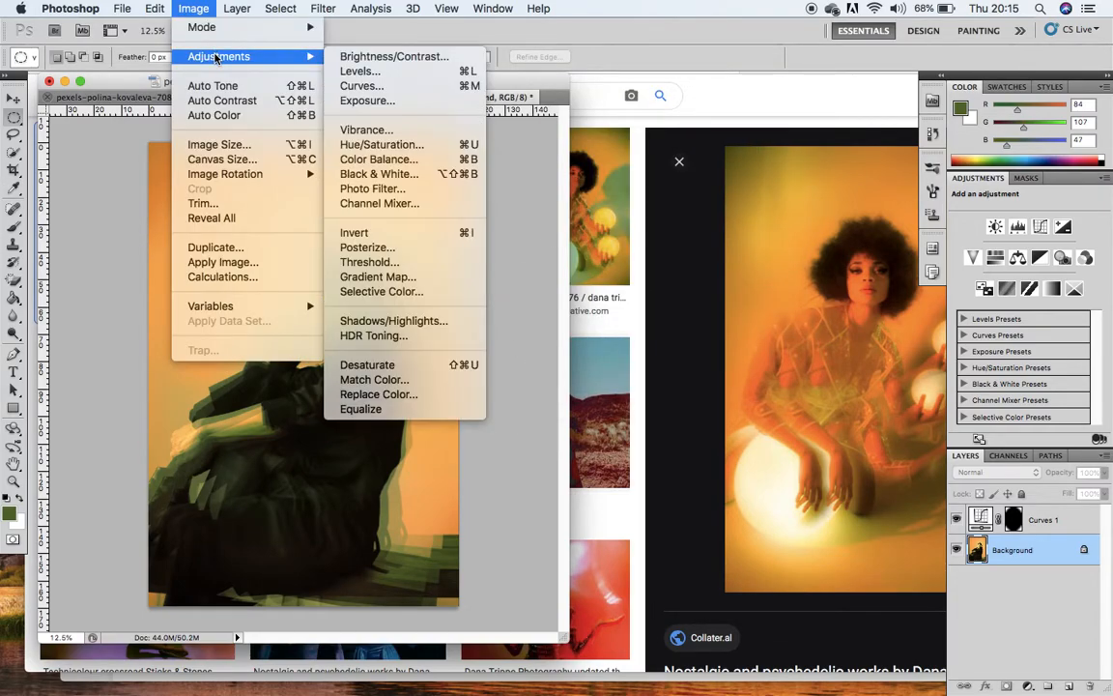
mouse_move(379, 203)
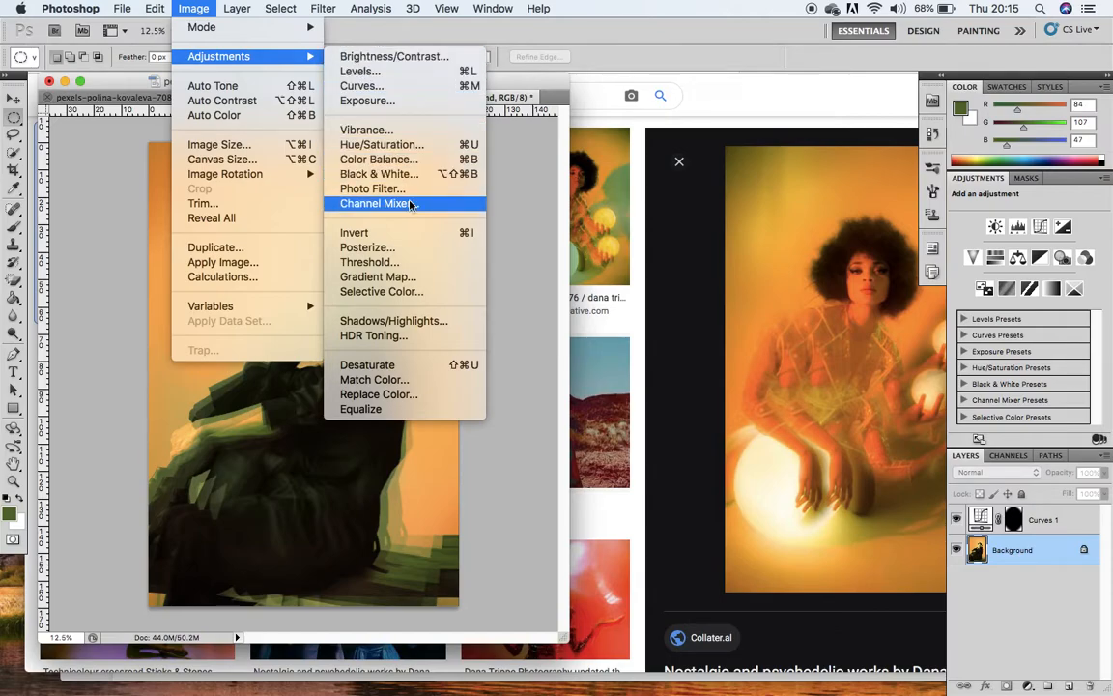
mouse_move(381, 290)
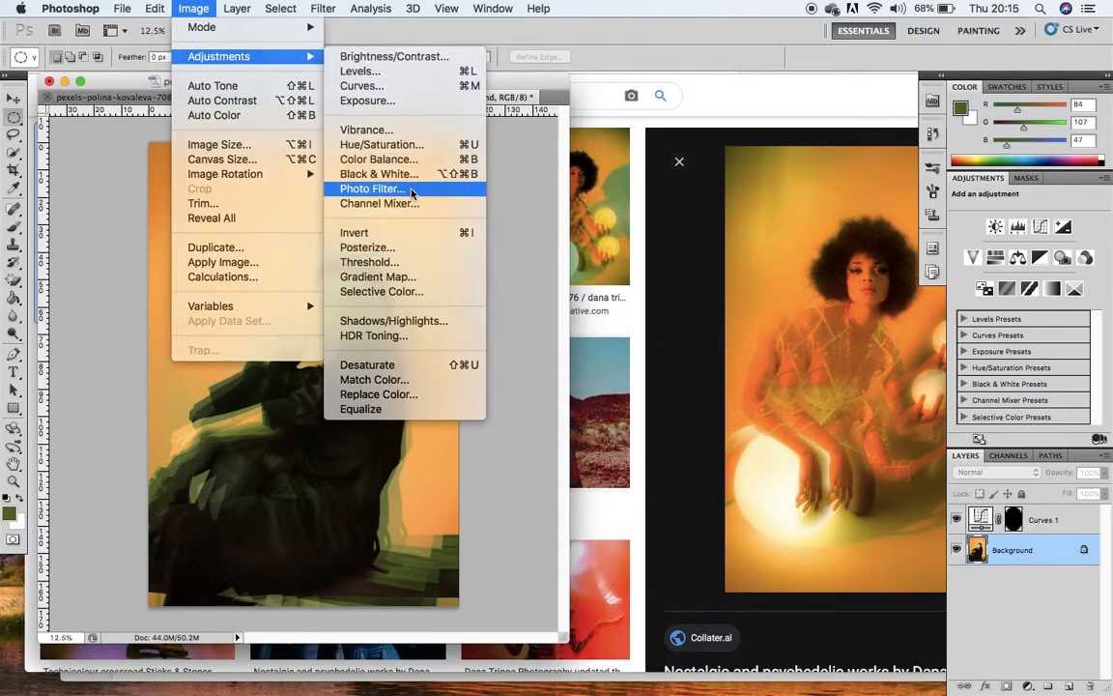
left_click(371, 189)
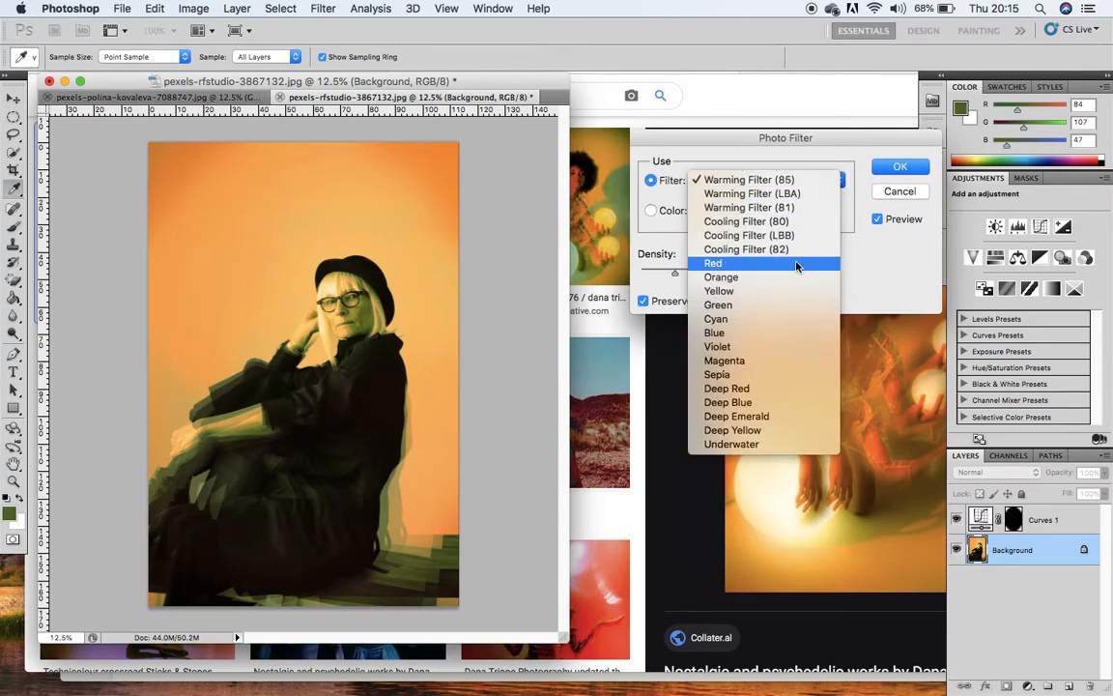
left_click(713, 263)
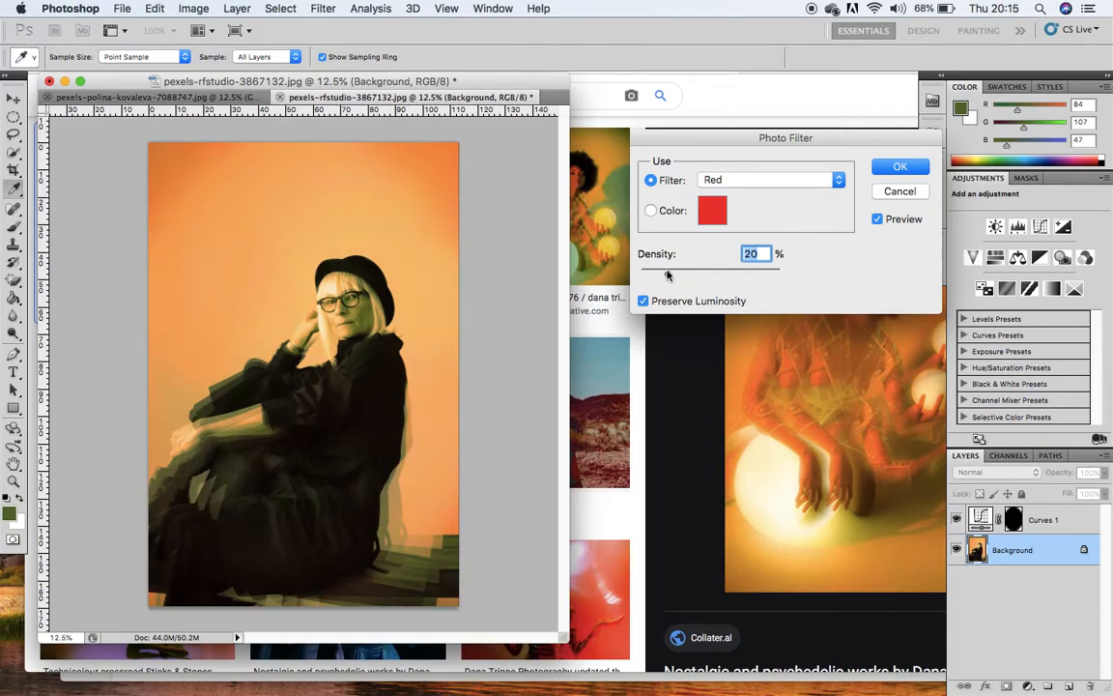
left_click_drag(667, 275, 694, 274)
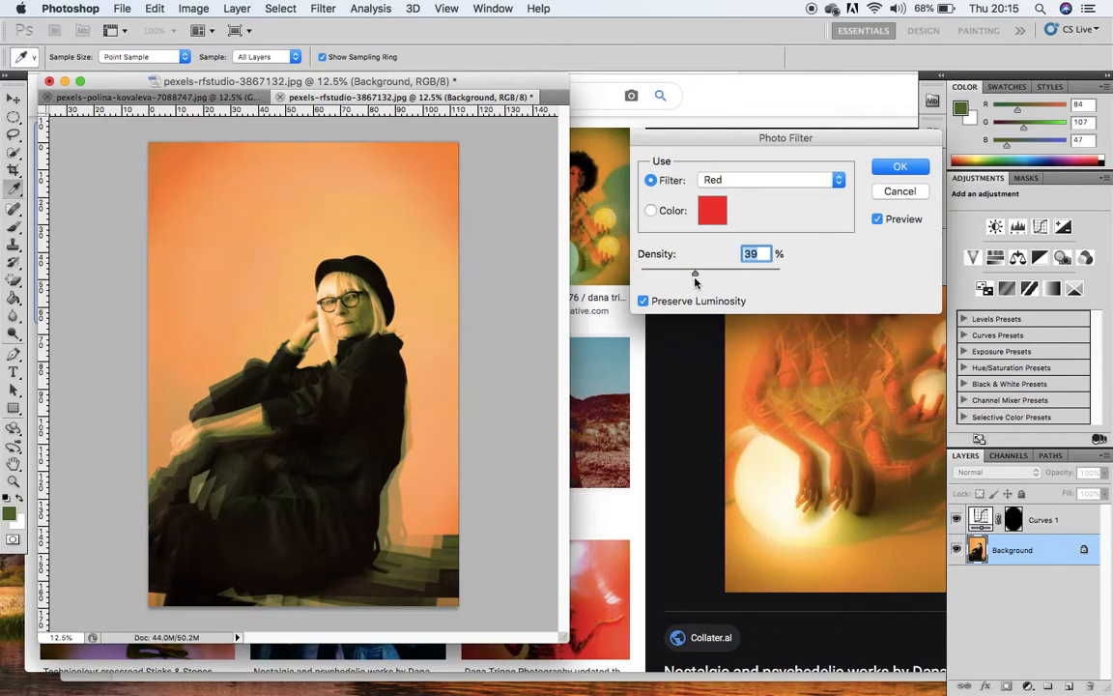
left_click_drag(696, 274, 688, 275)
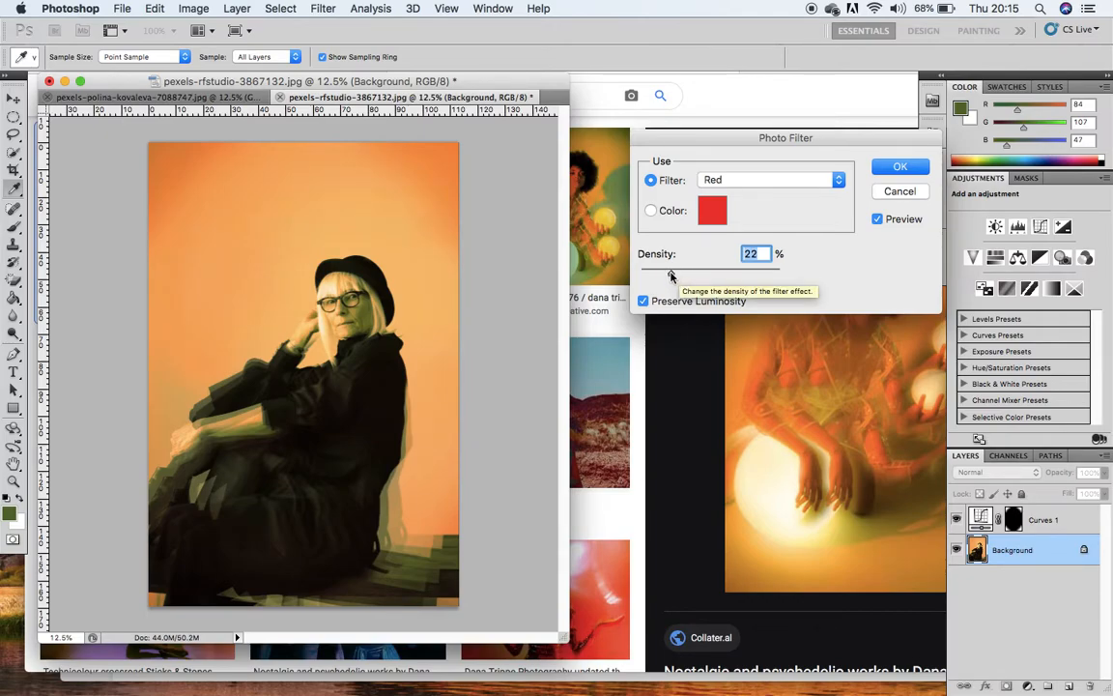
left_click_drag(669, 274, 686, 275)
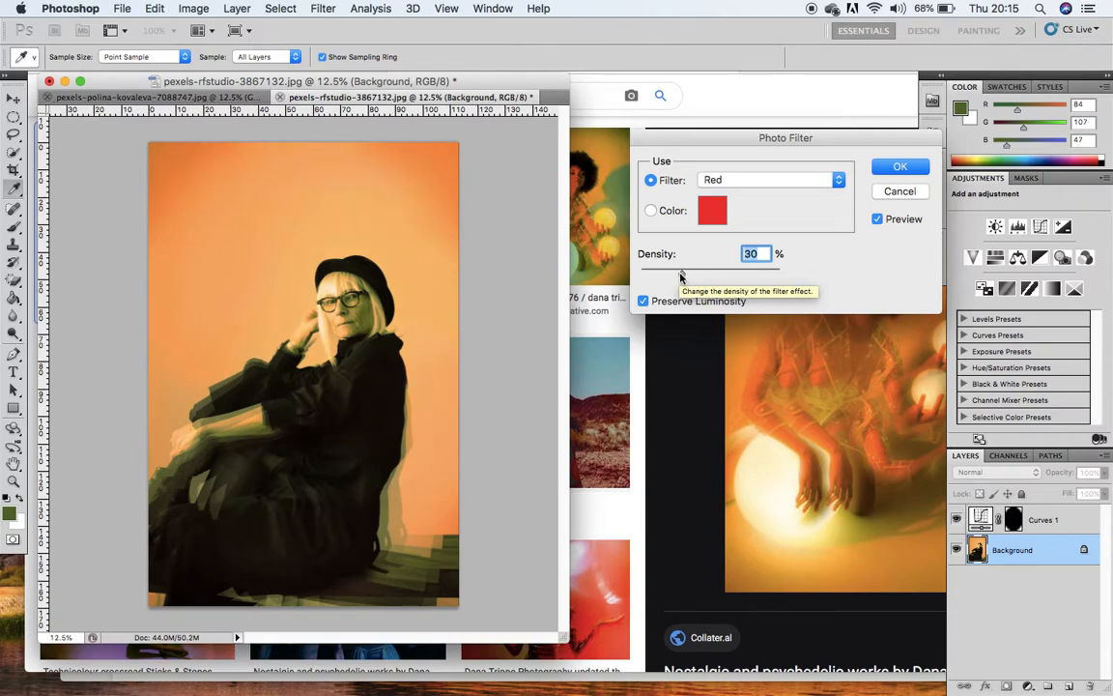
mouse_move(568, 332)
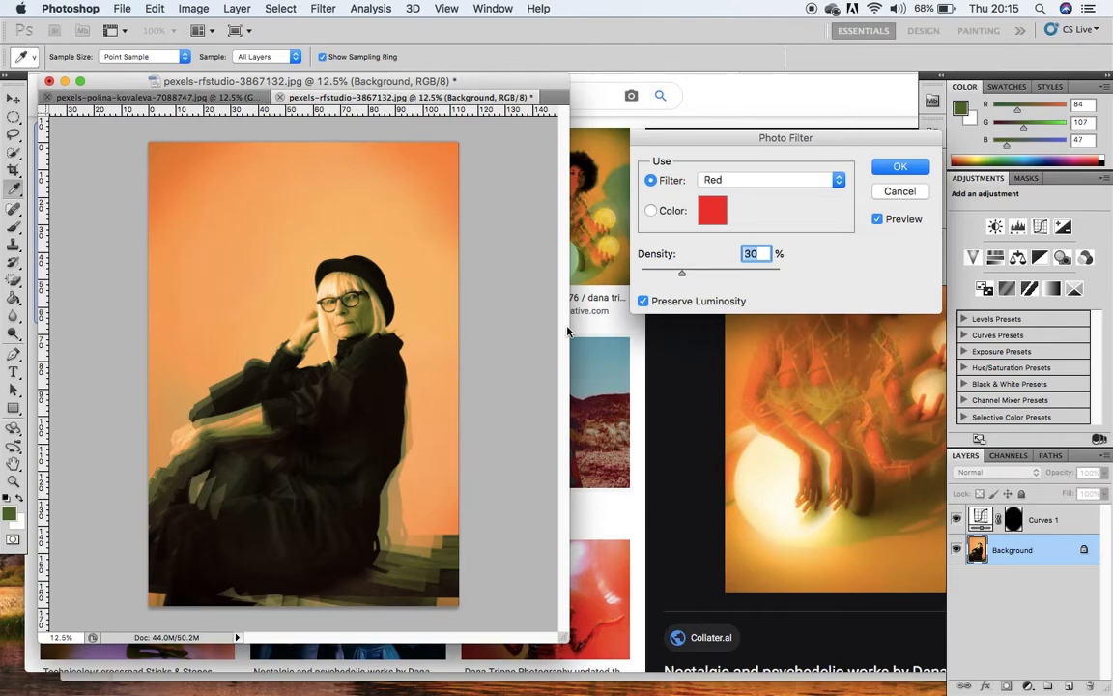
left_click(900, 166)
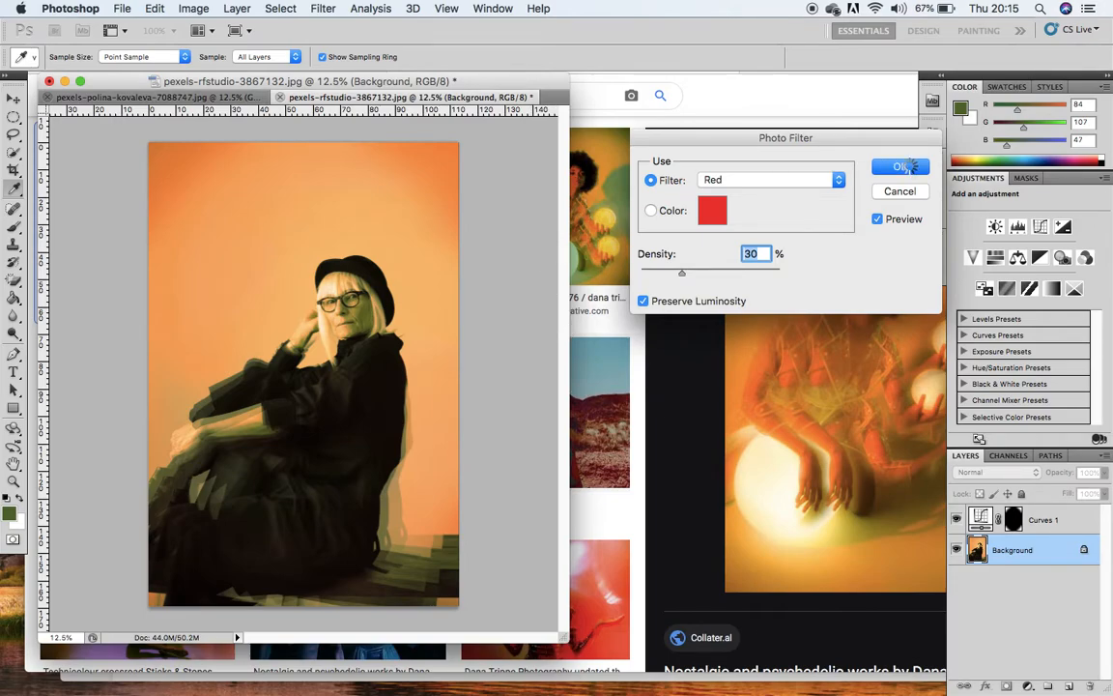
left_click(901, 166)
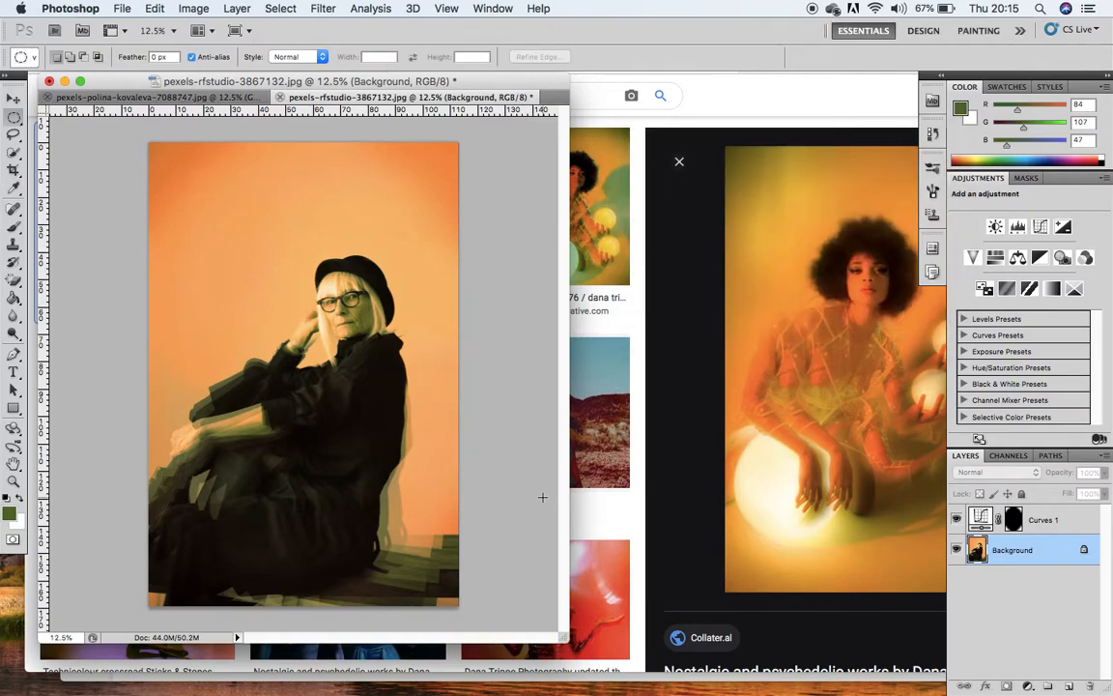
Step: Apply a Deep Yellow photo filter at 30% density to the portrait
left_click(194, 7)
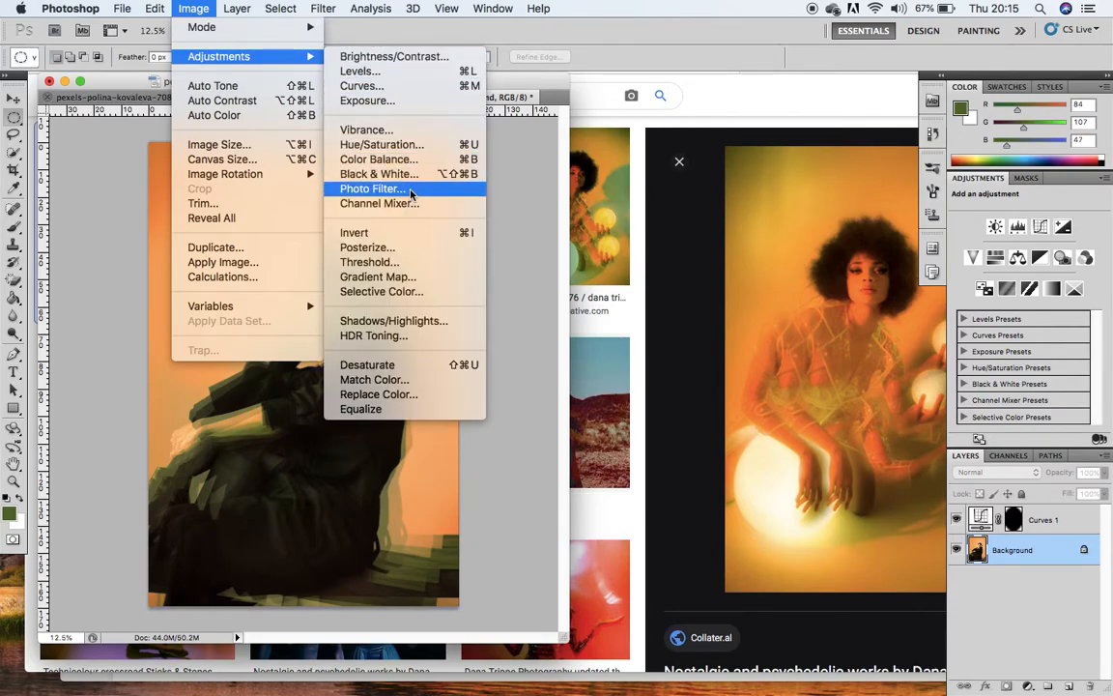
left_click(371, 189)
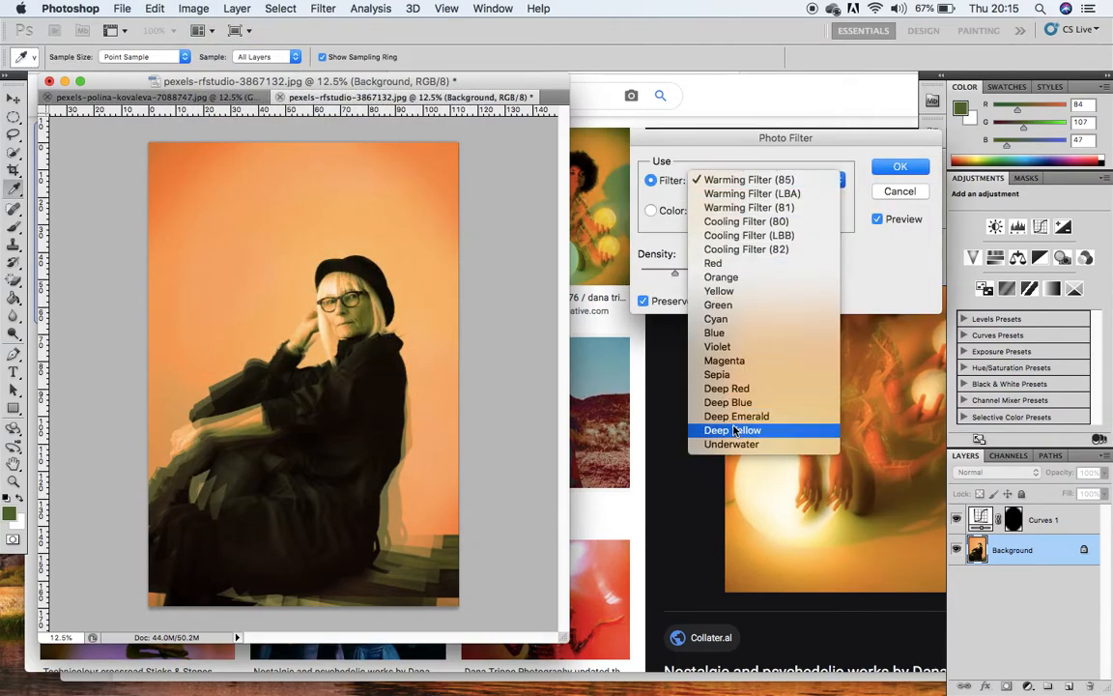
left_click(732, 429)
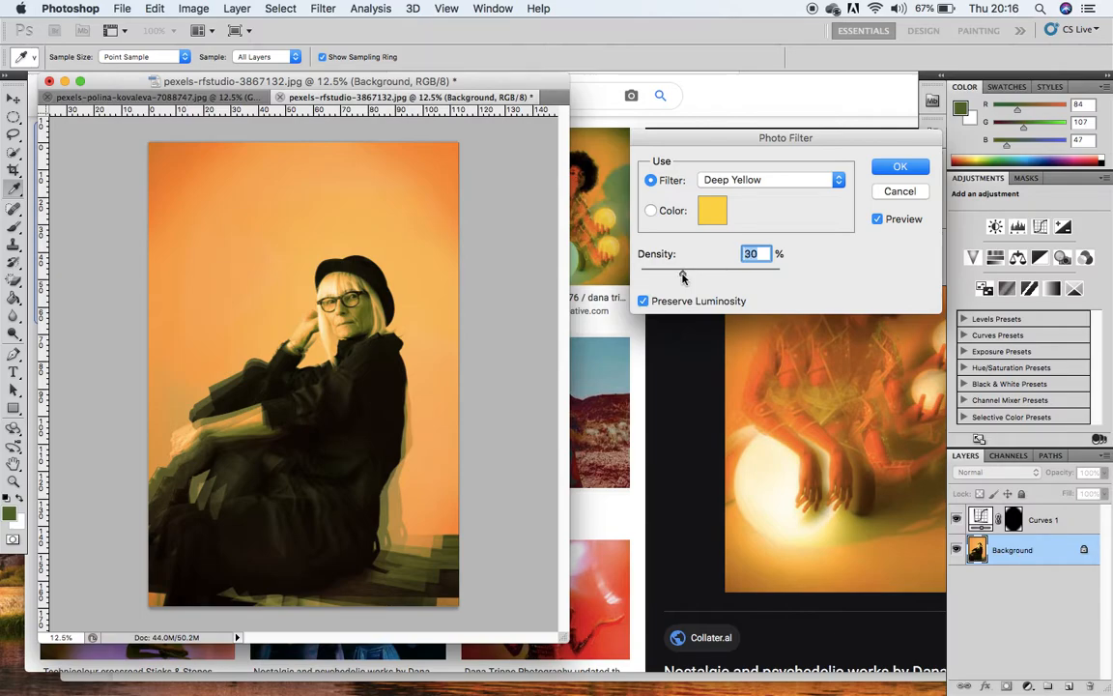
mouse_move(977, 228)
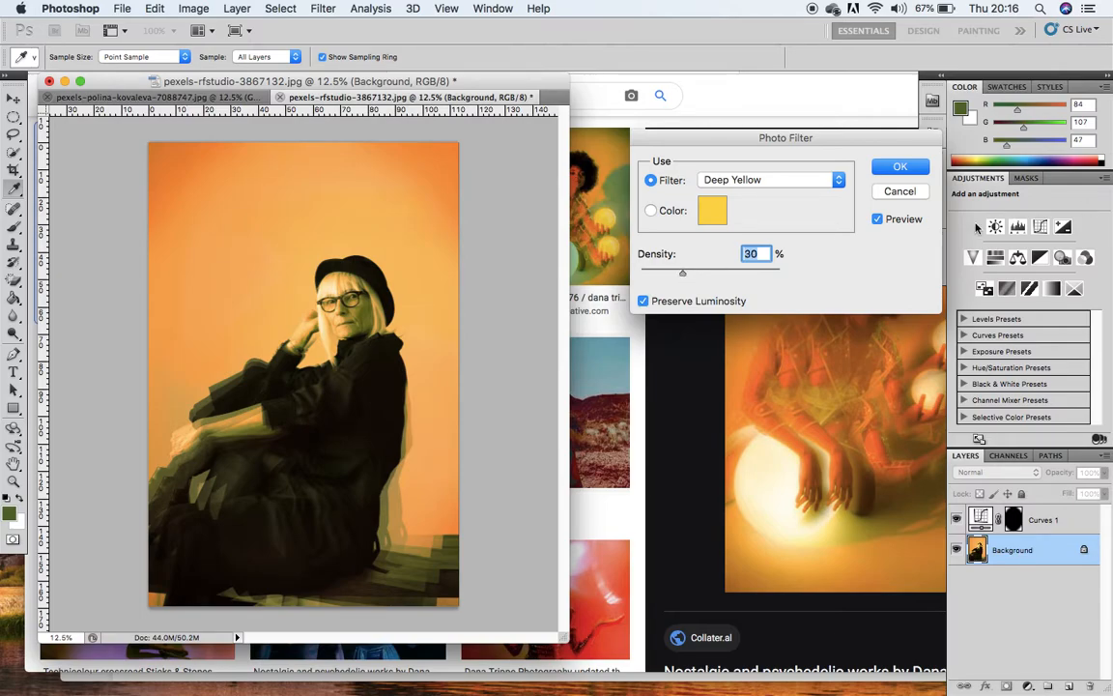
left_click(900, 166)
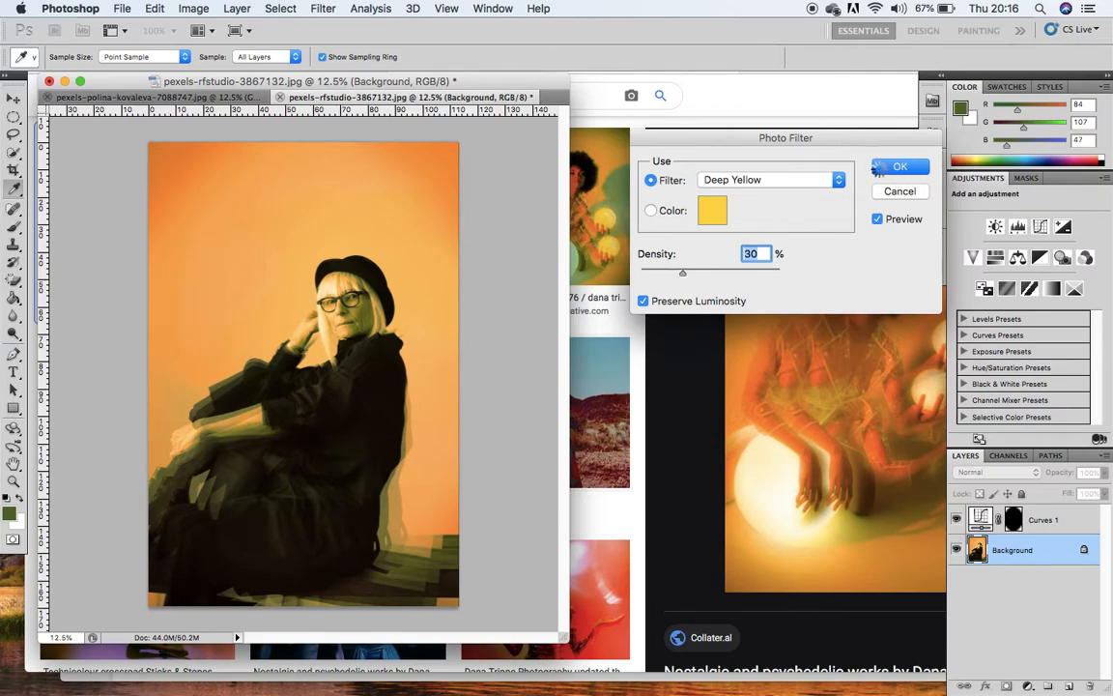
left_click(901, 166)
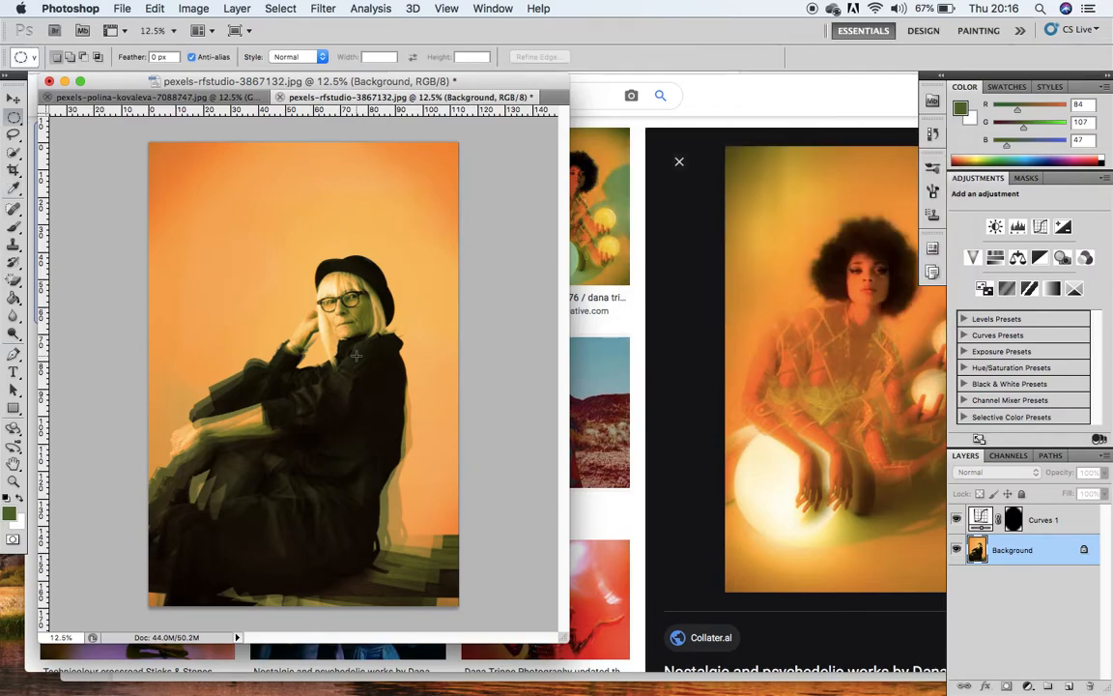
mouse_move(782, 538)
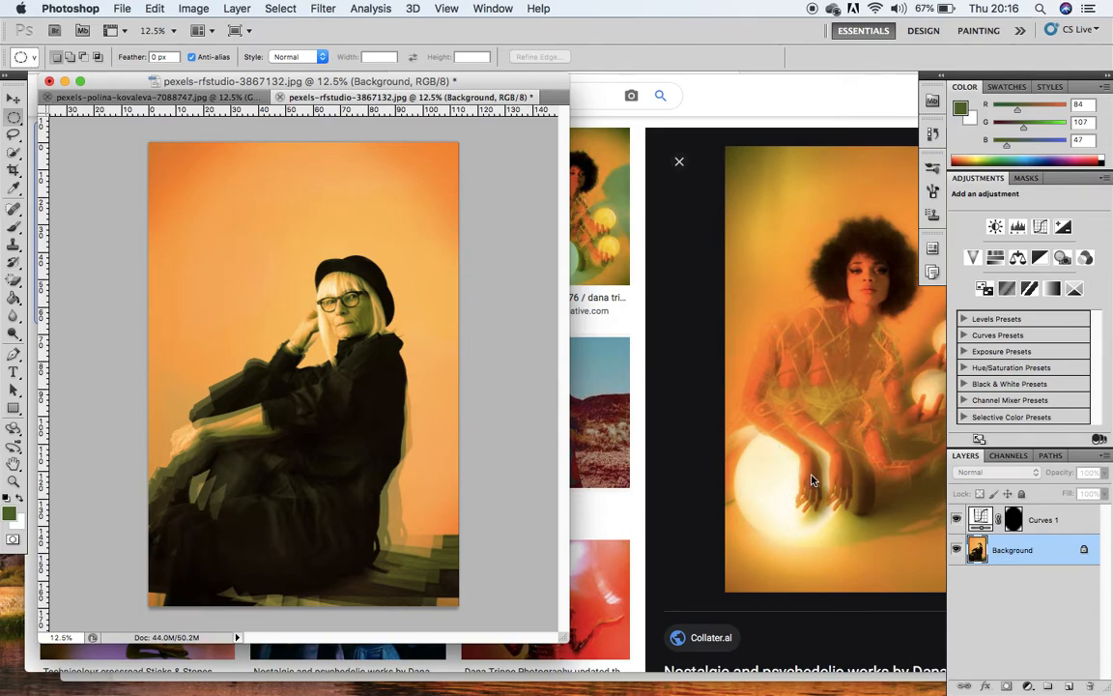
mouse_move(931, 383)
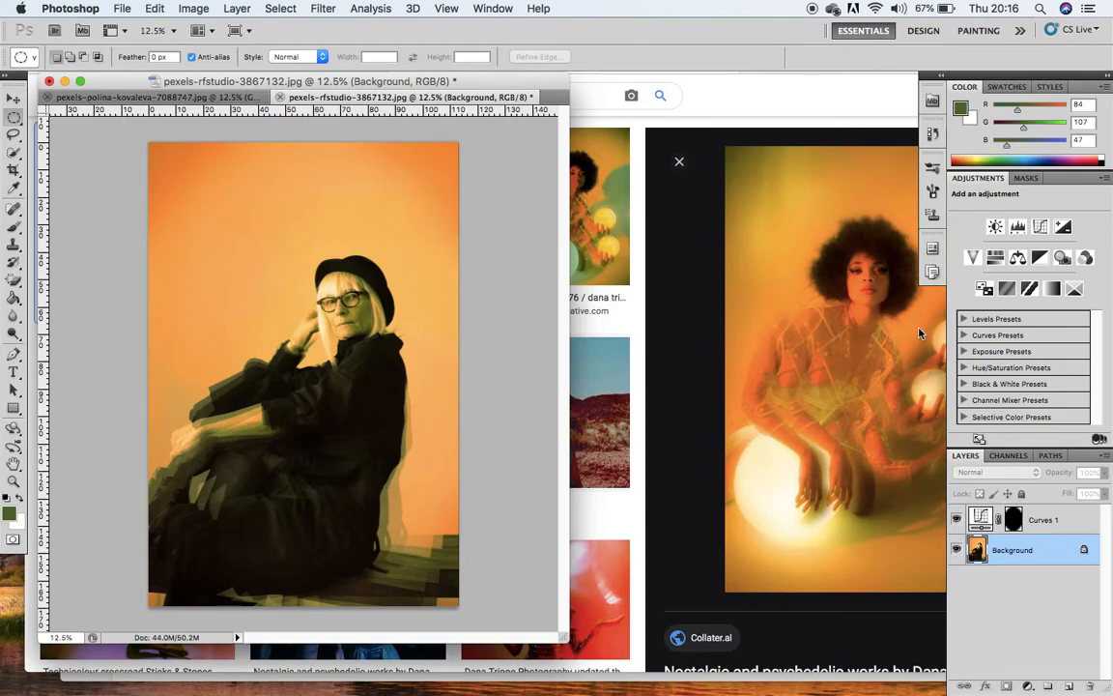
mouse_move(379, 197)
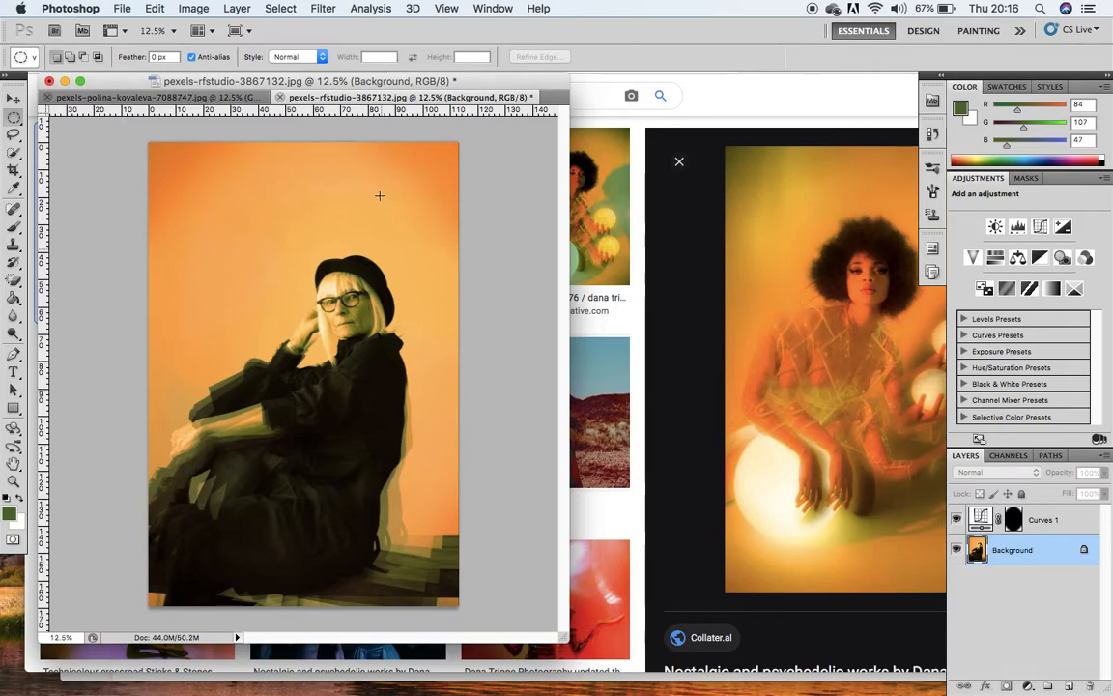
mouse_move(392, 255)
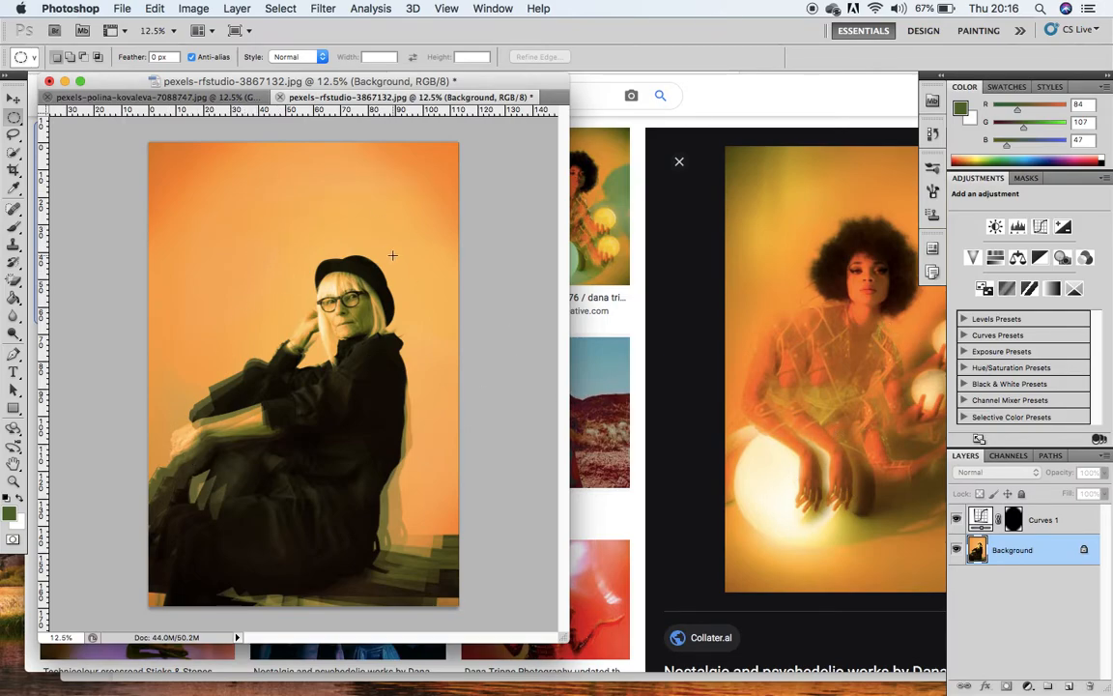
mouse_move(432, 326)
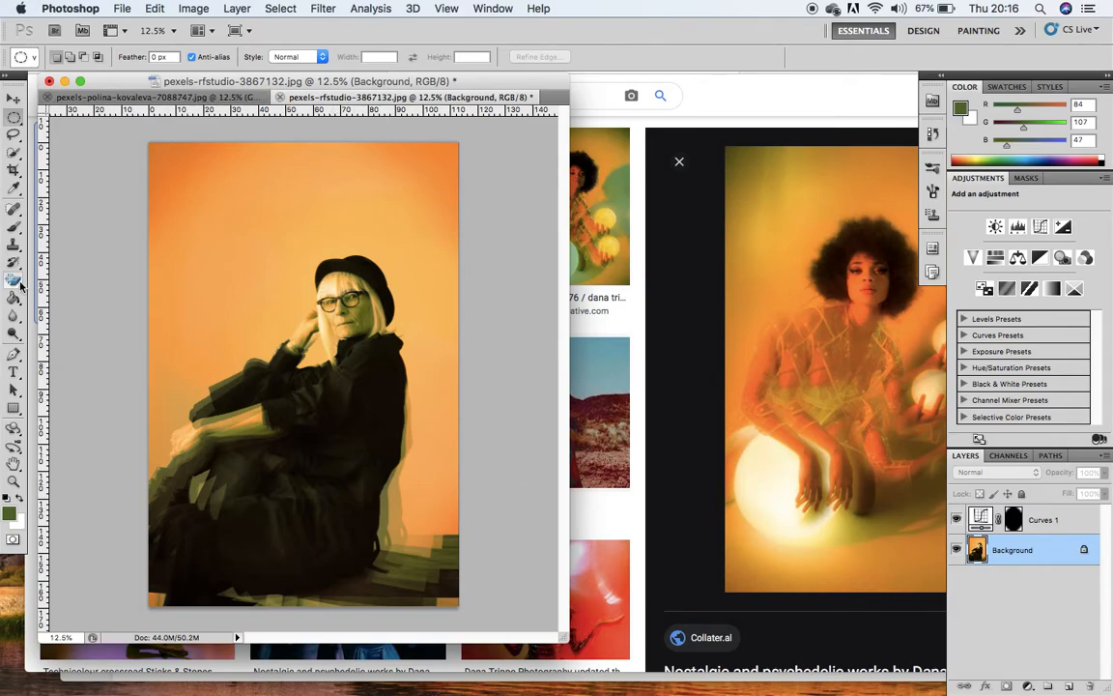
Step: Bring up the Dodge/Burn tool flyout from the toolbox
left_click(13, 284)
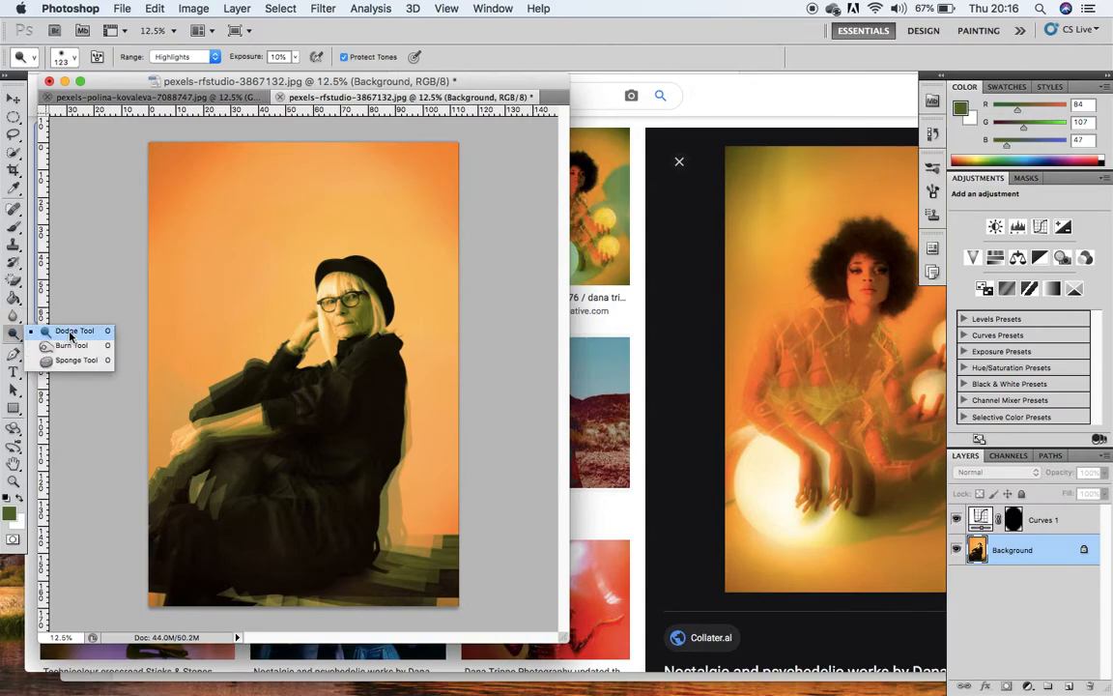
Step: Choose the Dodge Tool with a 0% hardness brush, Highlights range and 10% exposure
left_click(73, 330)
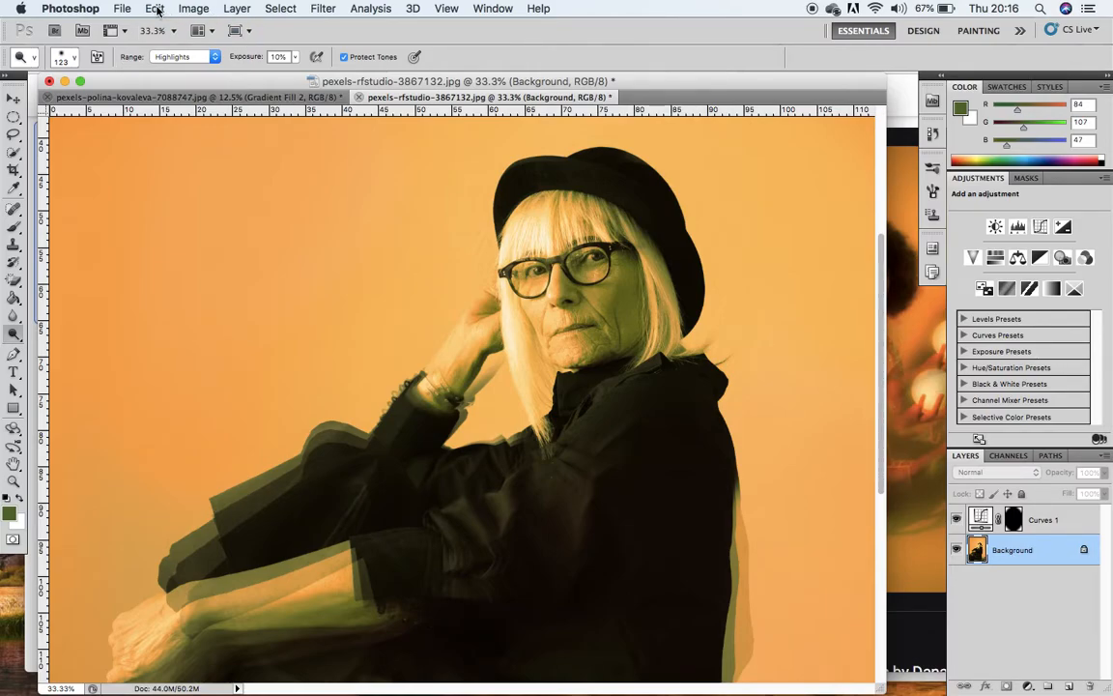
left_click(66, 60)
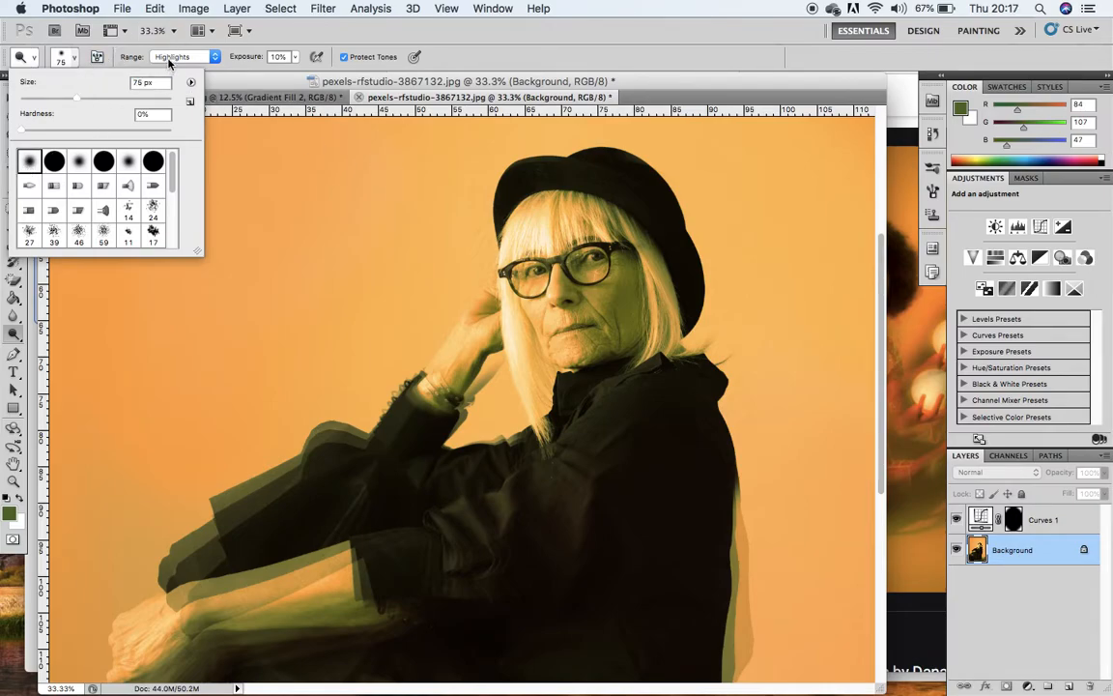
left_click(184, 56)
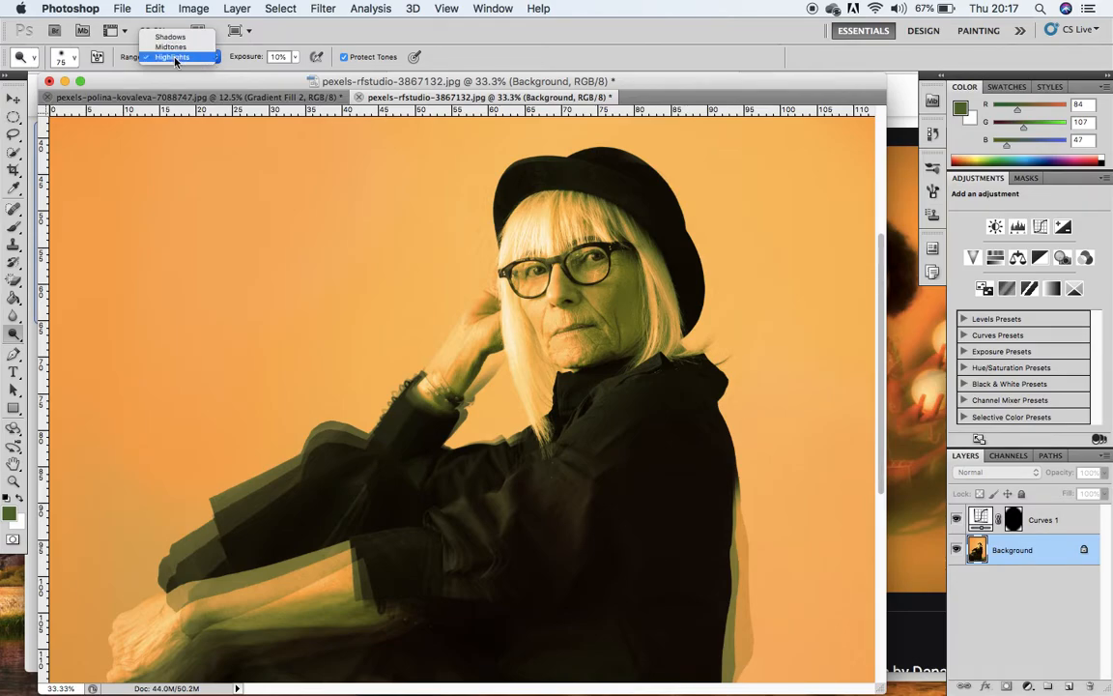
left_click(170, 58)
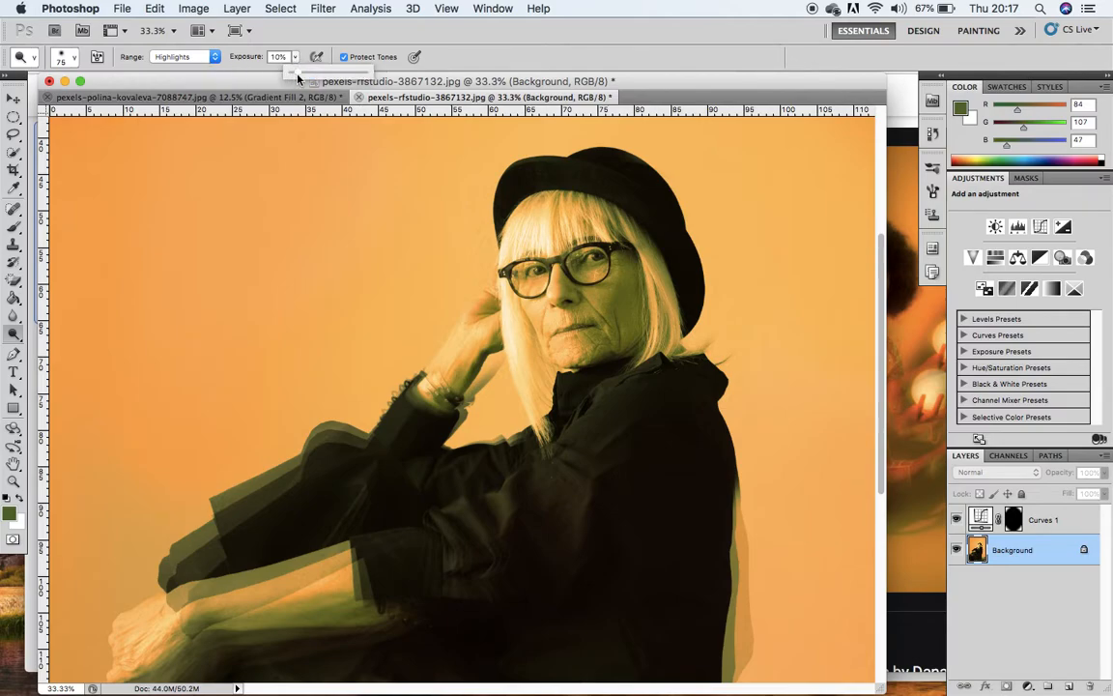
left_click(278, 57)
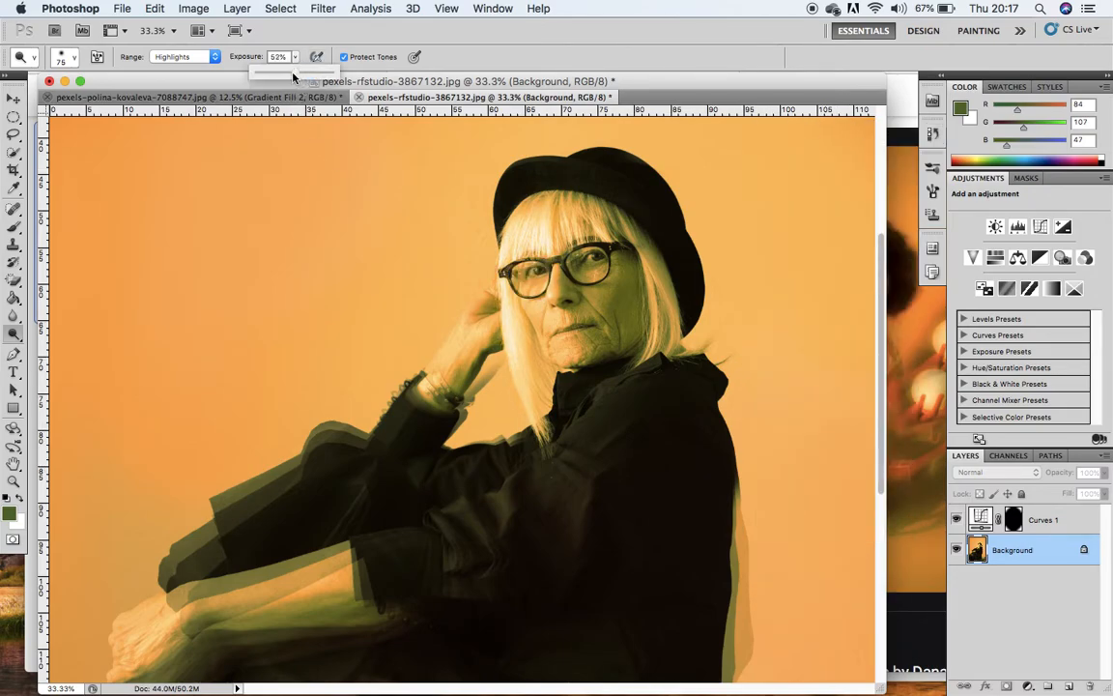
Step: Raise dodge exposure to 20% and brighten the highlights in the hair
left_click_drag(294, 74, 261, 73)
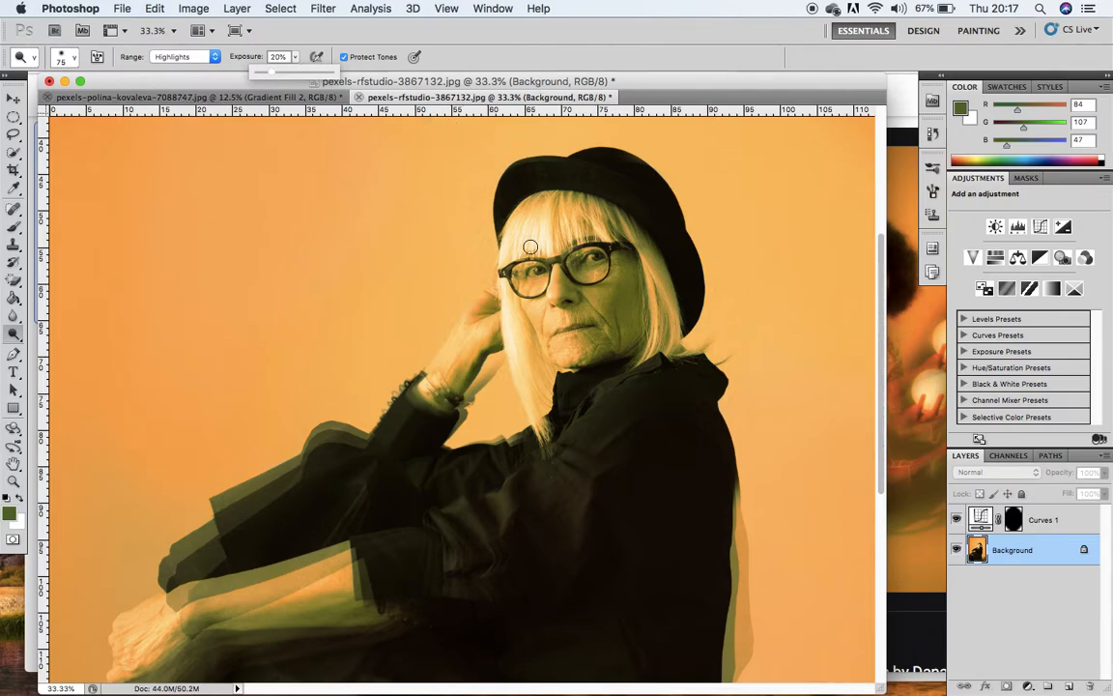
left_click(48, 56)
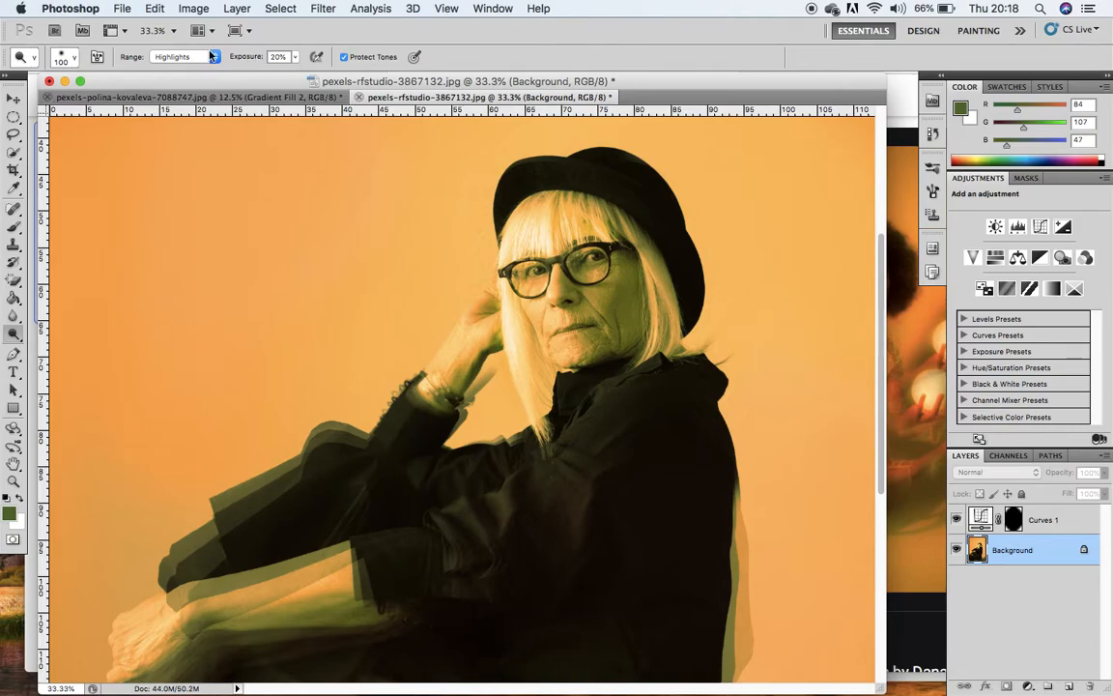
Step: Switch dodging to Midtones and lighten the raised arm and hand
left_click(184, 56)
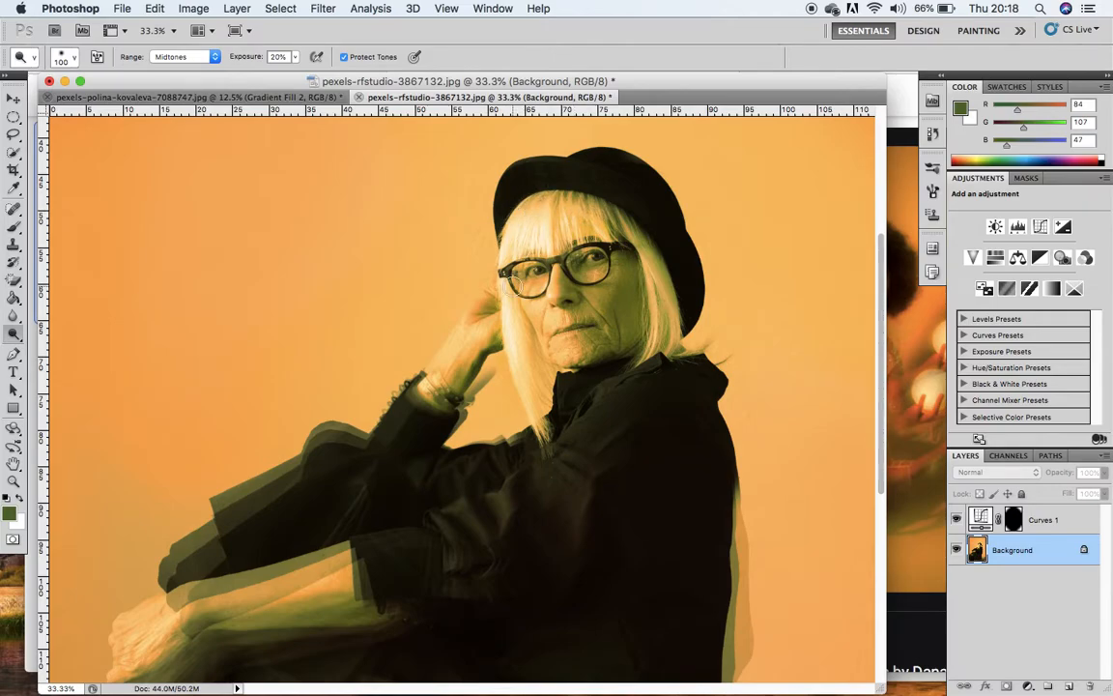
left_click_drag(514, 286, 537, 371)
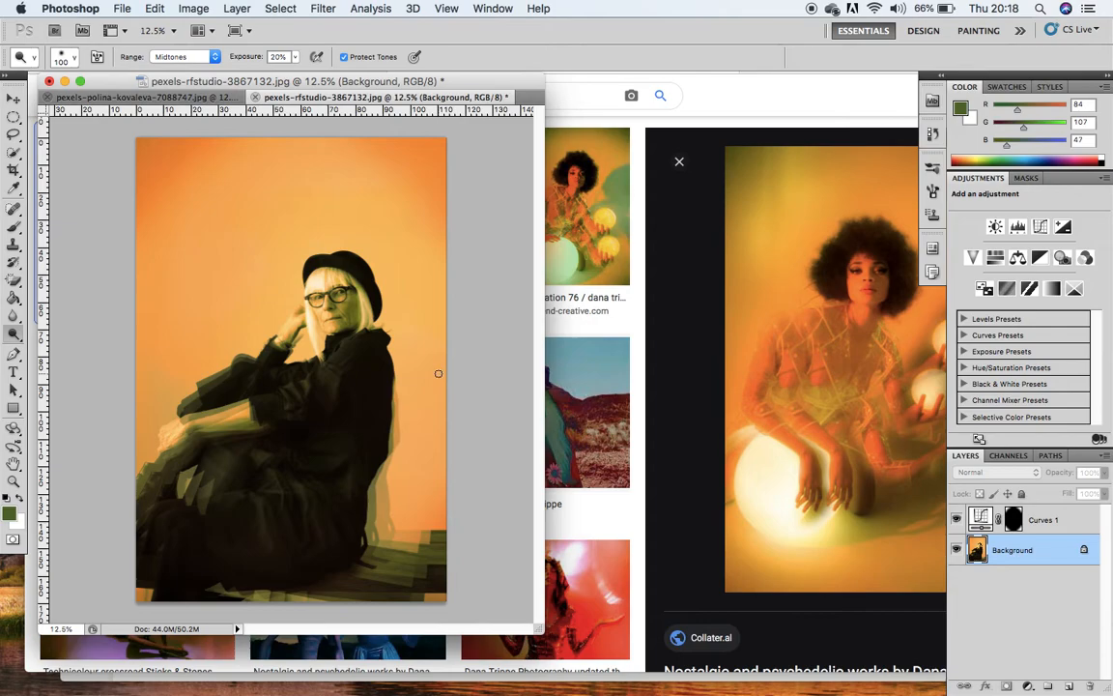
mouse_move(297, 348)
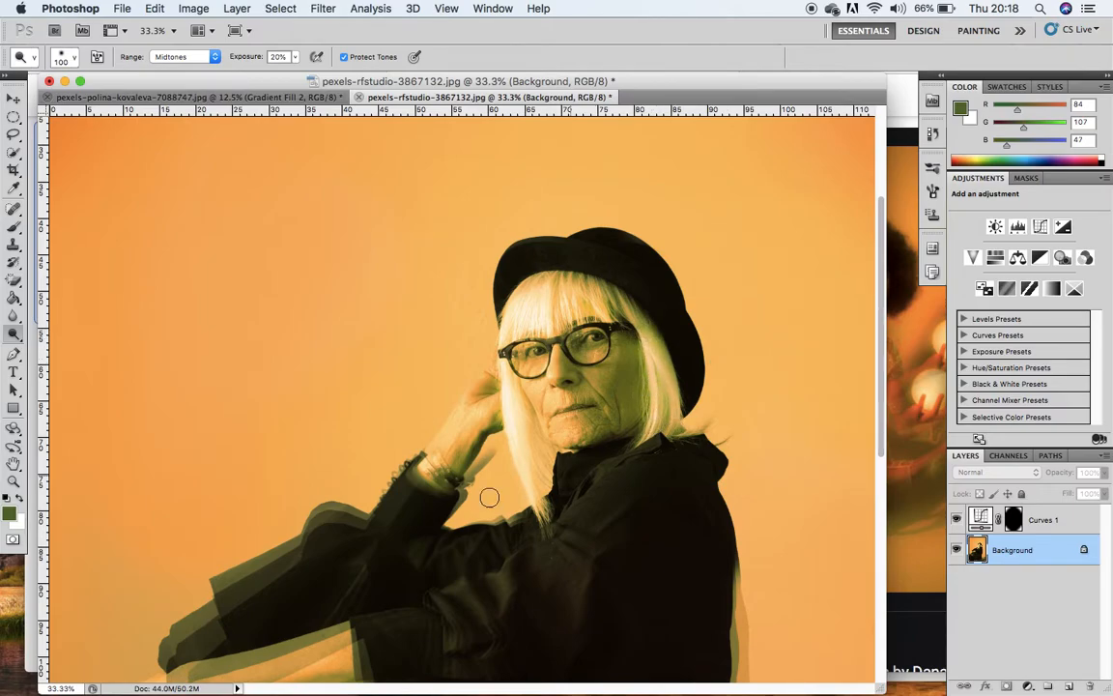
left_click_drag(489, 497, 435, 455)
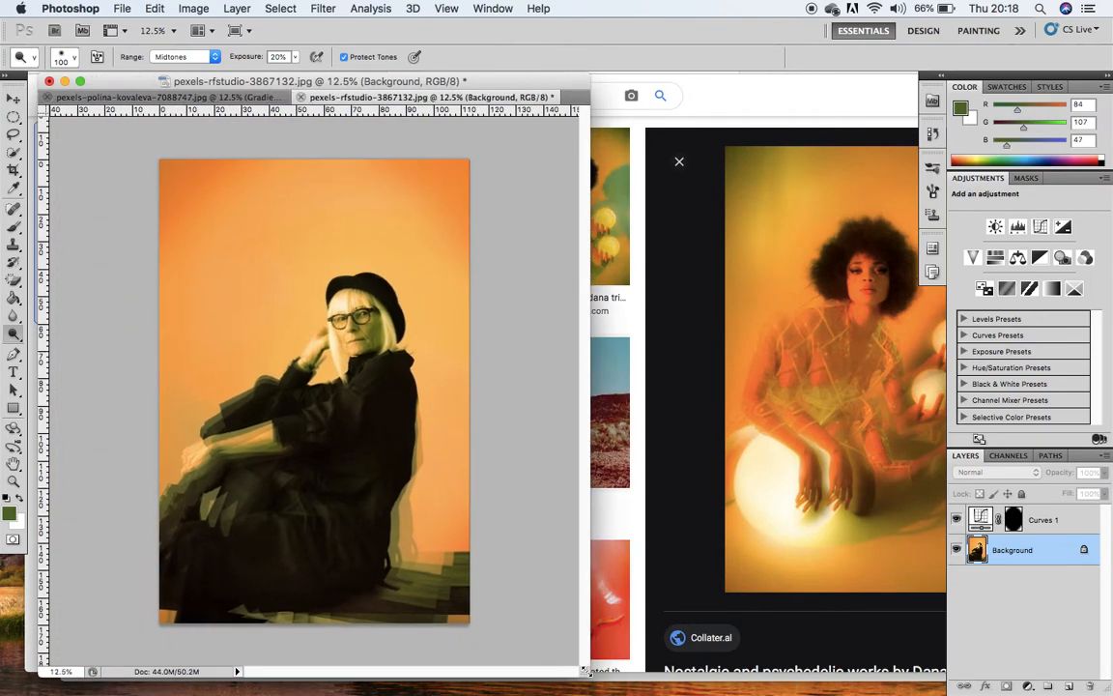
mouse_move(197, 457)
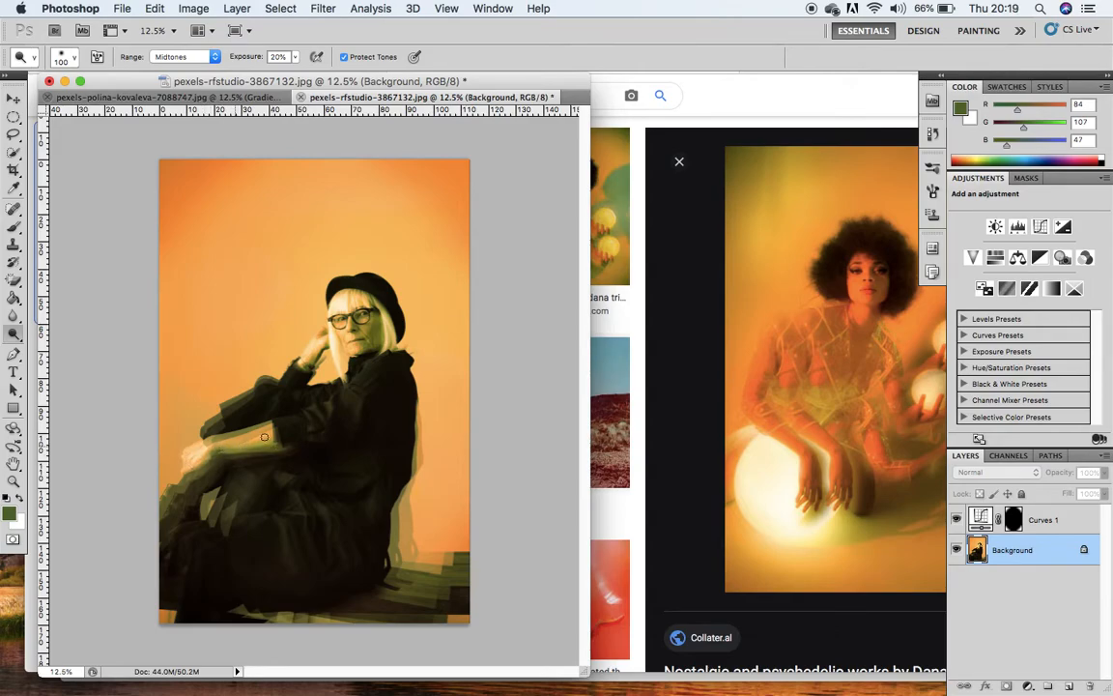
mouse_move(275, 390)
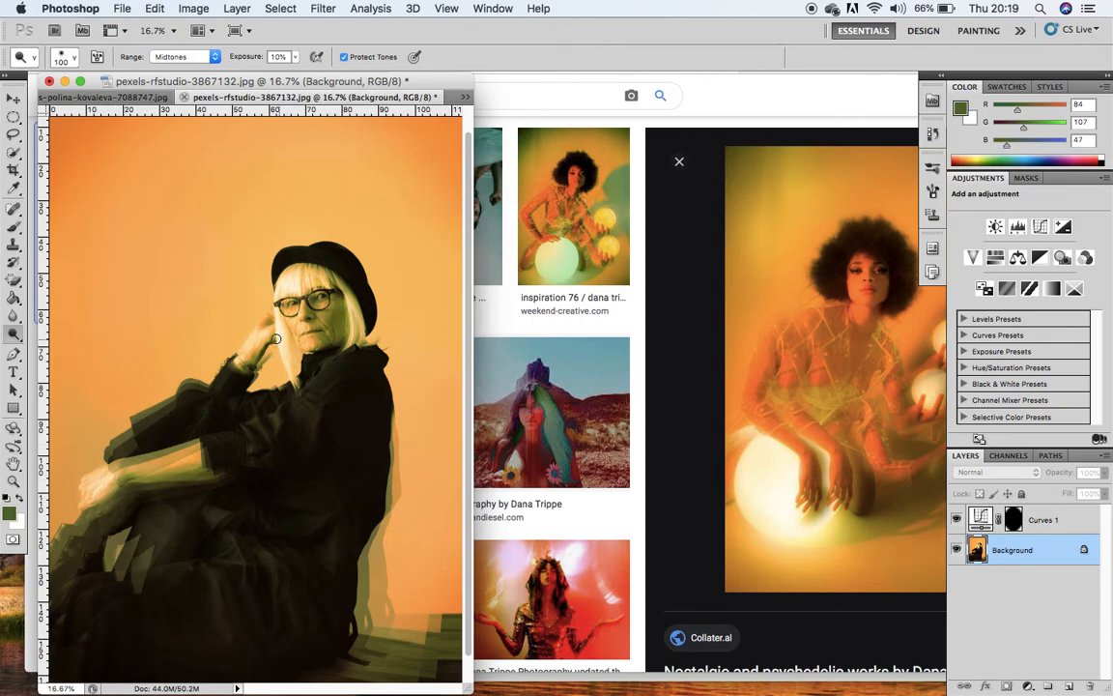
mouse_move(236, 369)
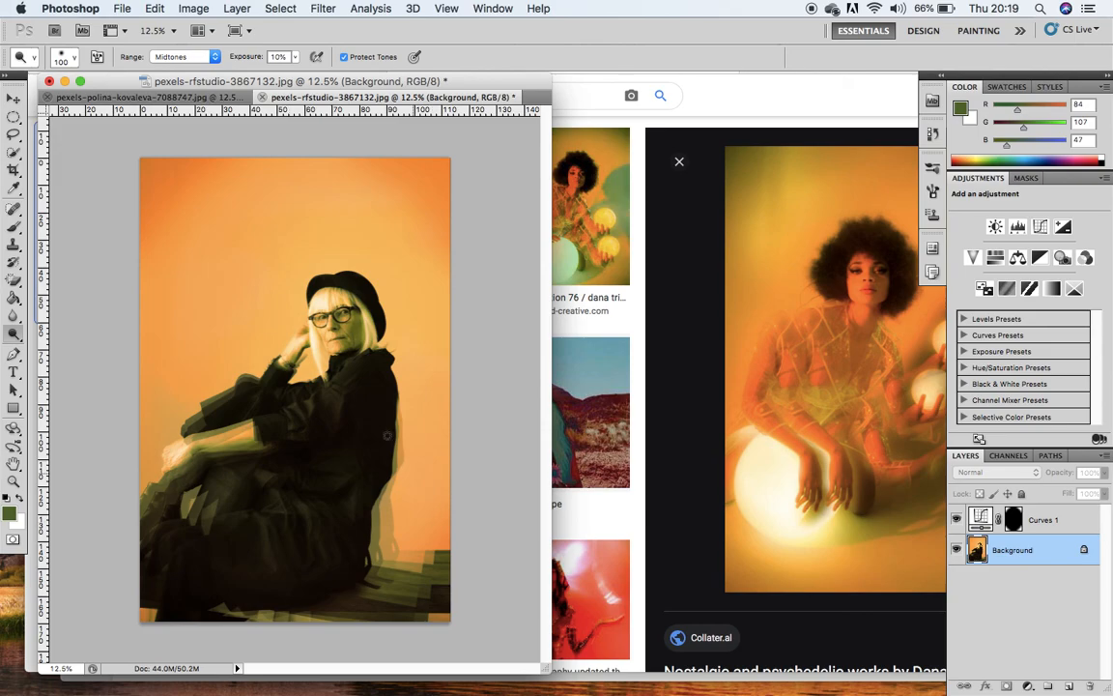
mouse_move(539, 417)
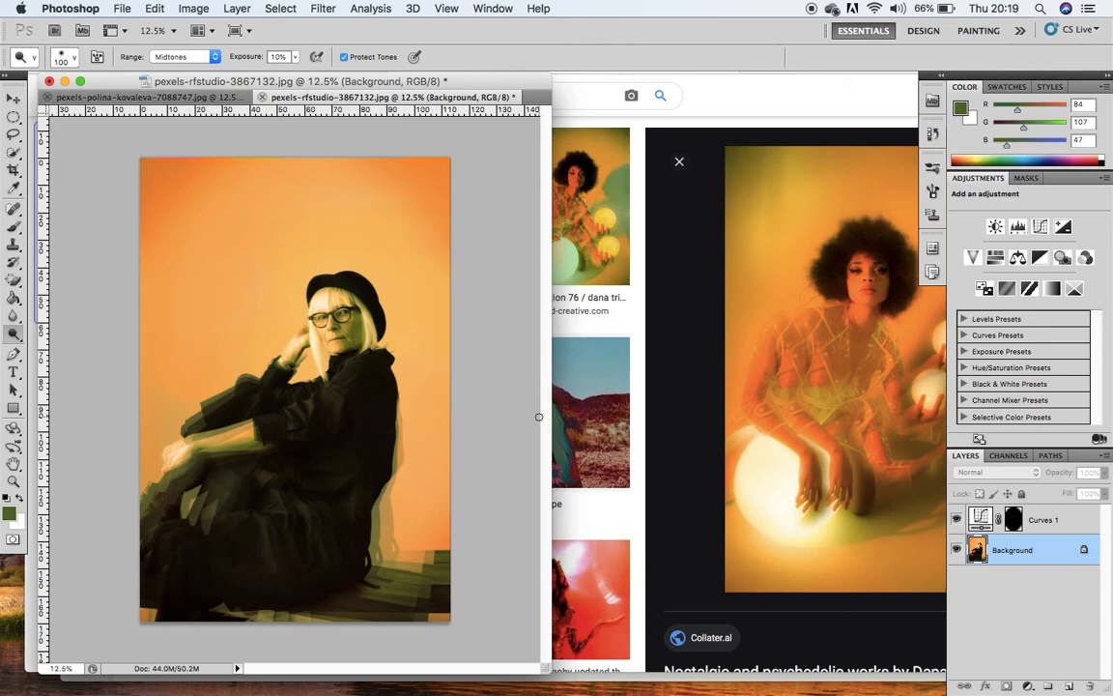